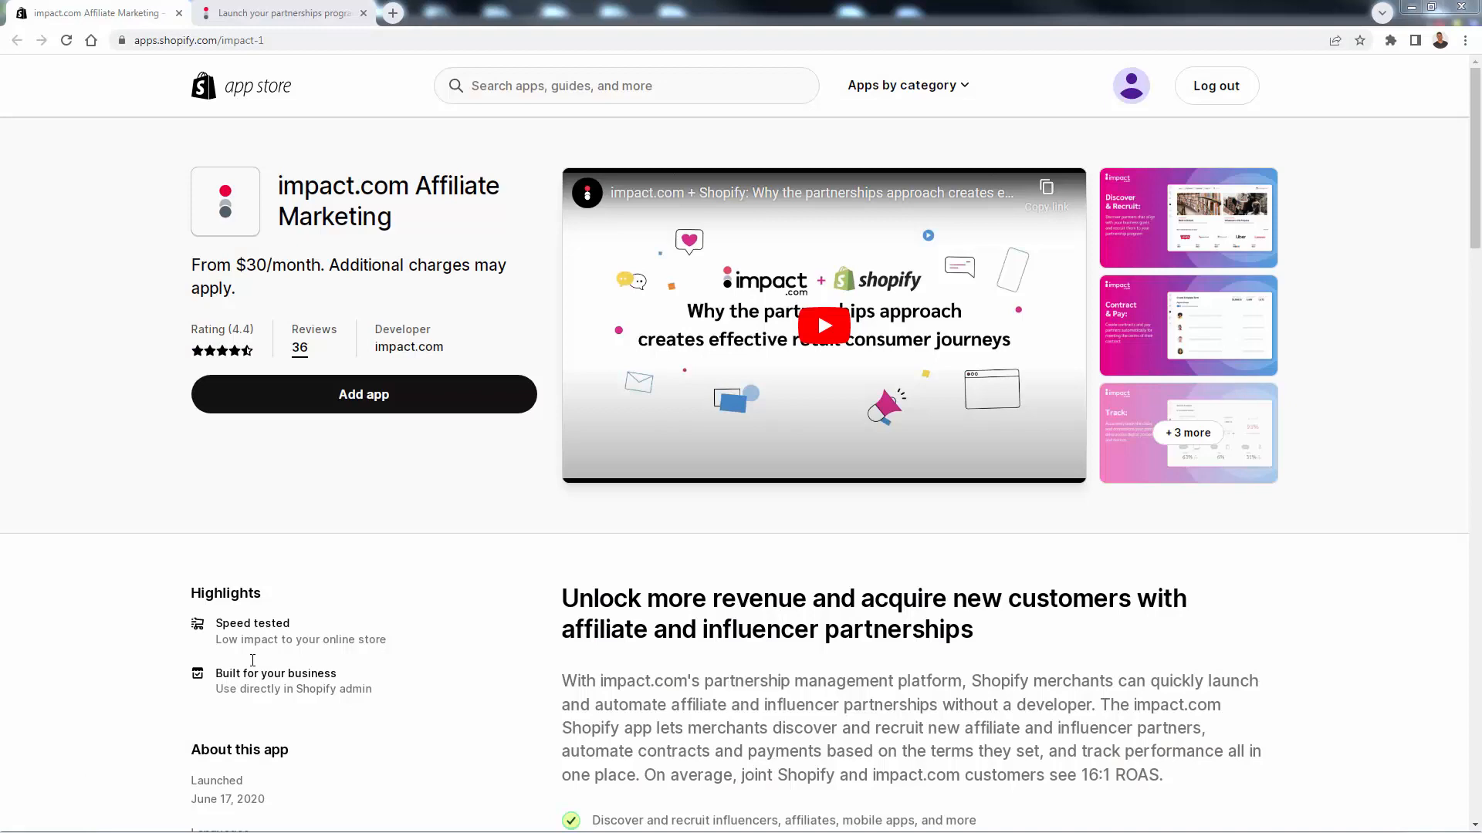
pyautogui.moveTo(281, 632)
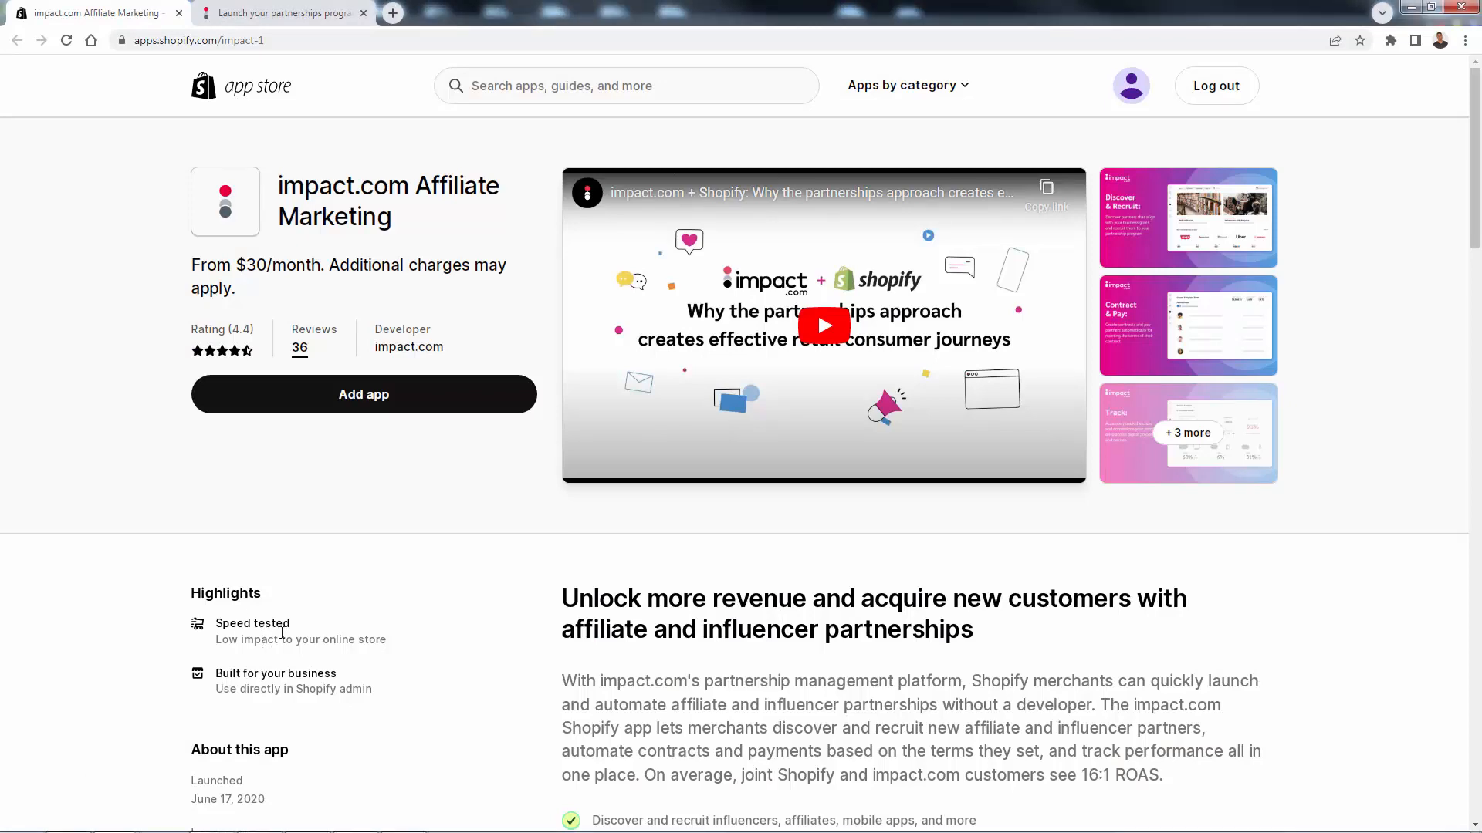
# Scroll through the impact.com Affiliate Marketing listing to review its features.
pyautogui.scroll(-3)
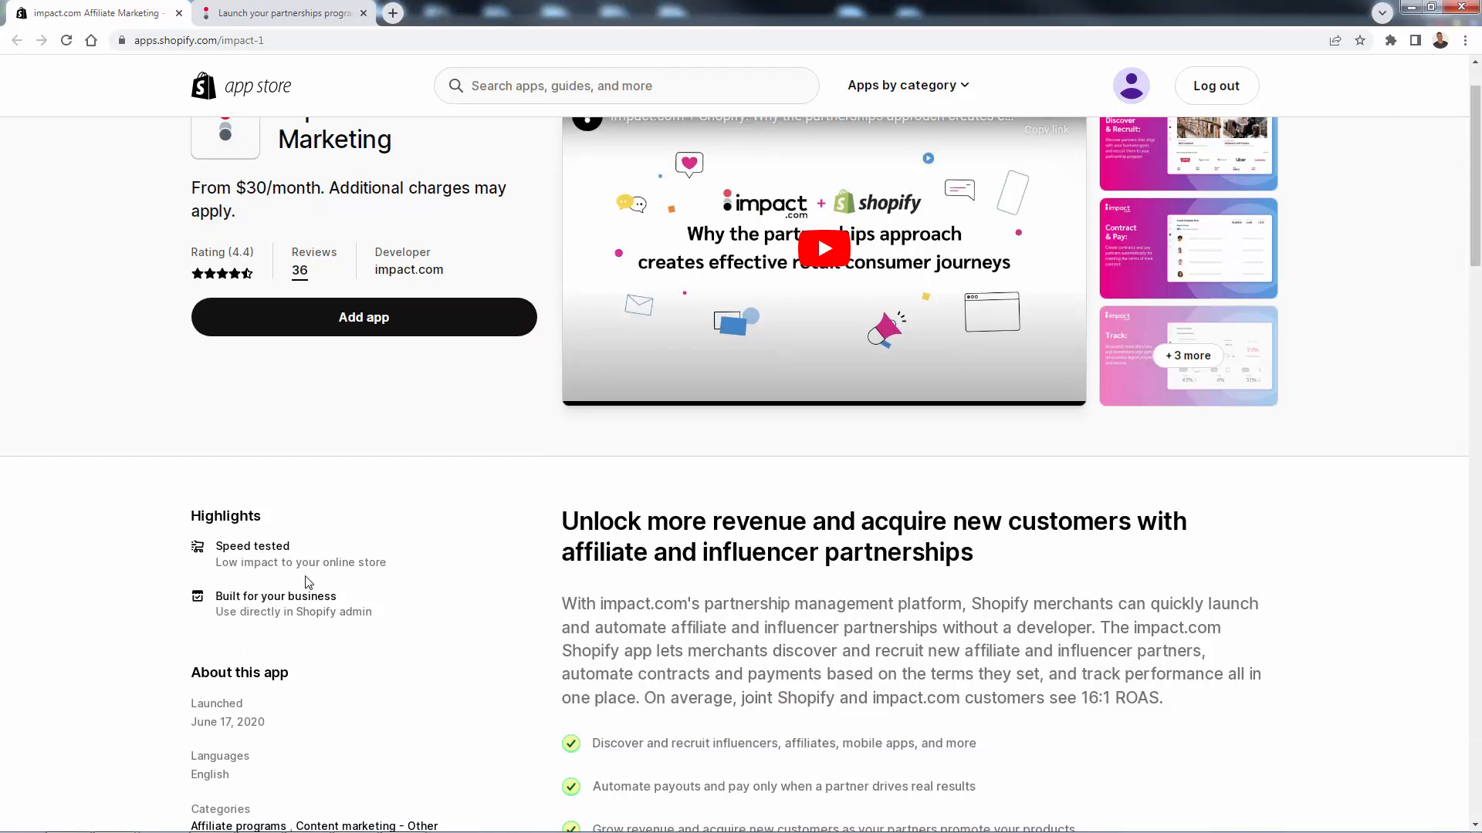
pyautogui.moveTo(453, 611)
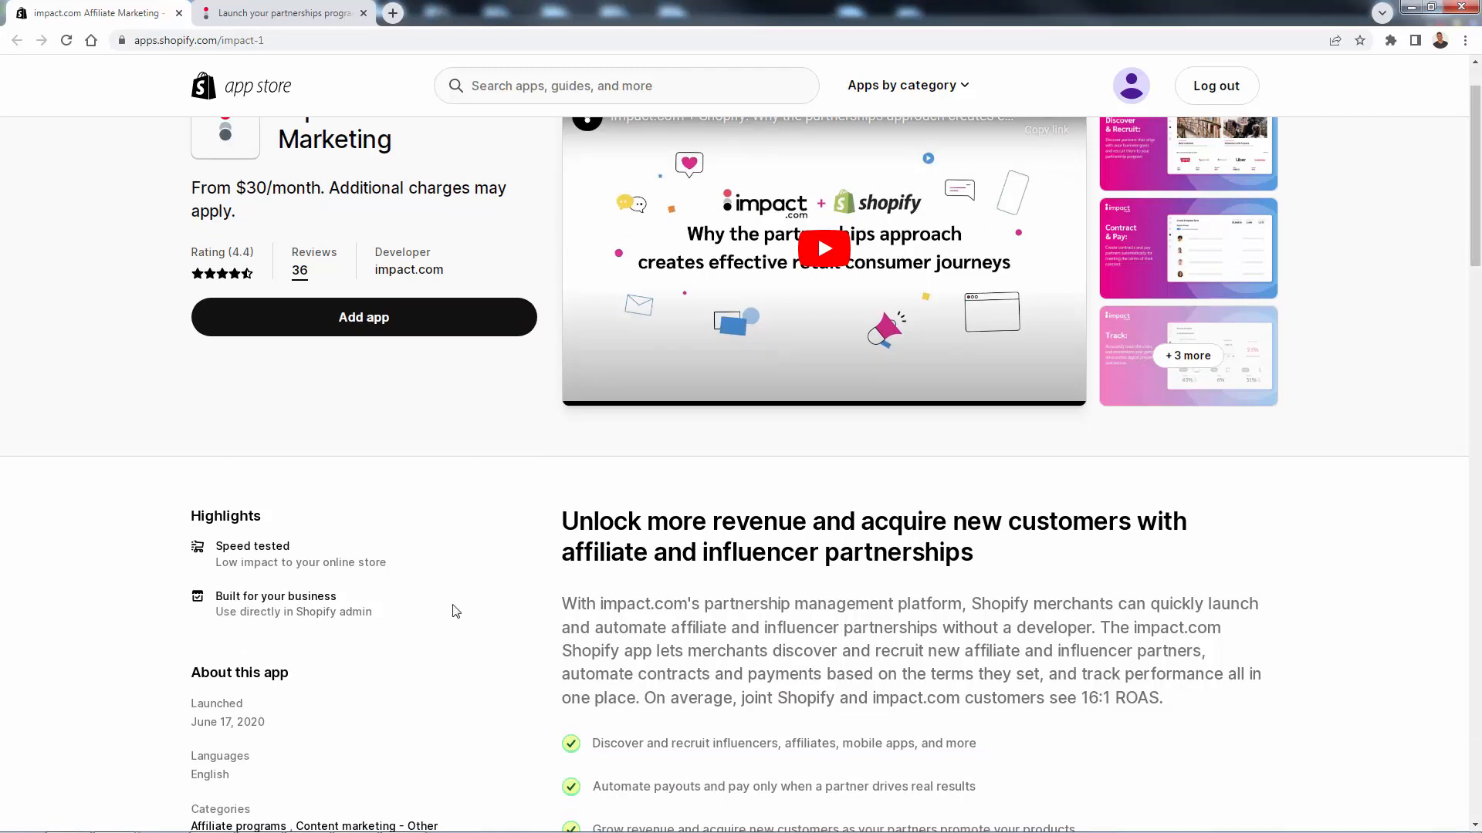
pyautogui.scroll(-3)
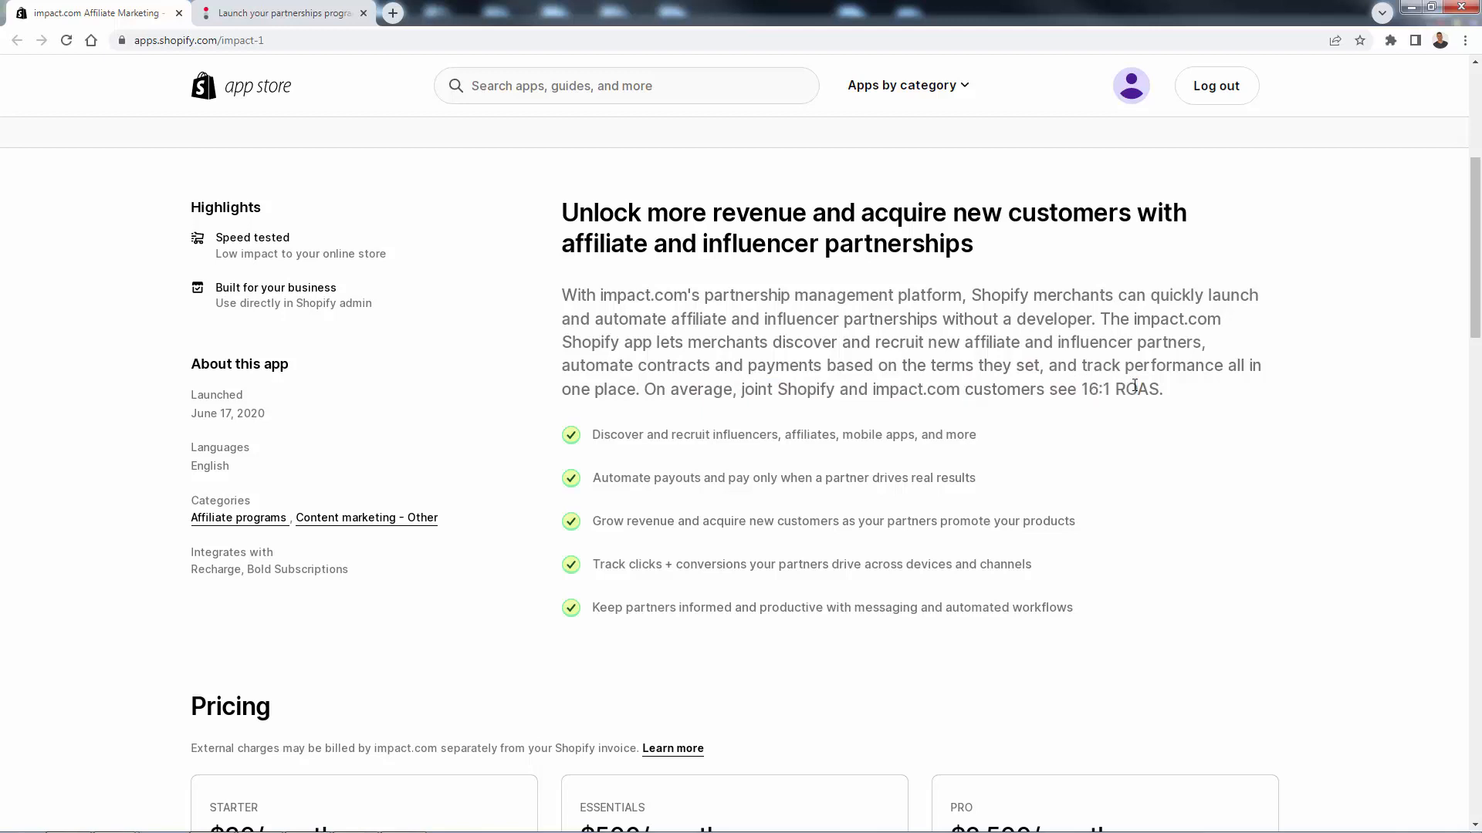
pyautogui.moveTo(1107, 420)
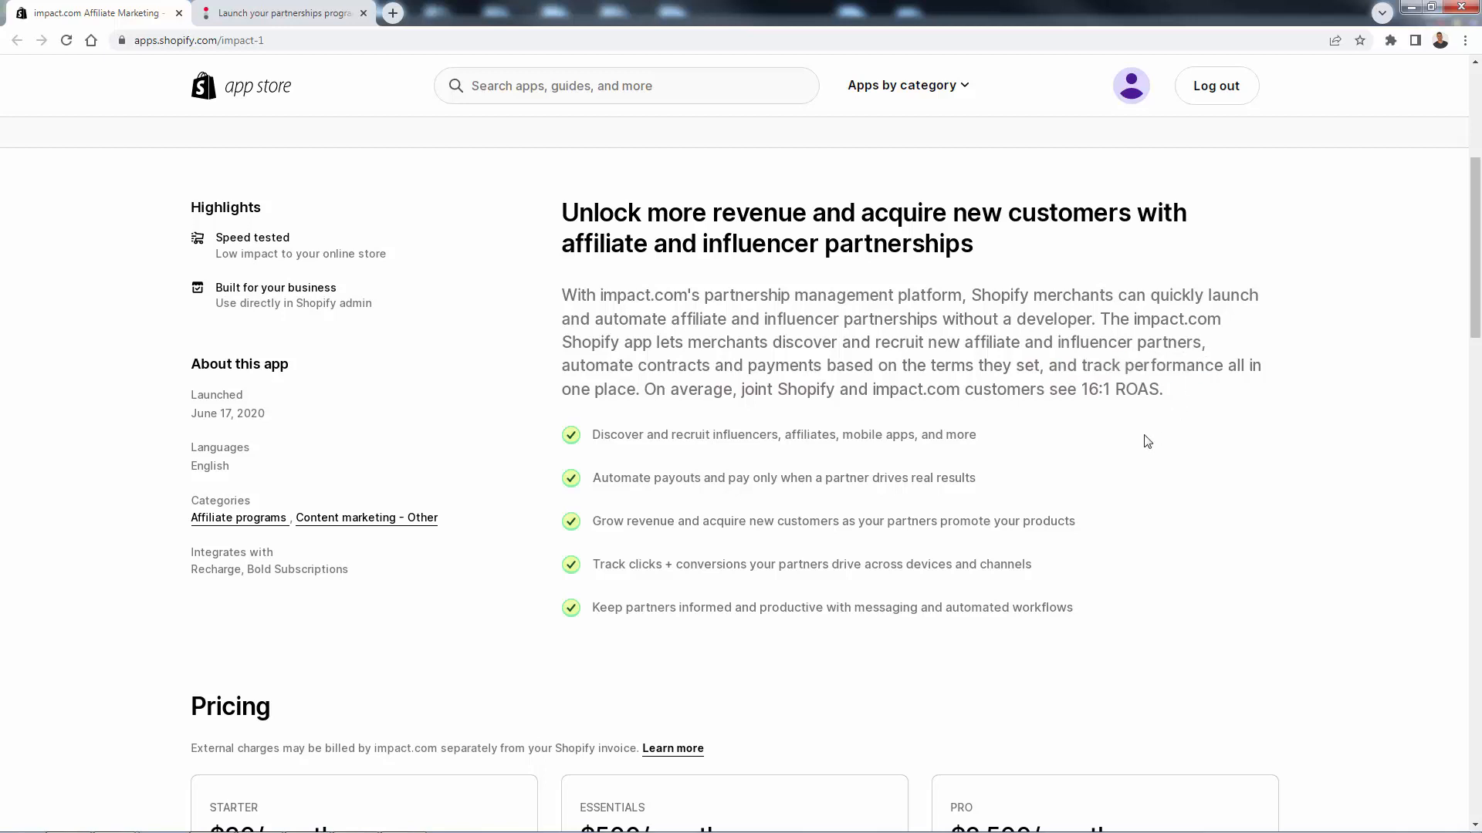
pyautogui.moveTo(634, 461)
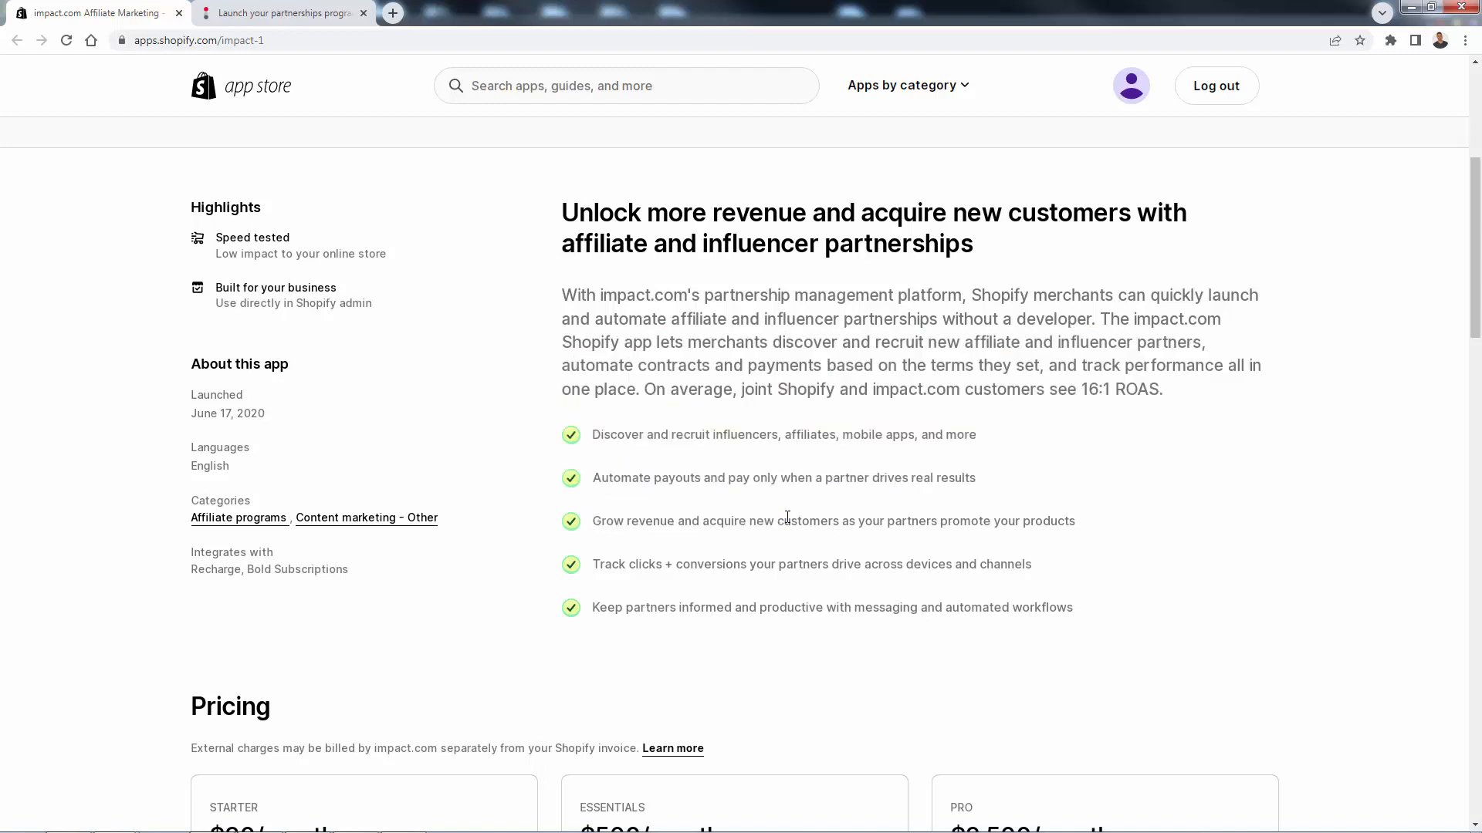
pyautogui.scroll(-3)
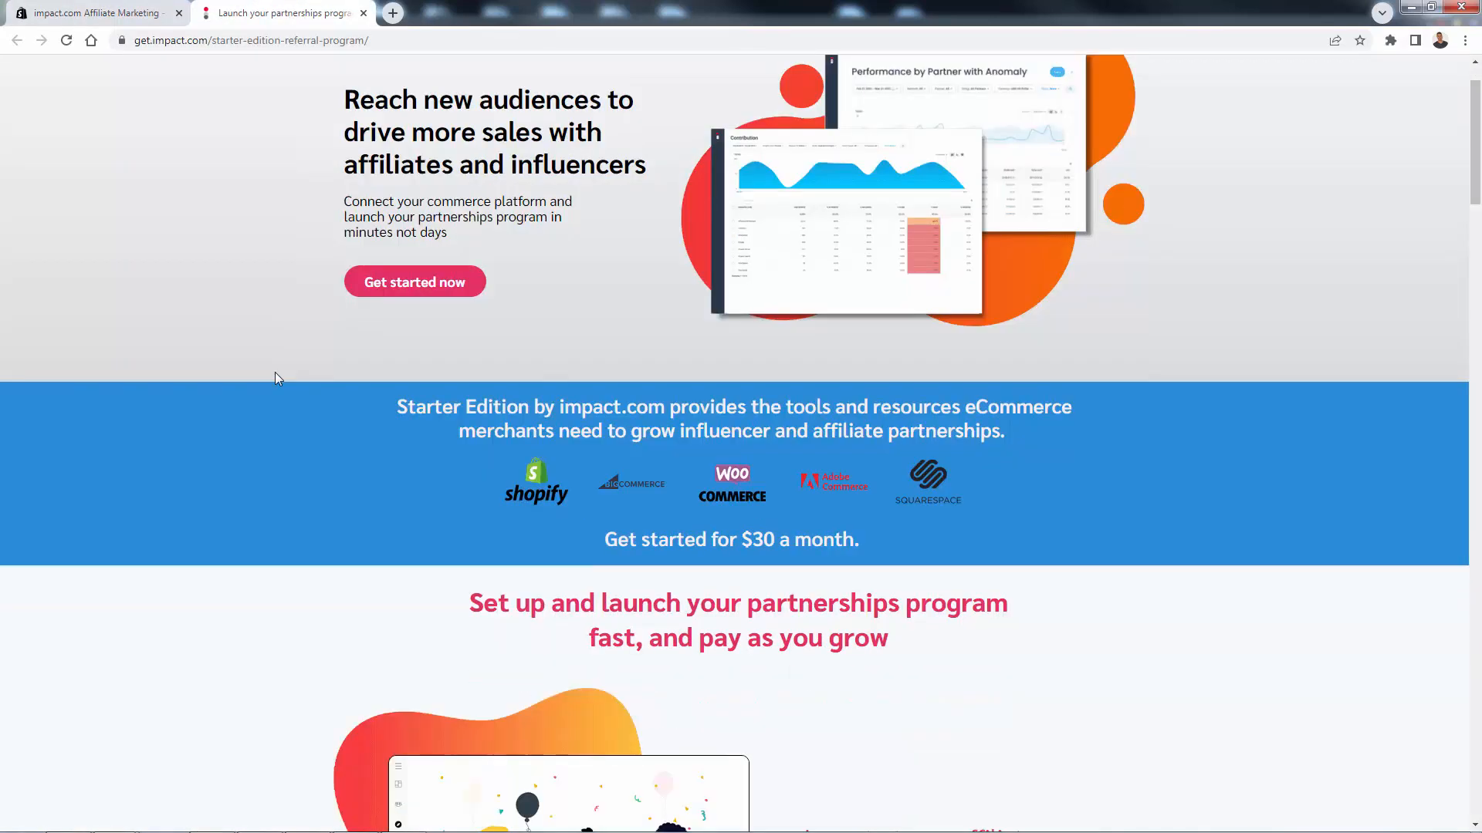
# Scroll the Starter Edition landing page before moving to the Shopify onboarding checklist.
pyautogui.scroll(-3)
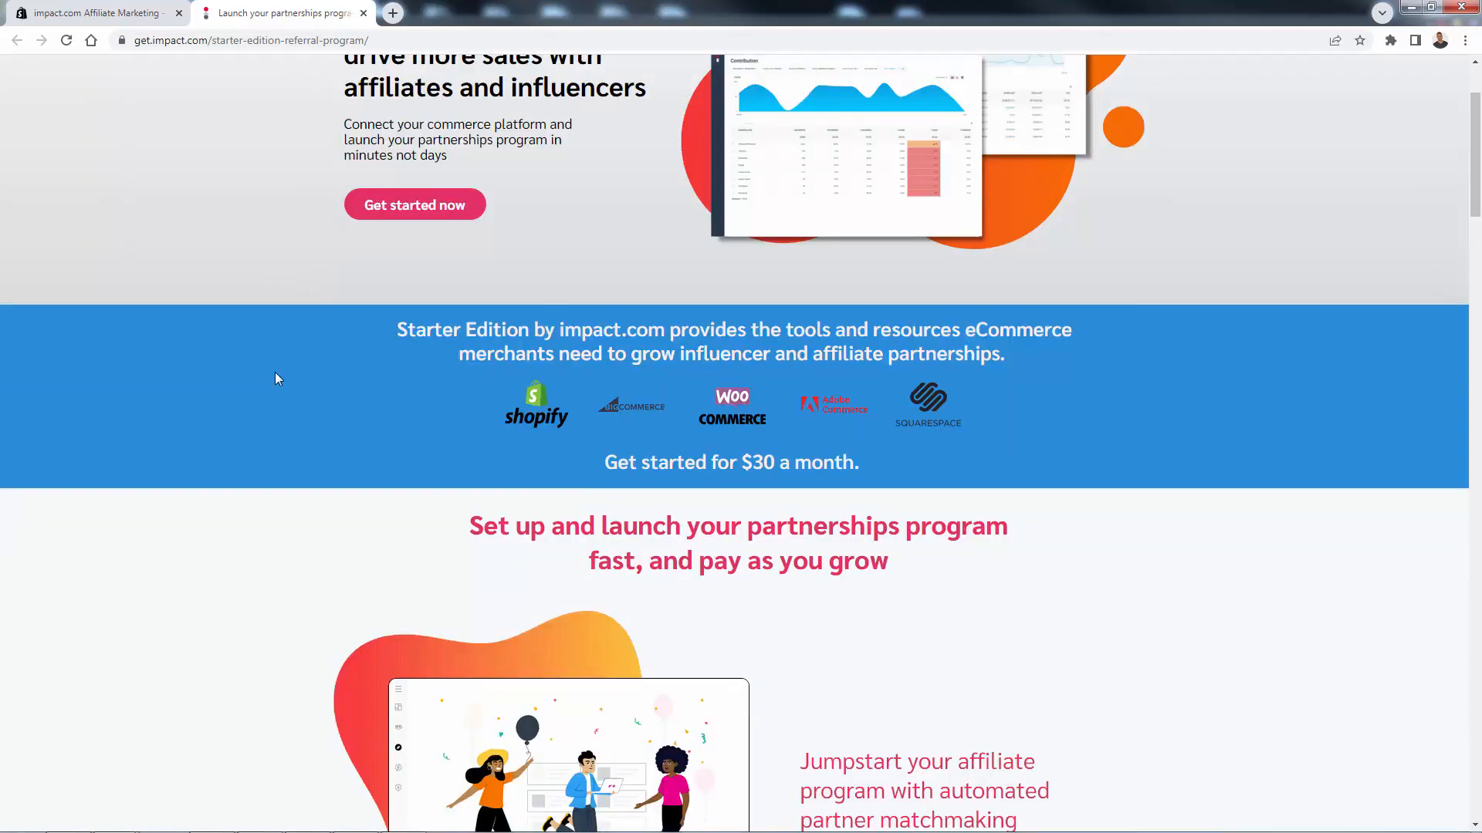
pyautogui.scroll(3)
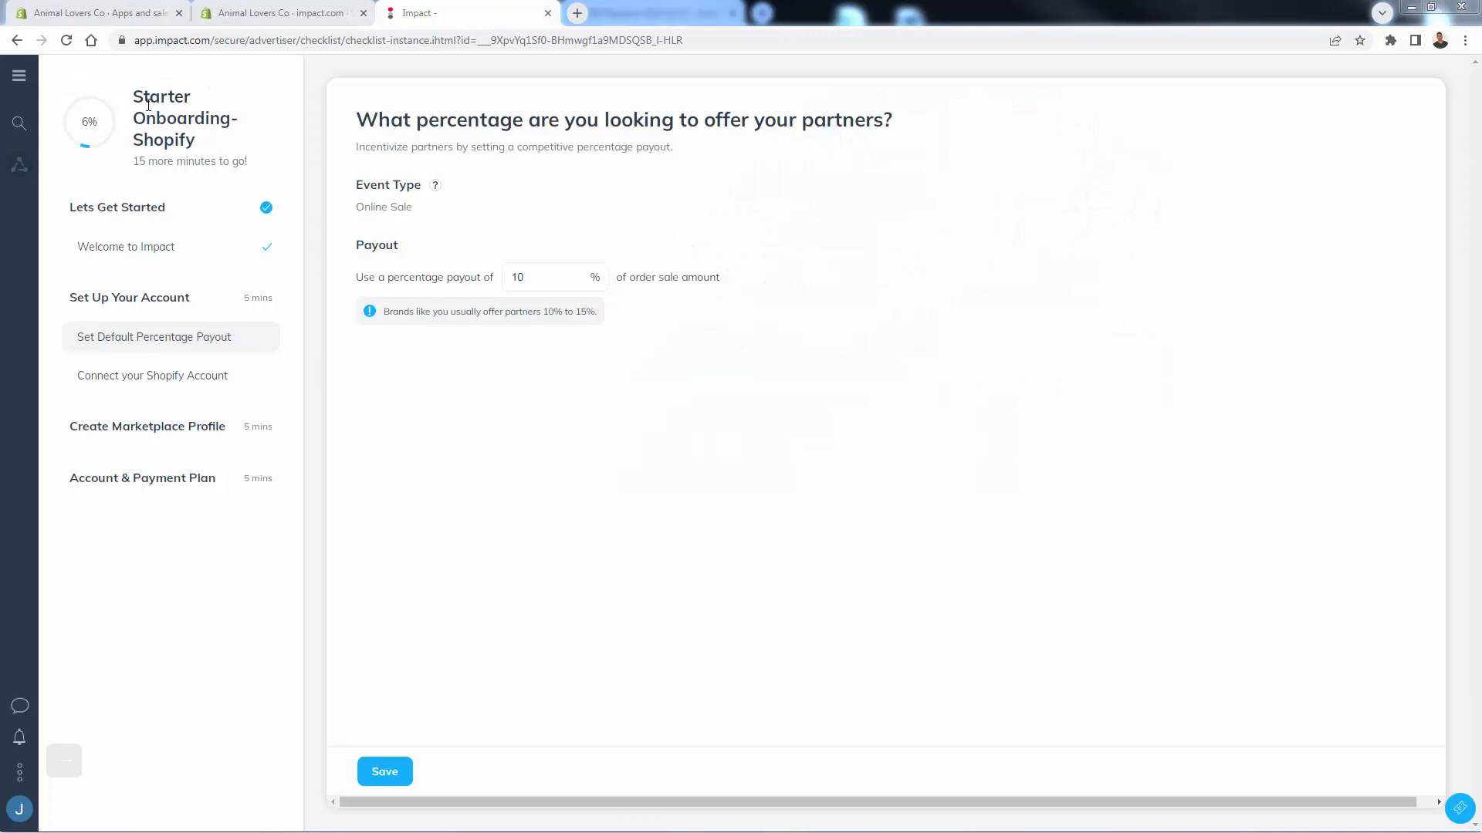
pyautogui.moveTo(762, 179)
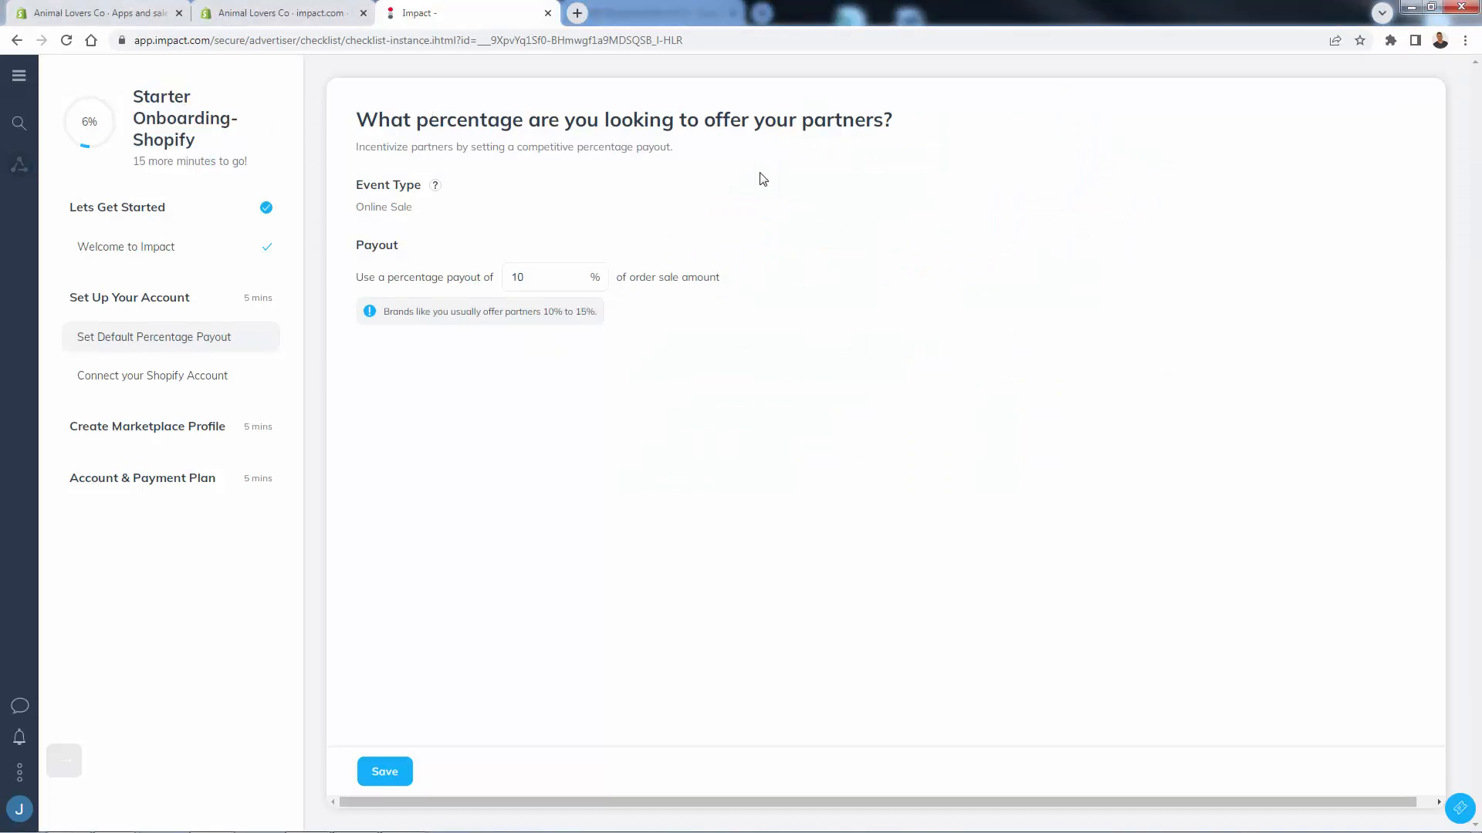
pyautogui.moveTo(710, 199)
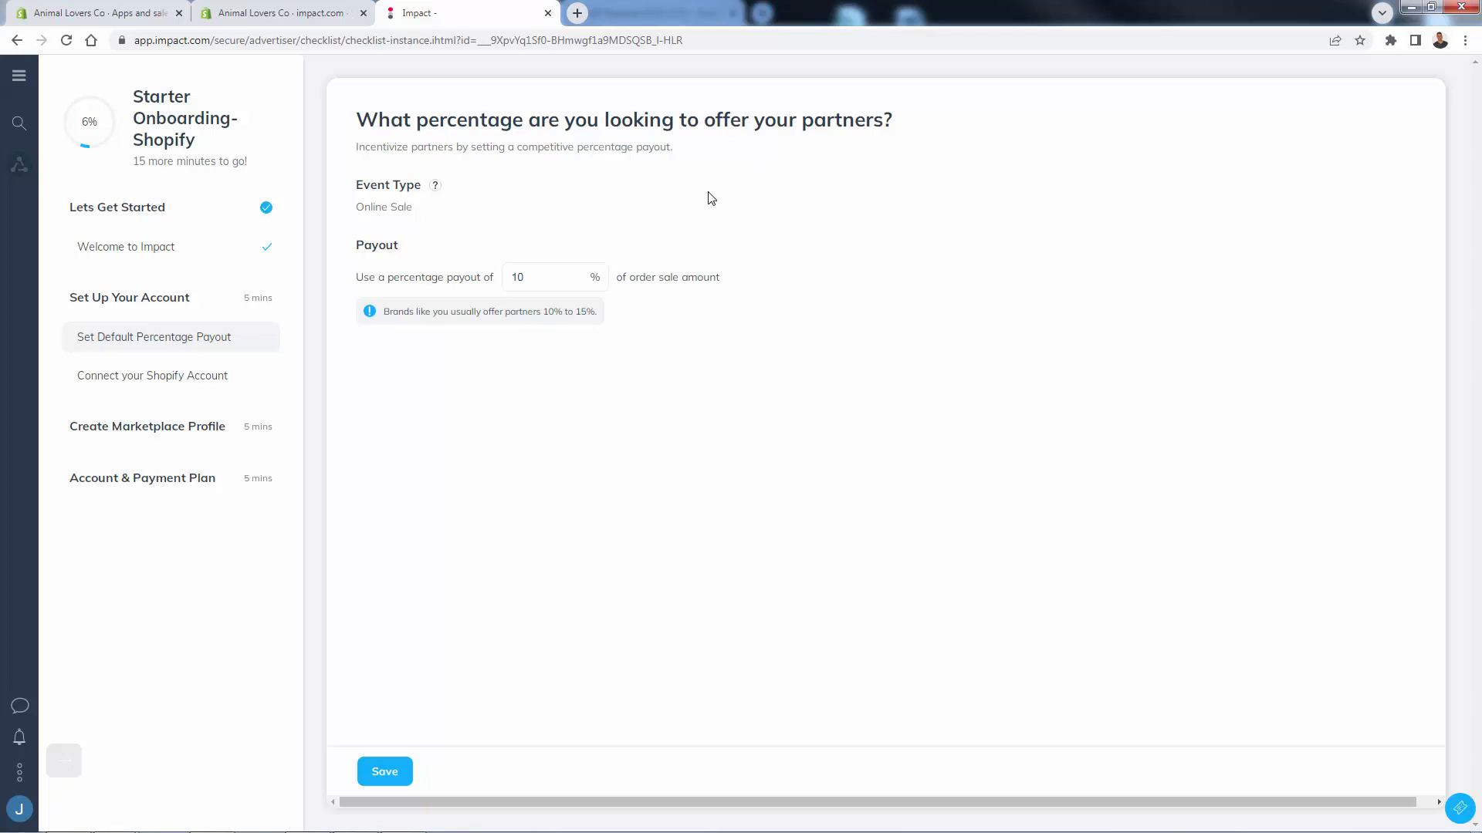
# Replace the 10% default partner payout with 15% of order sale amount and save it.
pyautogui.moveTo(356, 147); pyautogui.dragTo(673, 146)
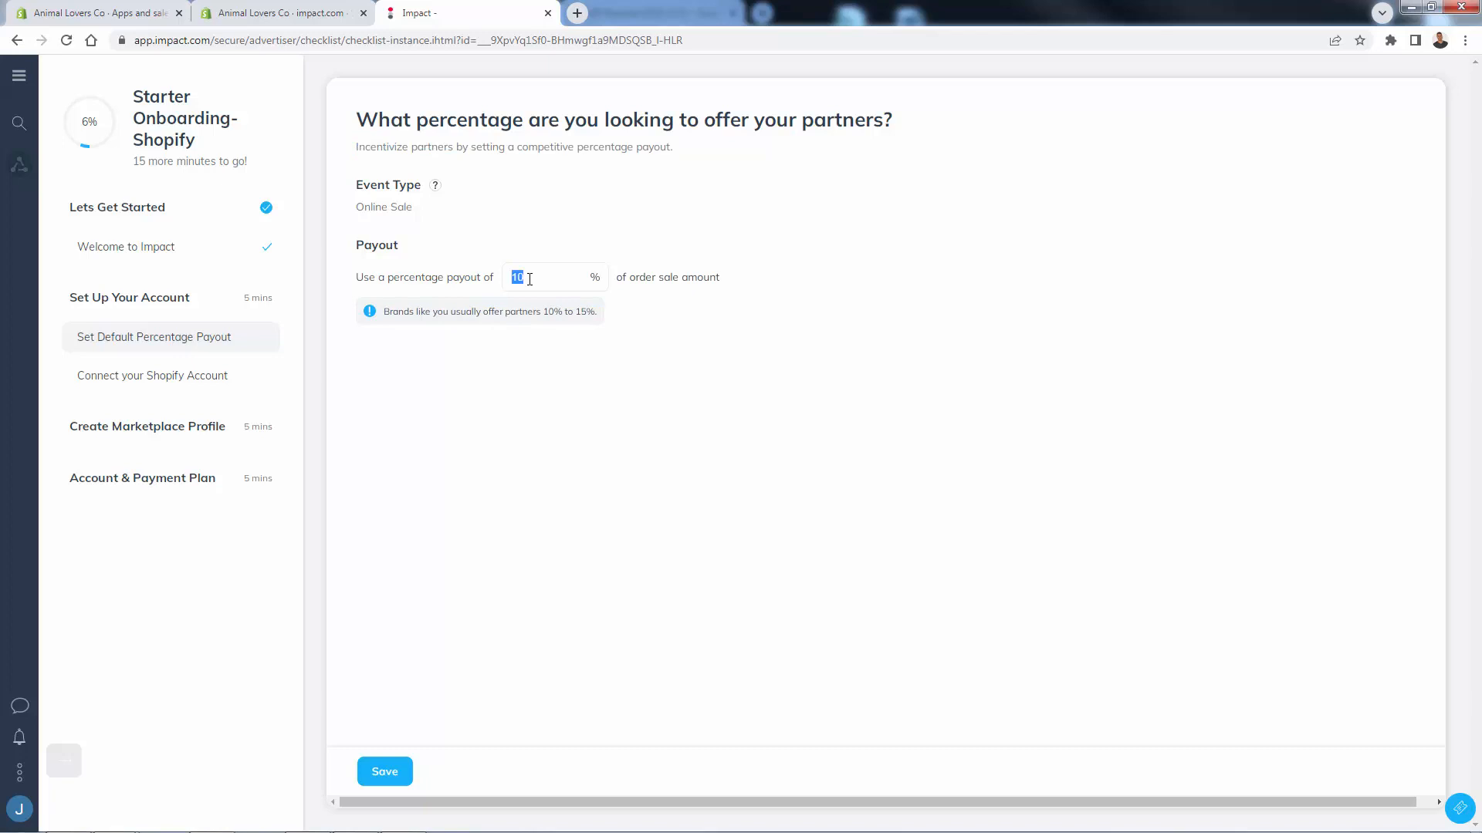
pyautogui.write('15')
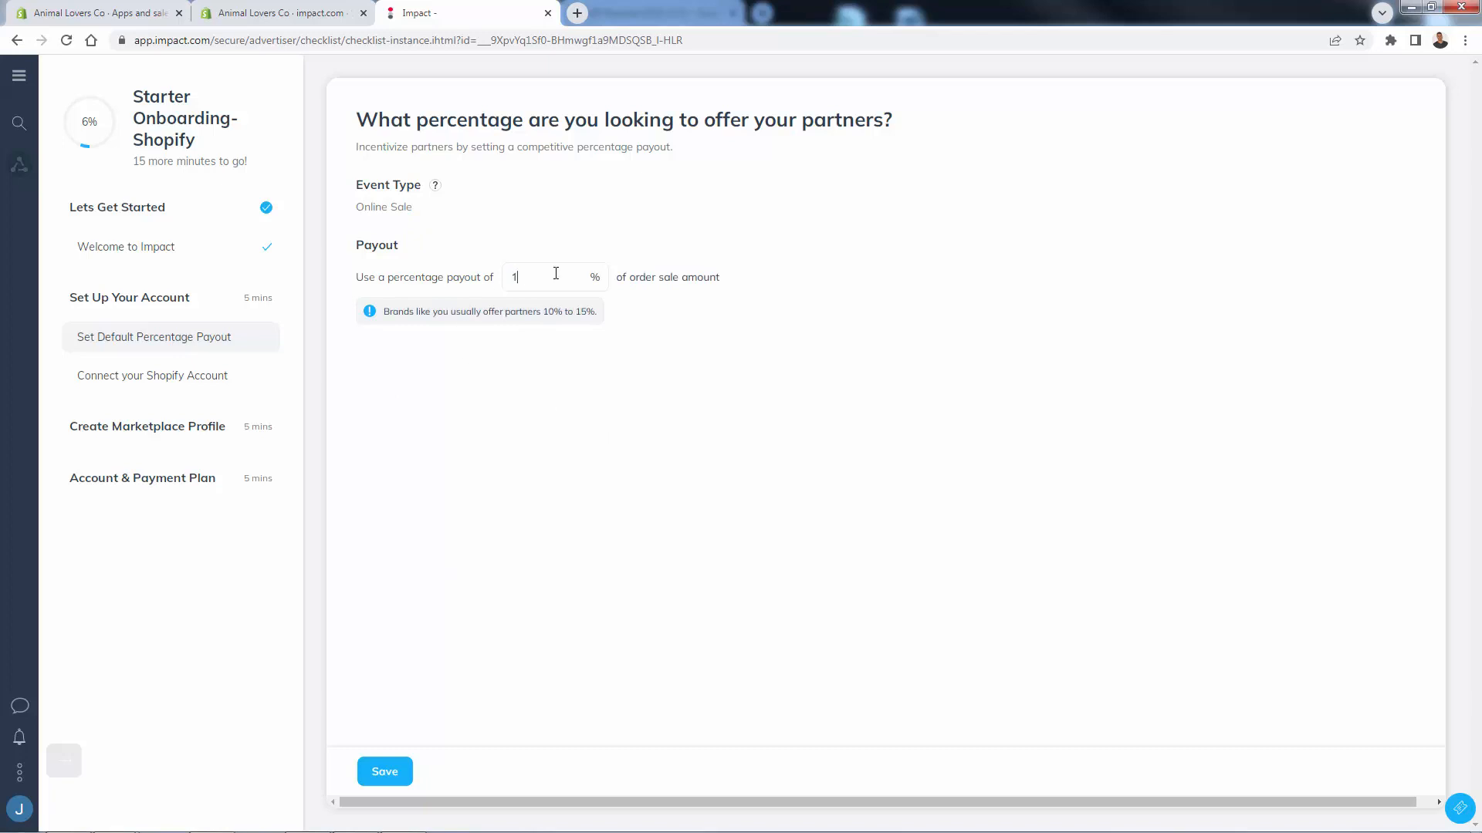
pyautogui.write('99')
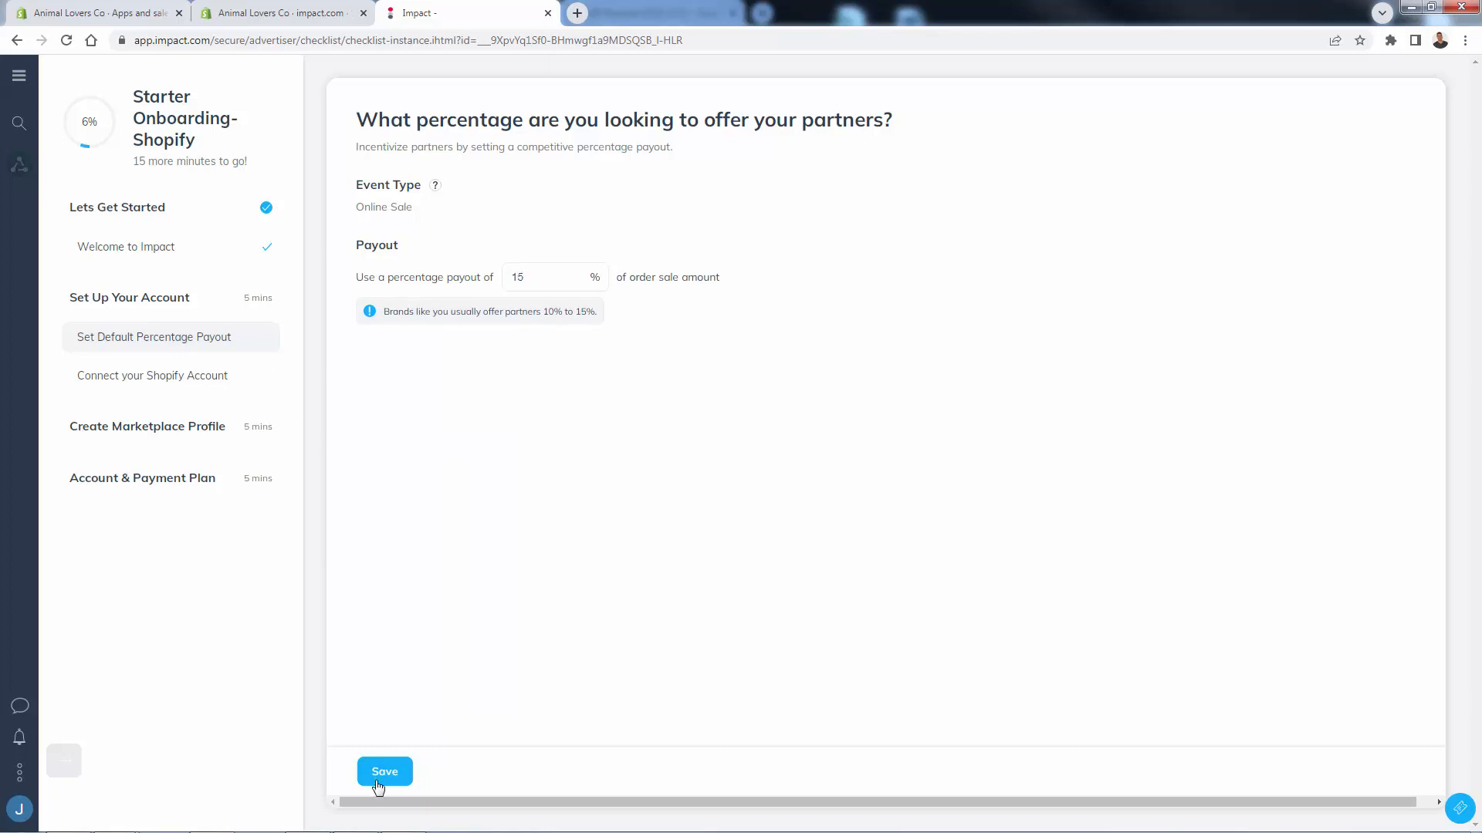
pyautogui.click(384, 771)
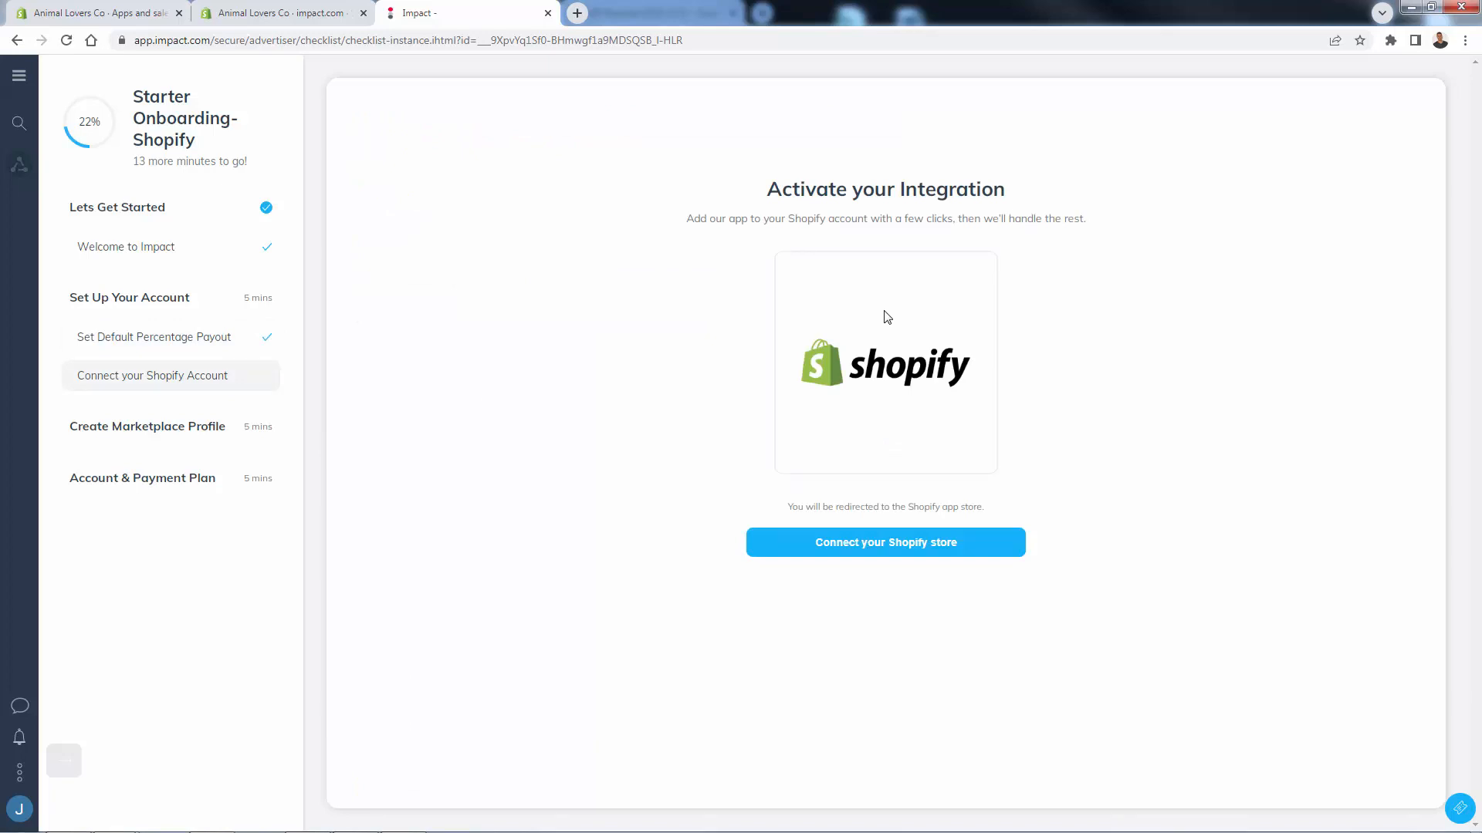
pyautogui.click(884, 541)
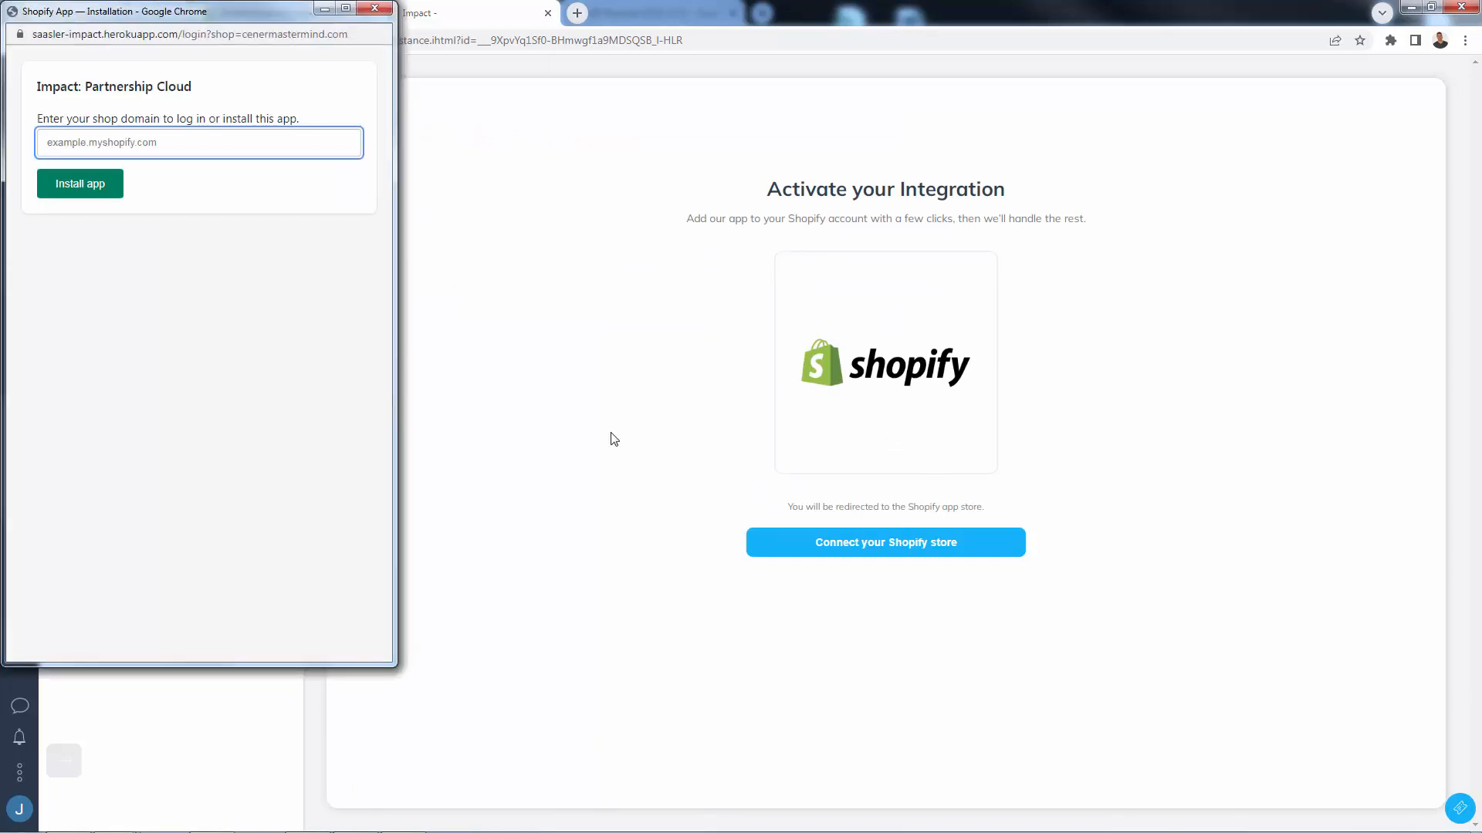
pyautogui.click(199, 142)
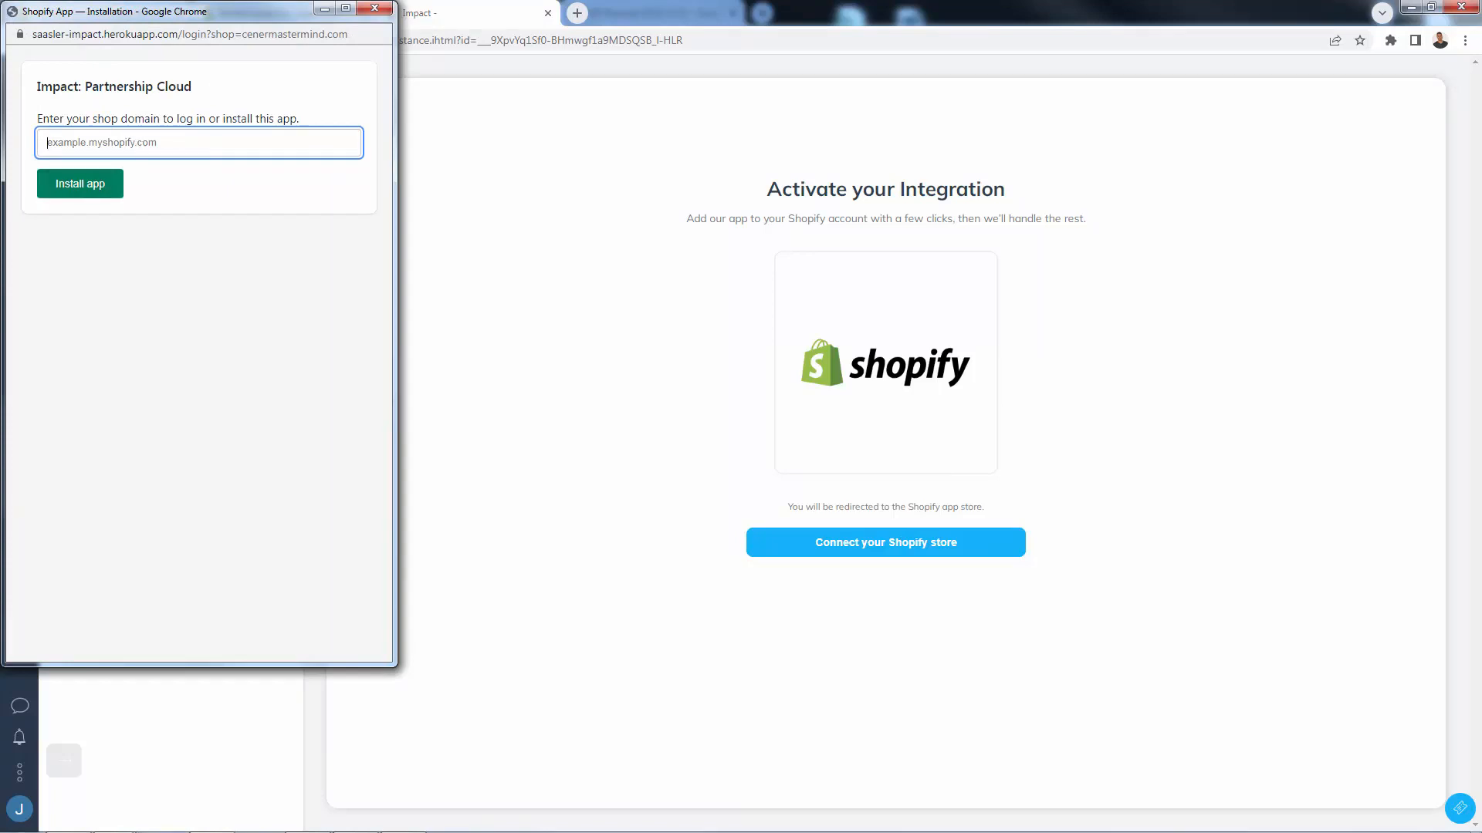
pyautogui.write('https://animal-lovers-co.myshopify.com/')
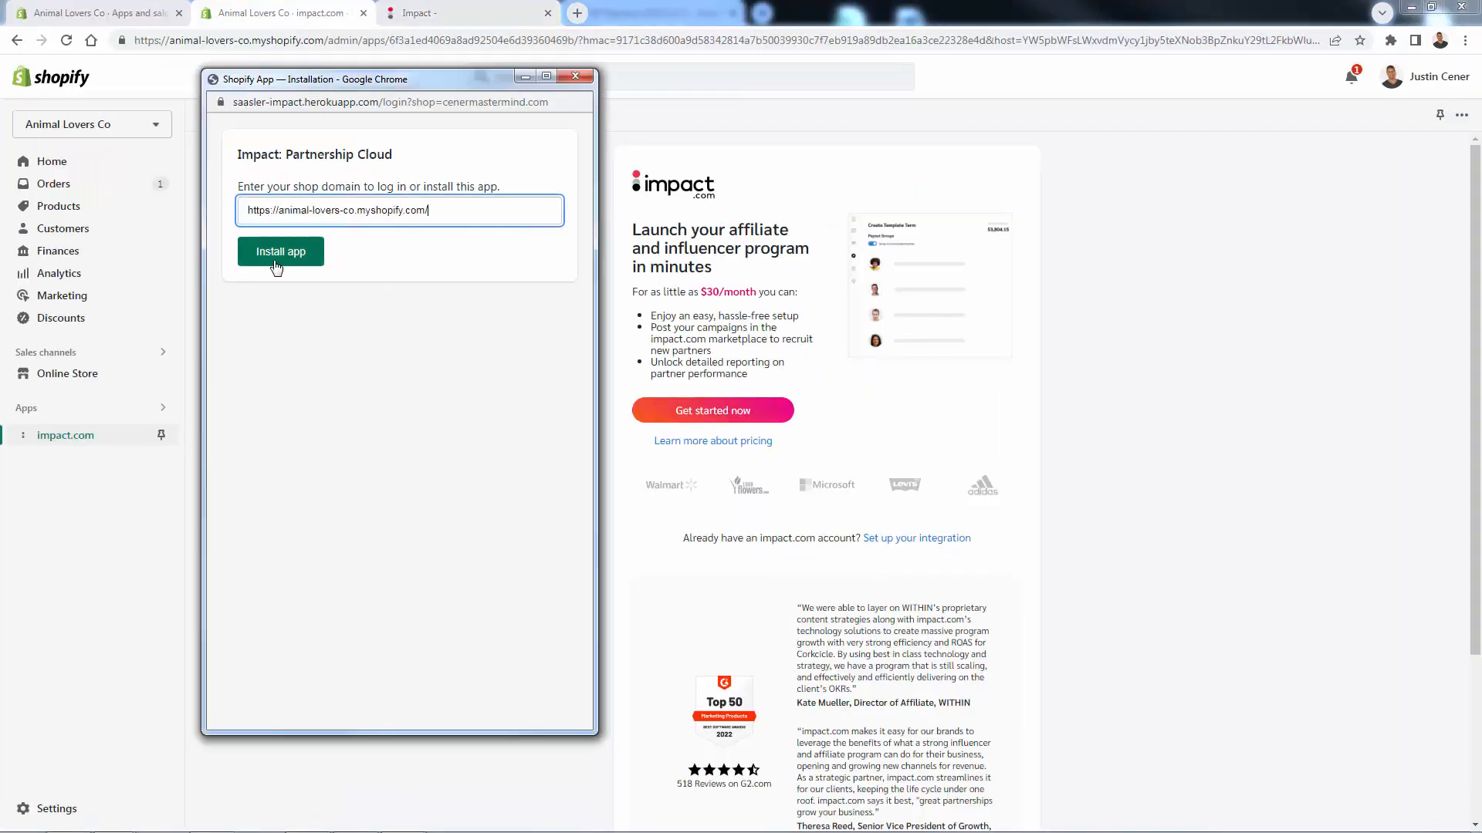
pyautogui.click(280, 251)
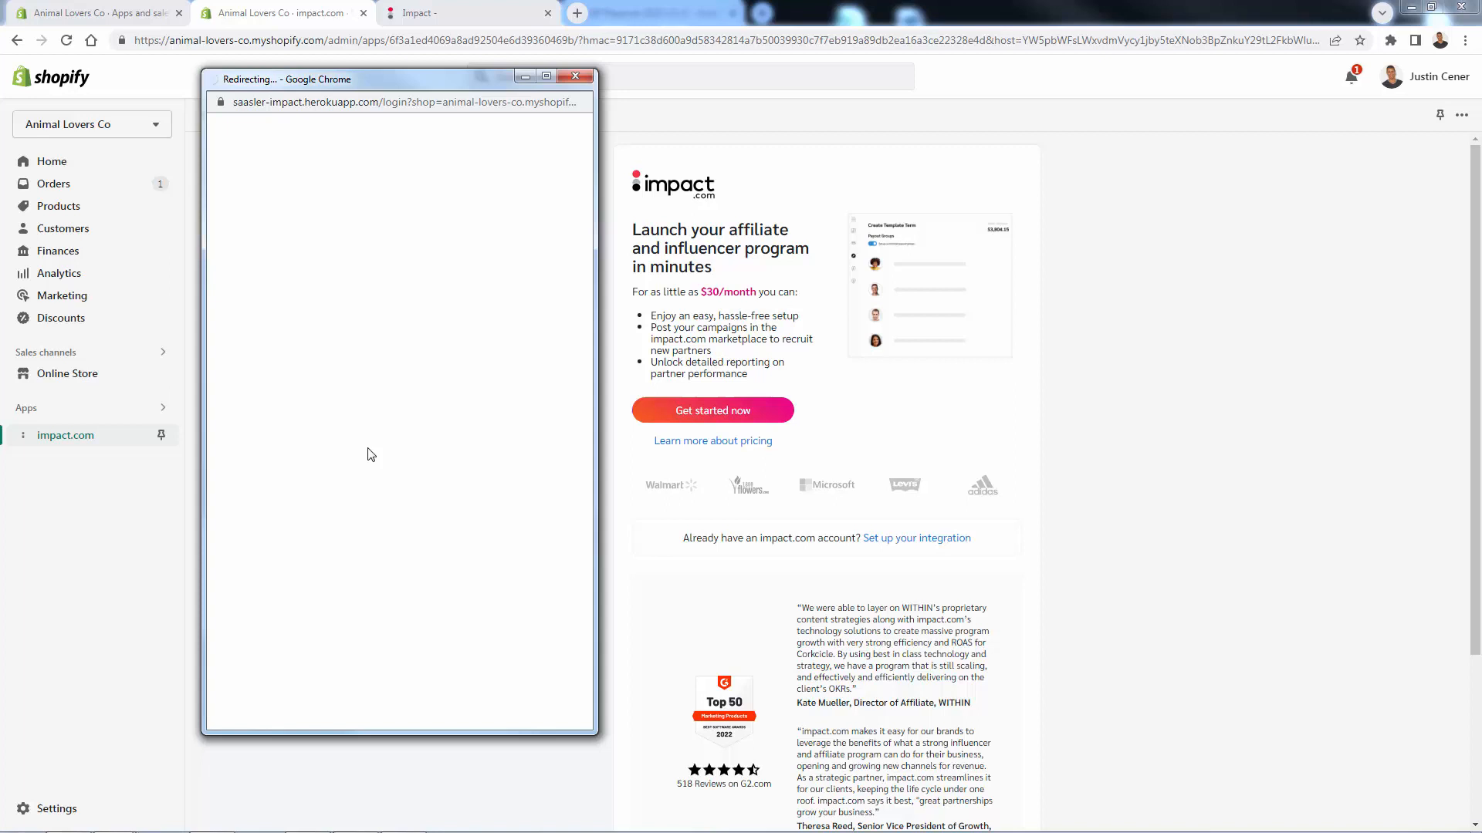
pyautogui.click(574, 76)
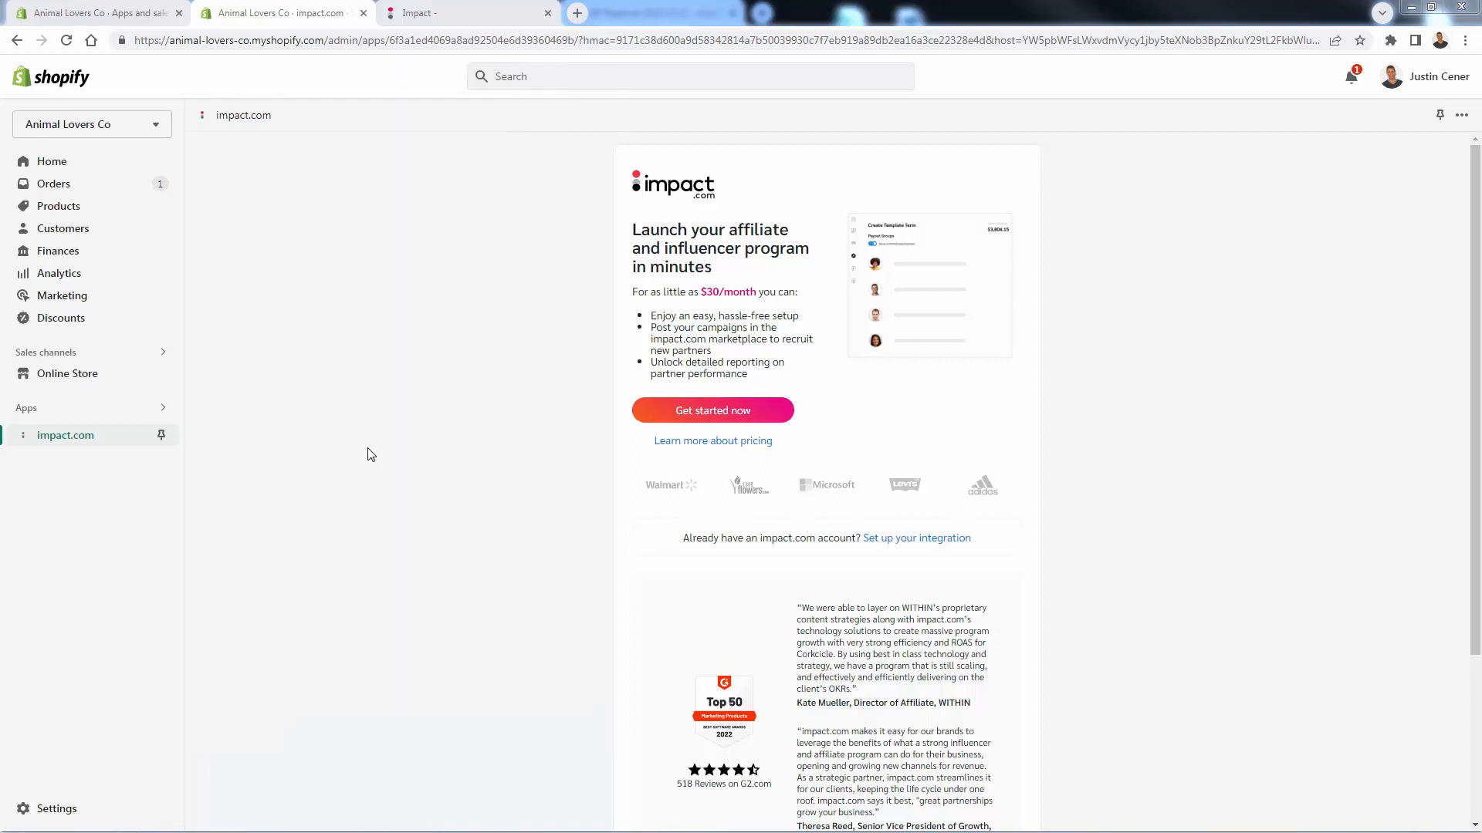
pyautogui.click(712, 411)
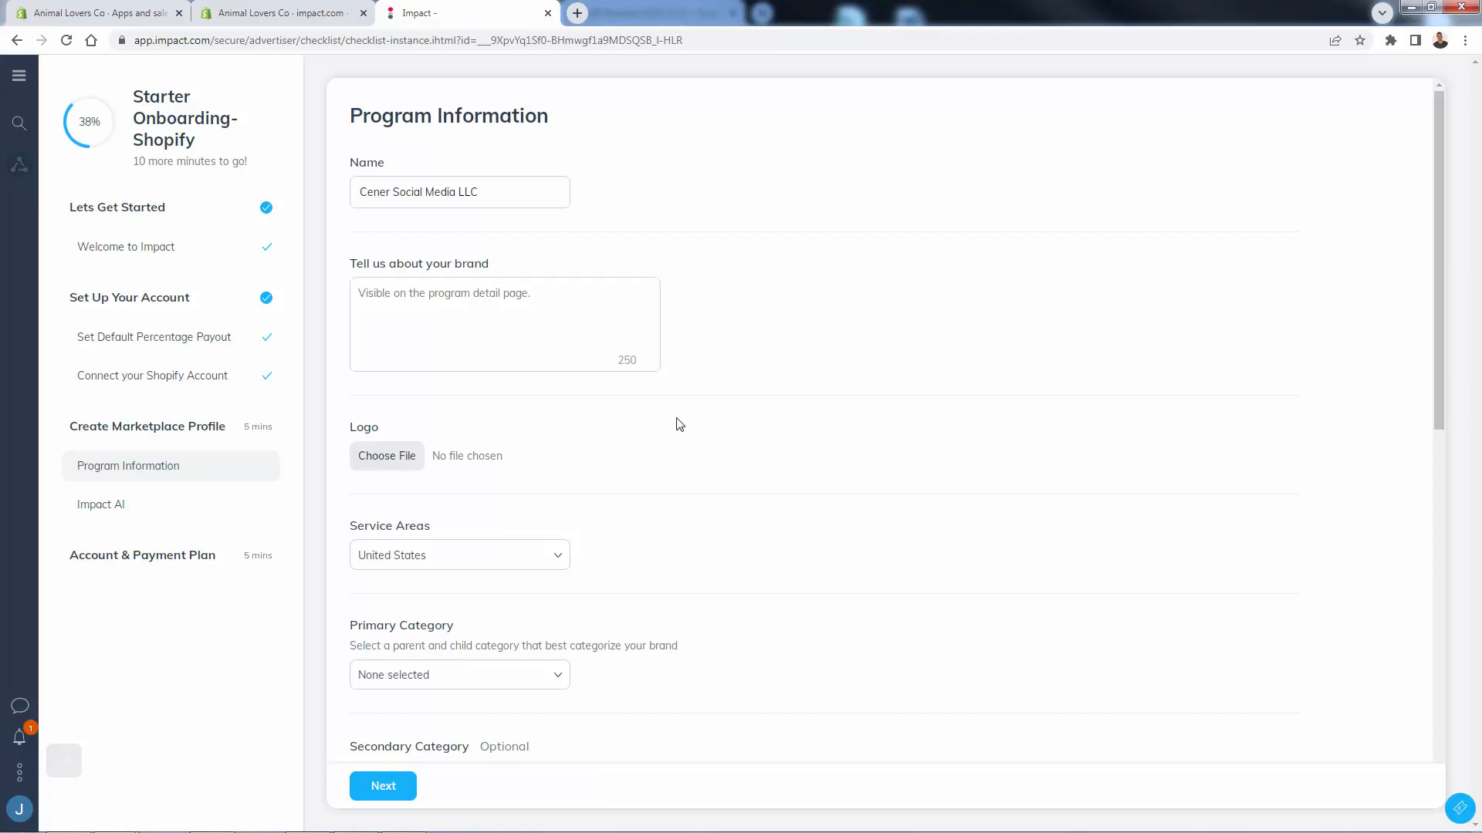
pyautogui.moveTo(227, 381)
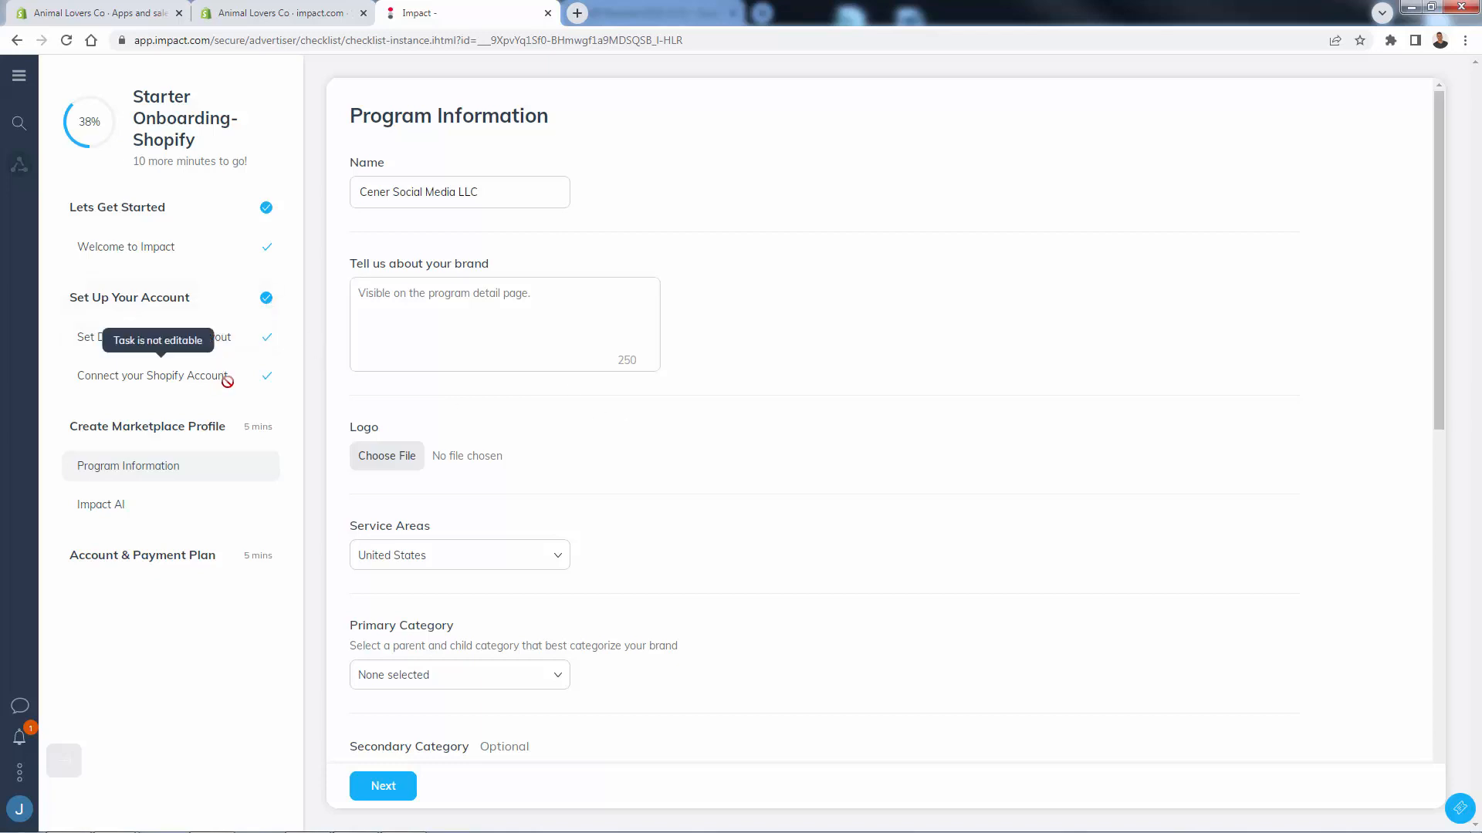
# Describe the brand as cat and dog items perfect for gifts, price points around $50-200.
pyautogui.click(503, 325)
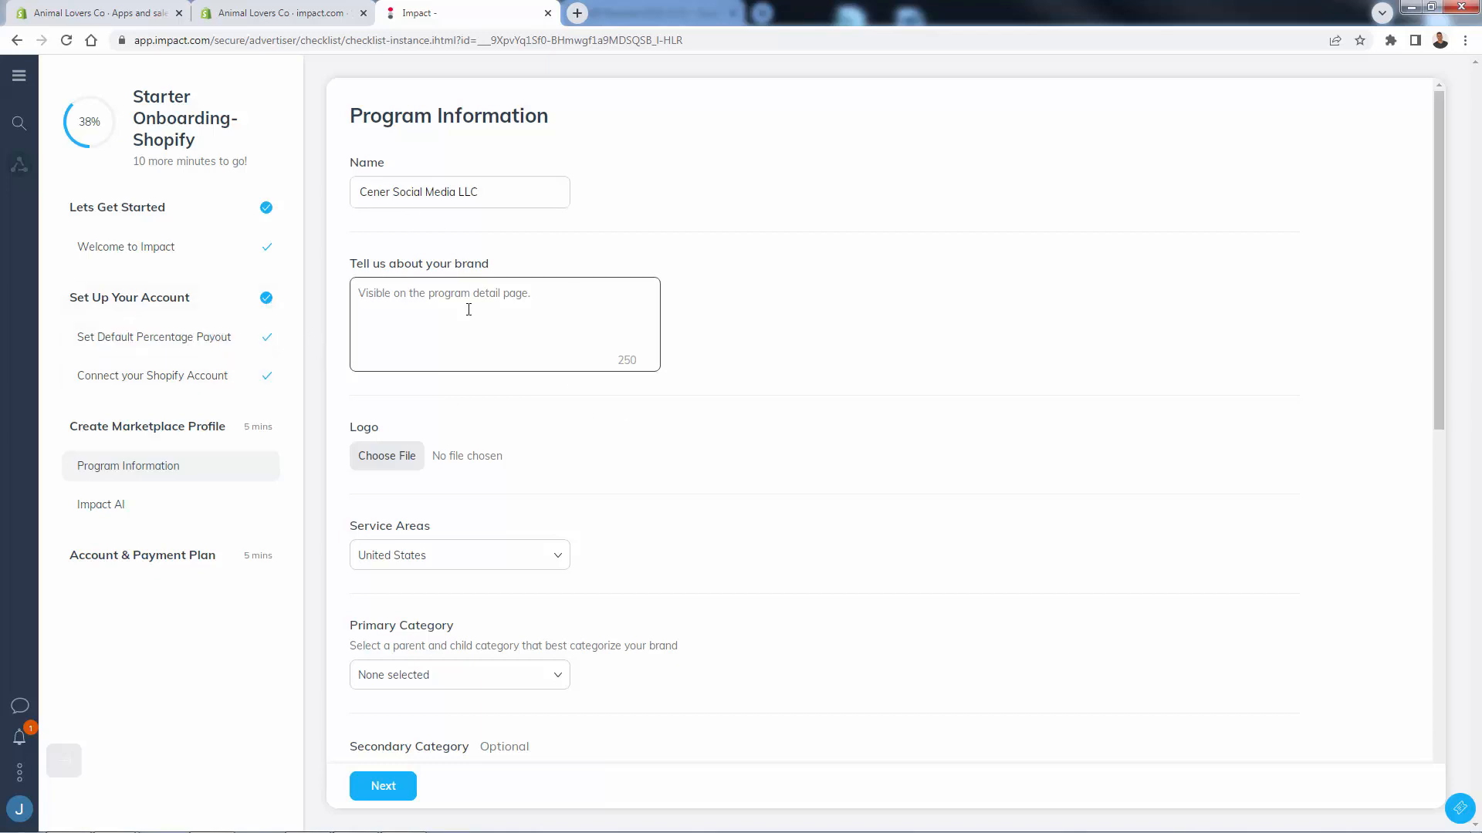
pyautogui.moveTo(440, 310)
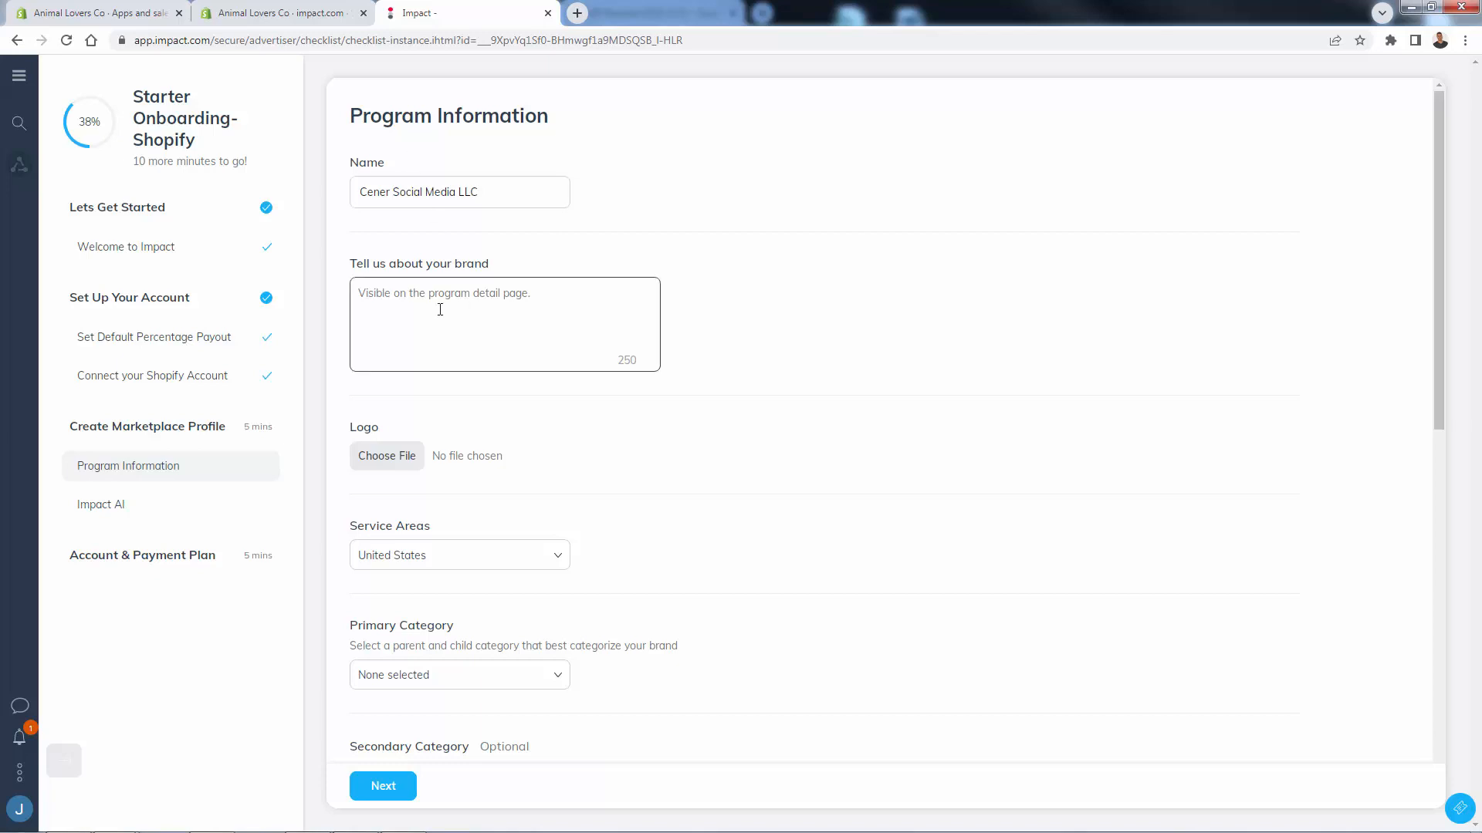
pyautogui.write('We sell cat and dog related items, per')
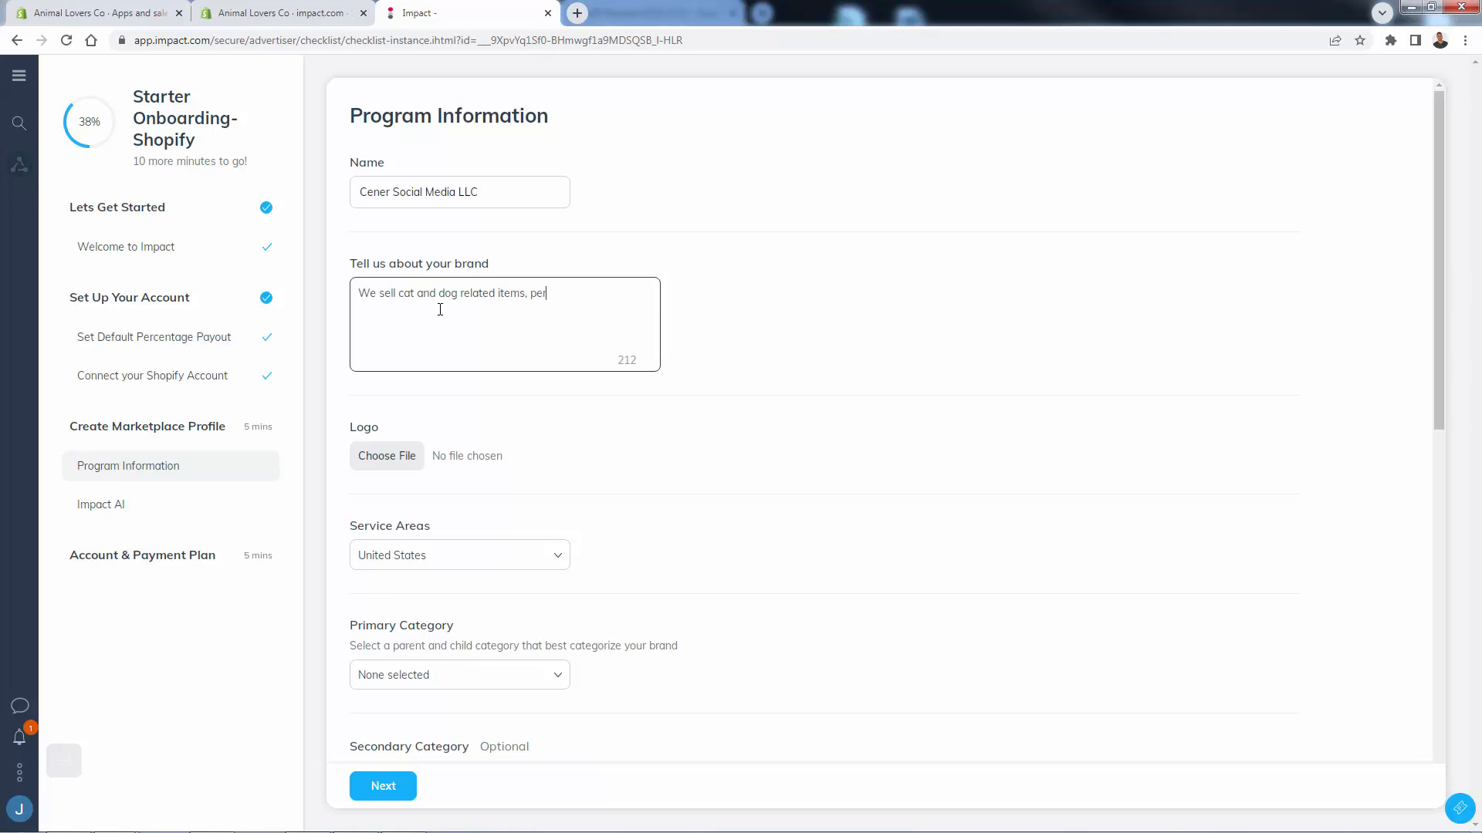
pyautogui.write('fect for gifts.')
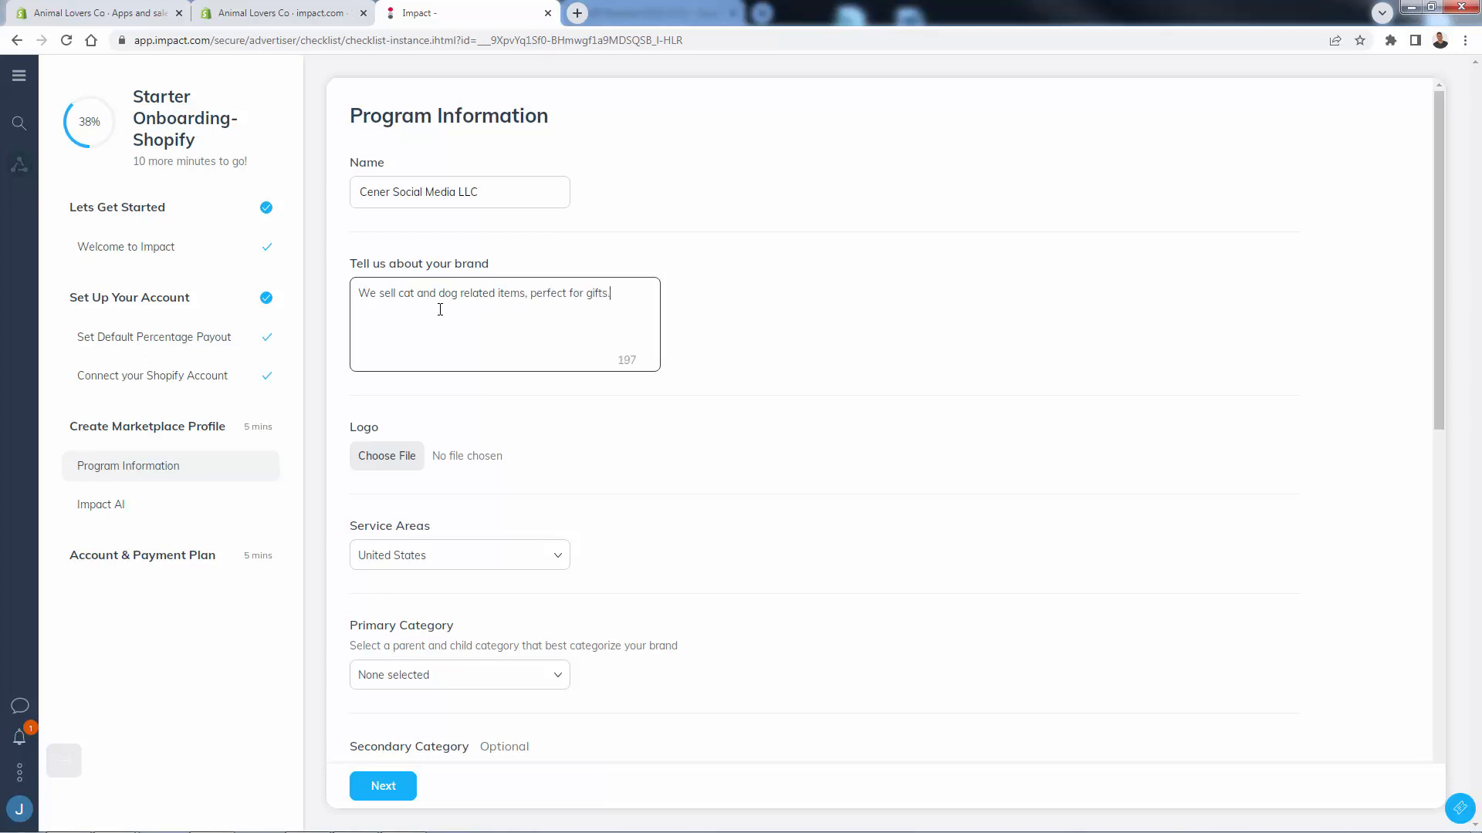
pyautogui.write('Price points a')
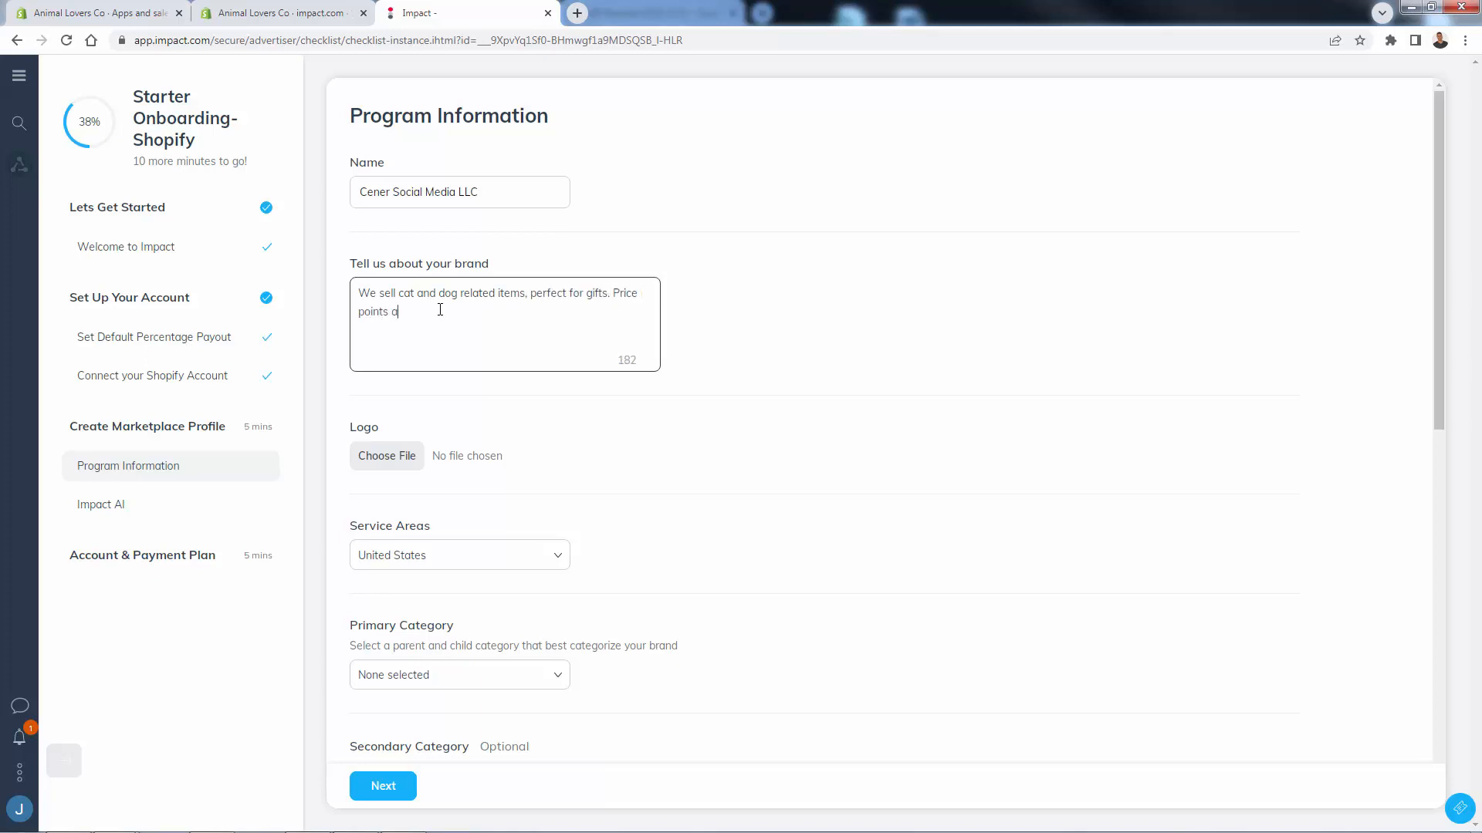
pyautogui.write('round $50-200.')
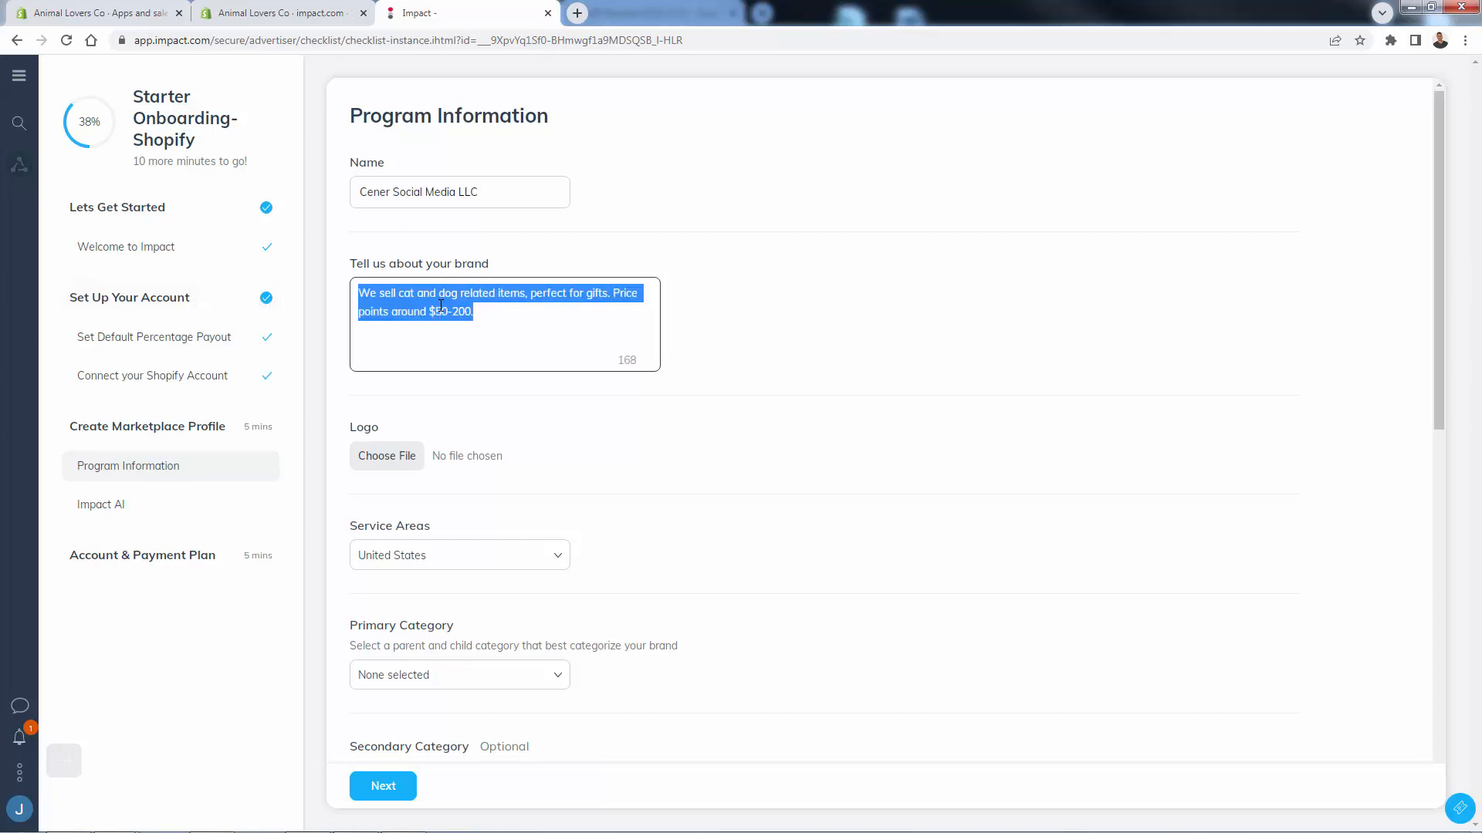
pyautogui.click(480, 311)
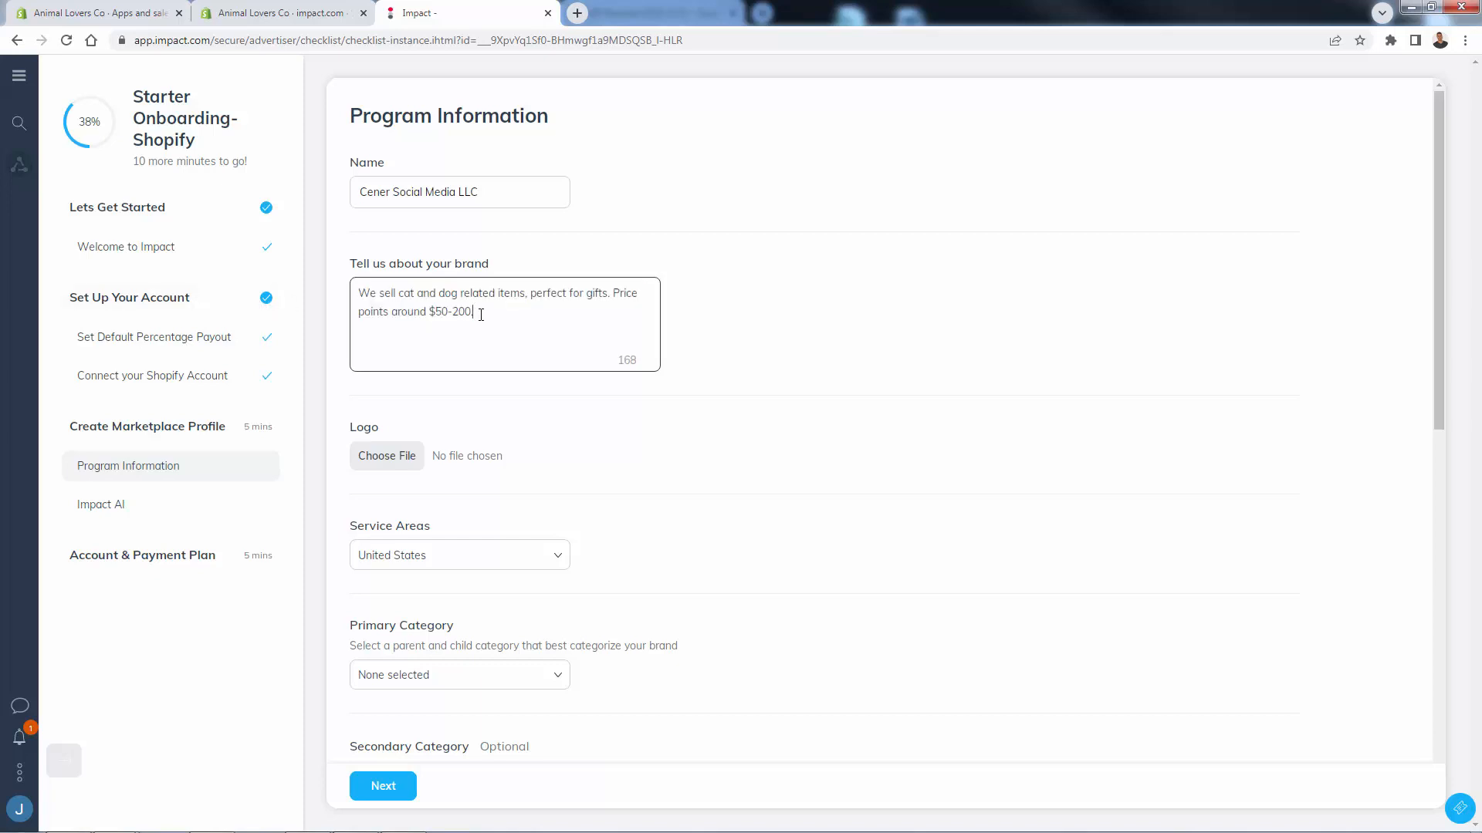
pyautogui.write('.')
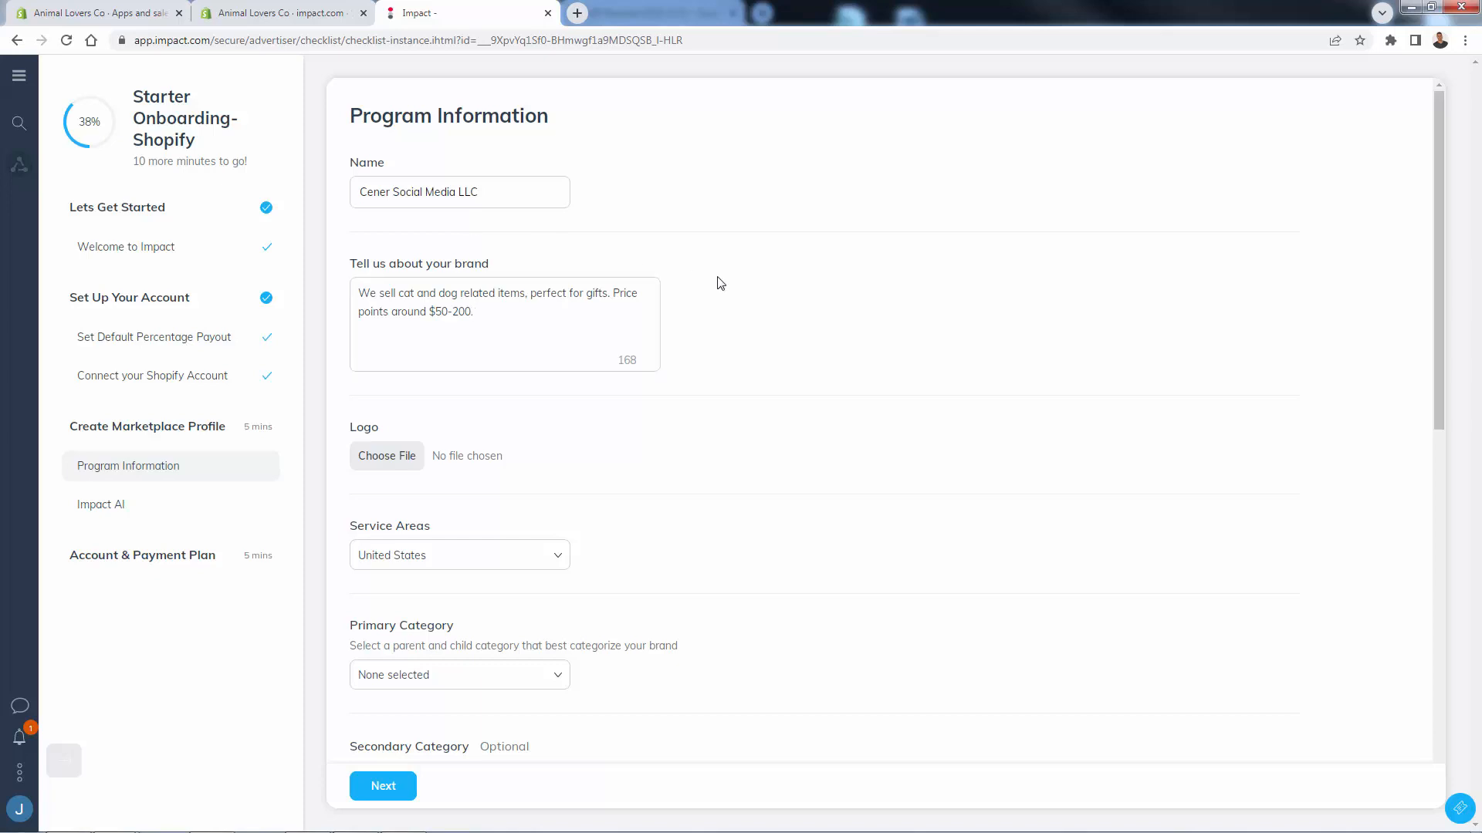
# Add Canada alongside the United States in the Service Areas.
pyautogui.scroll(-3)
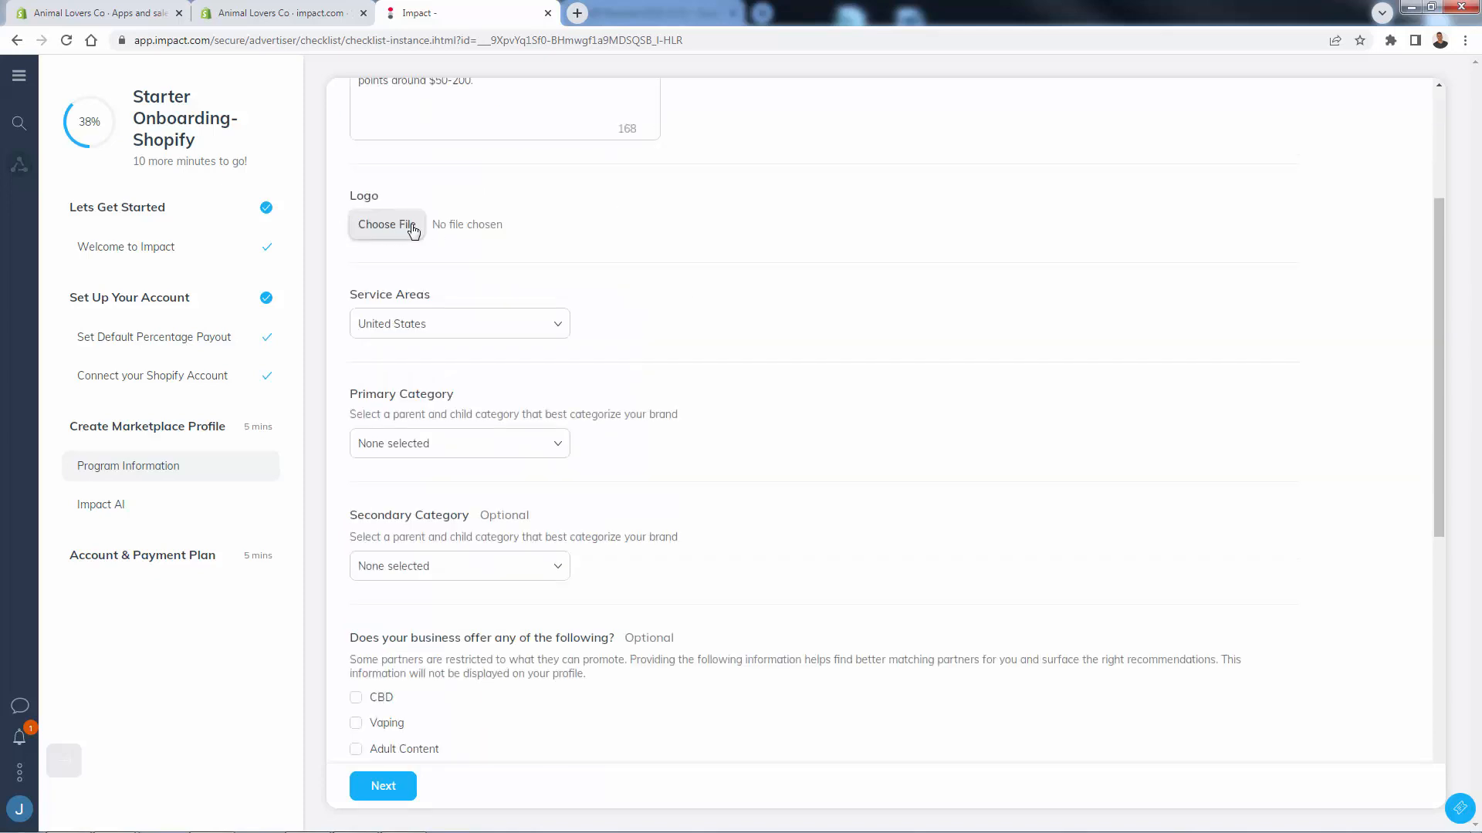
pyautogui.click(459, 323)
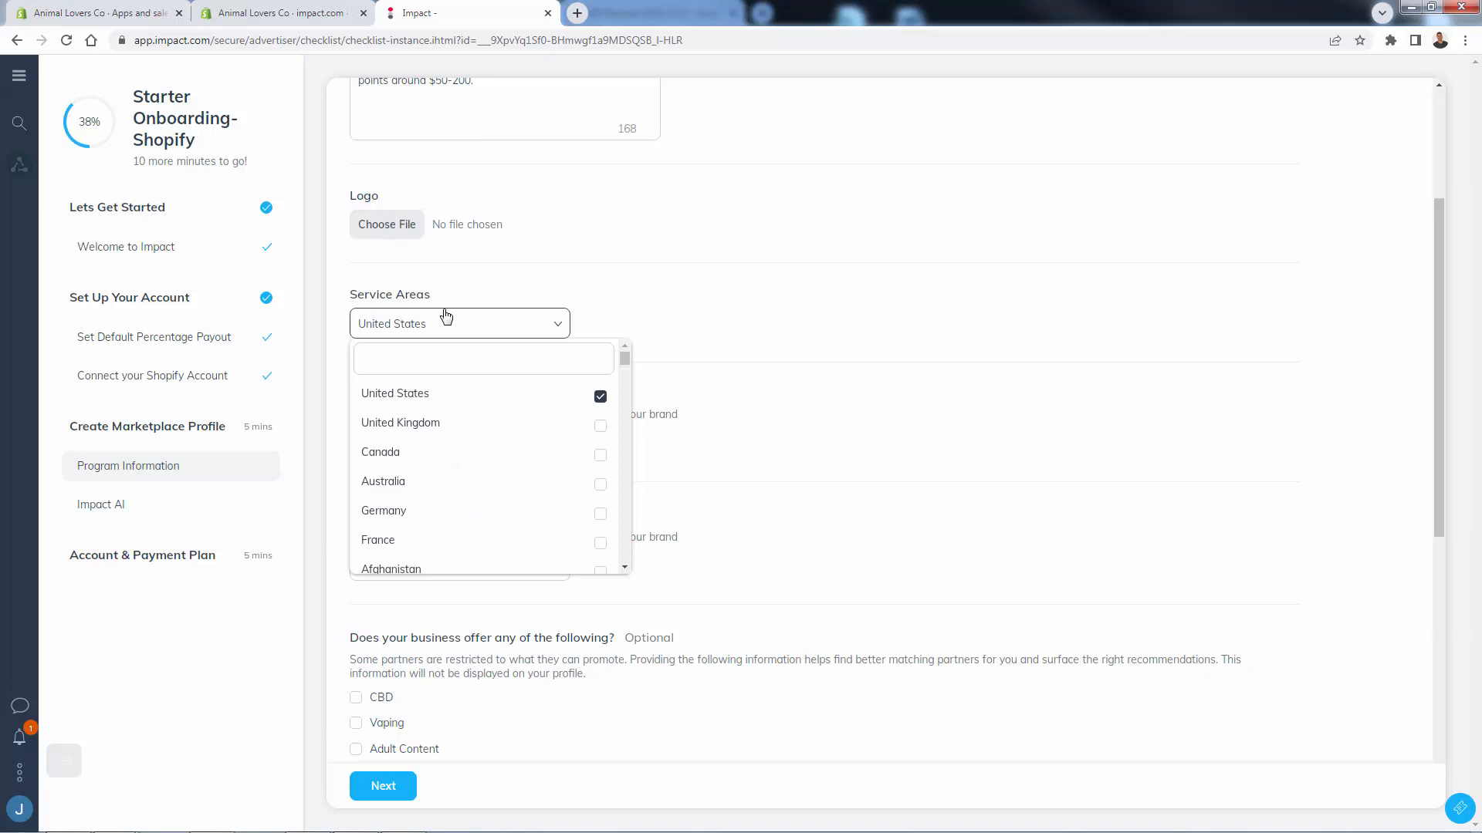
pyautogui.click(599, 454)
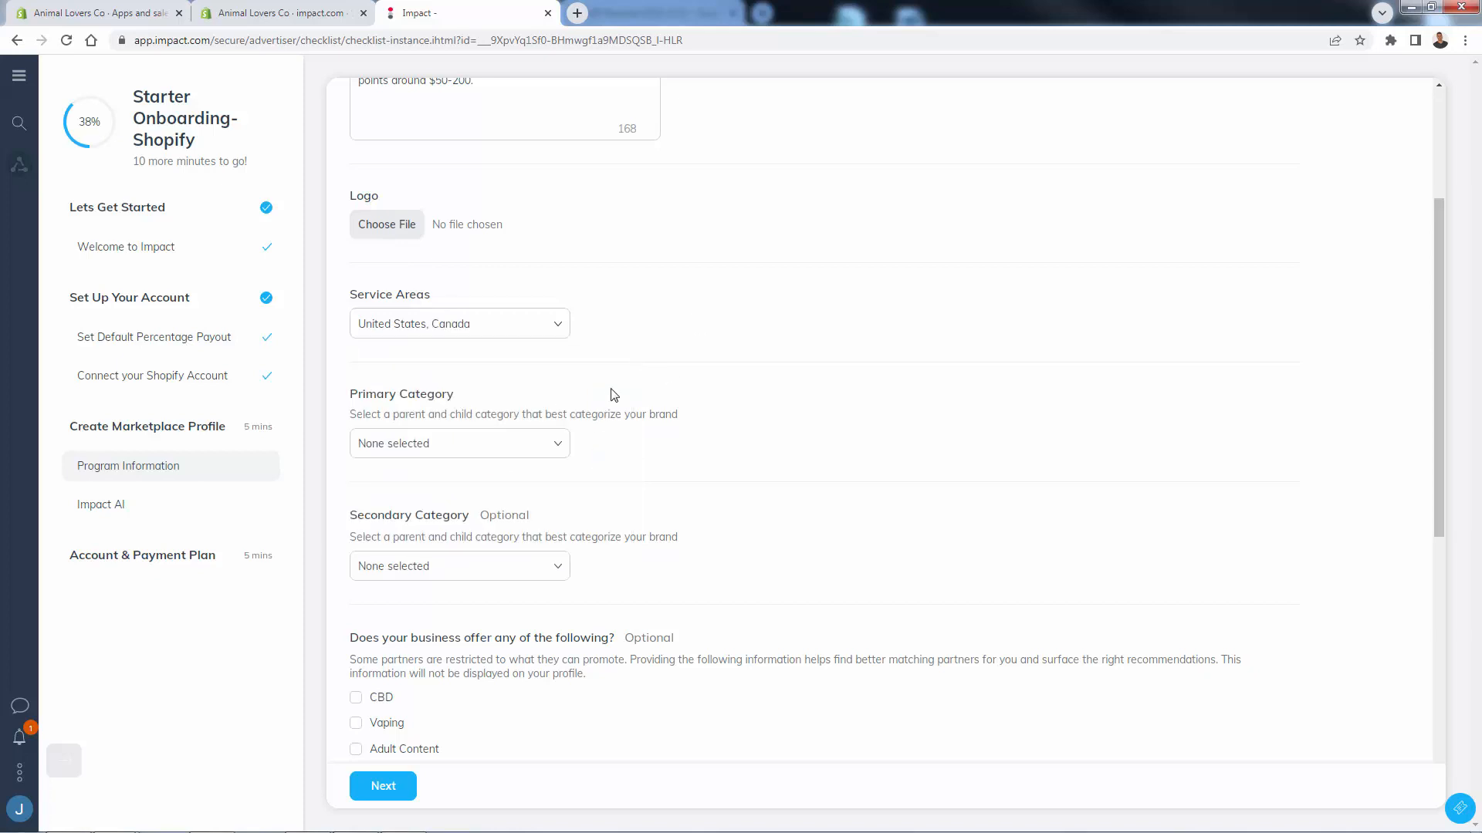
# Set the primary category to Pets with the Pet Supplies subcategory.
pyautogui.click(458, 366)
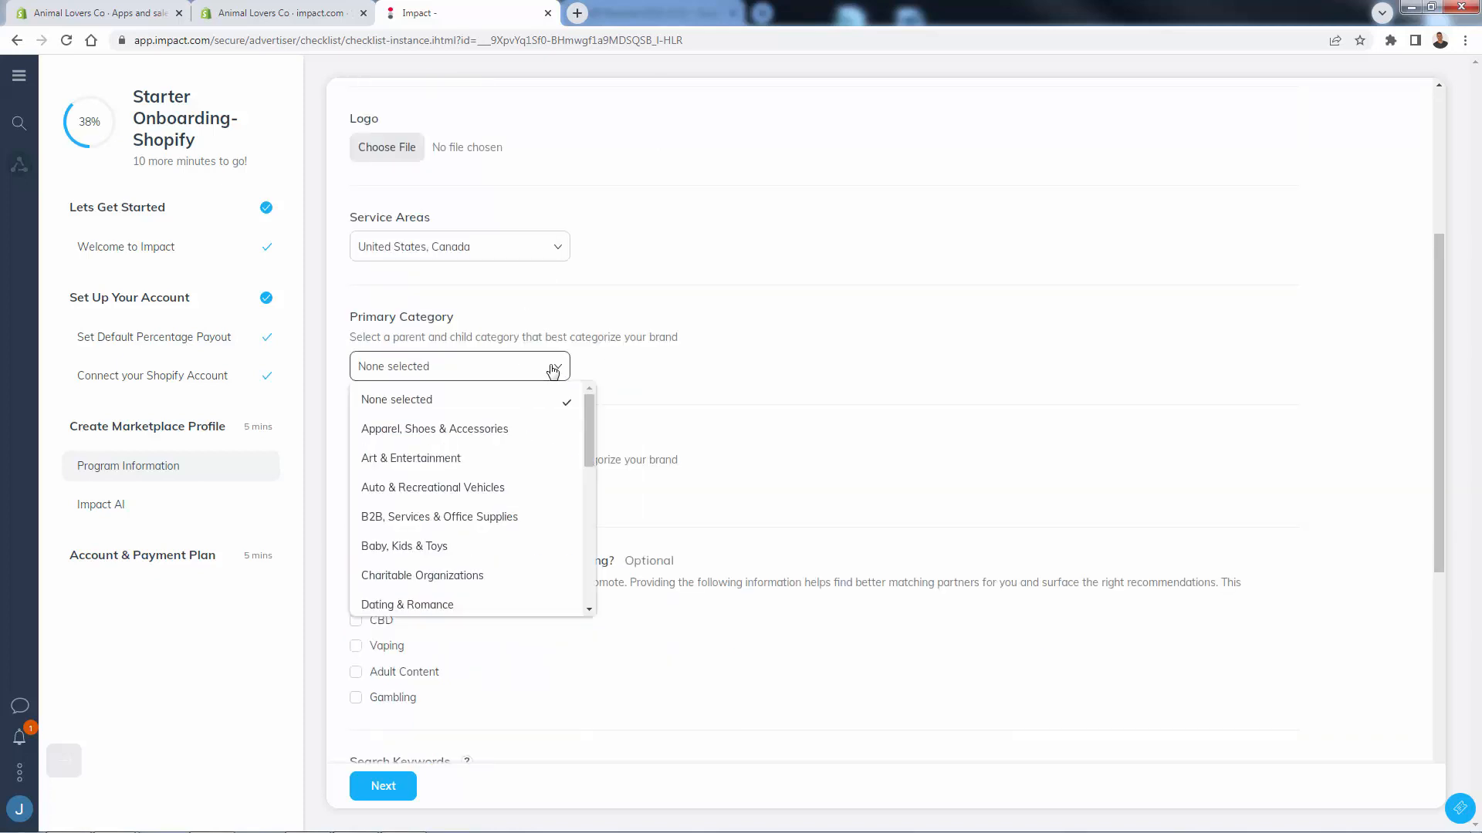
pyautogui.scroll(-3)
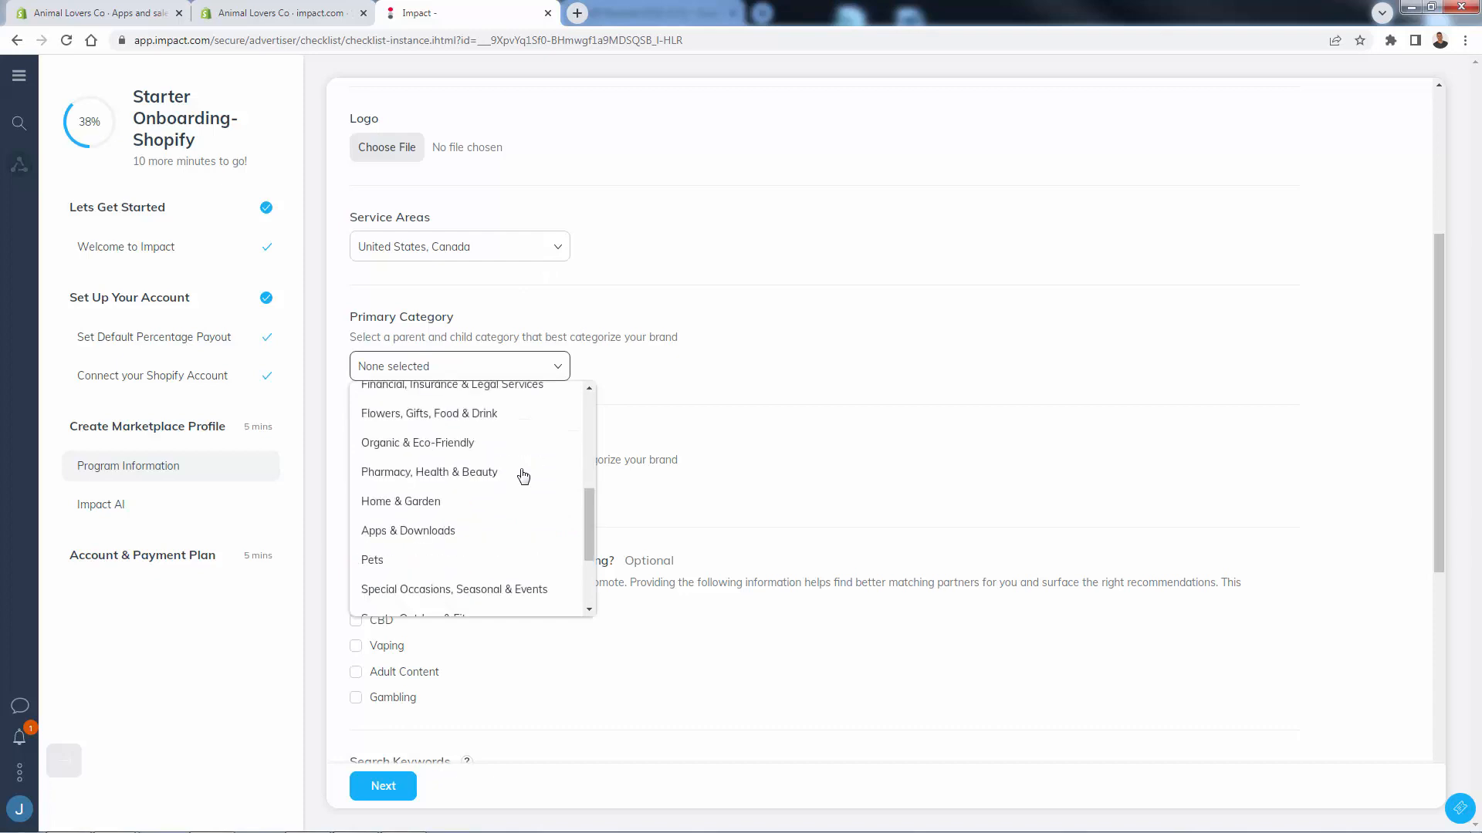
pyautogui.scroll(-3)
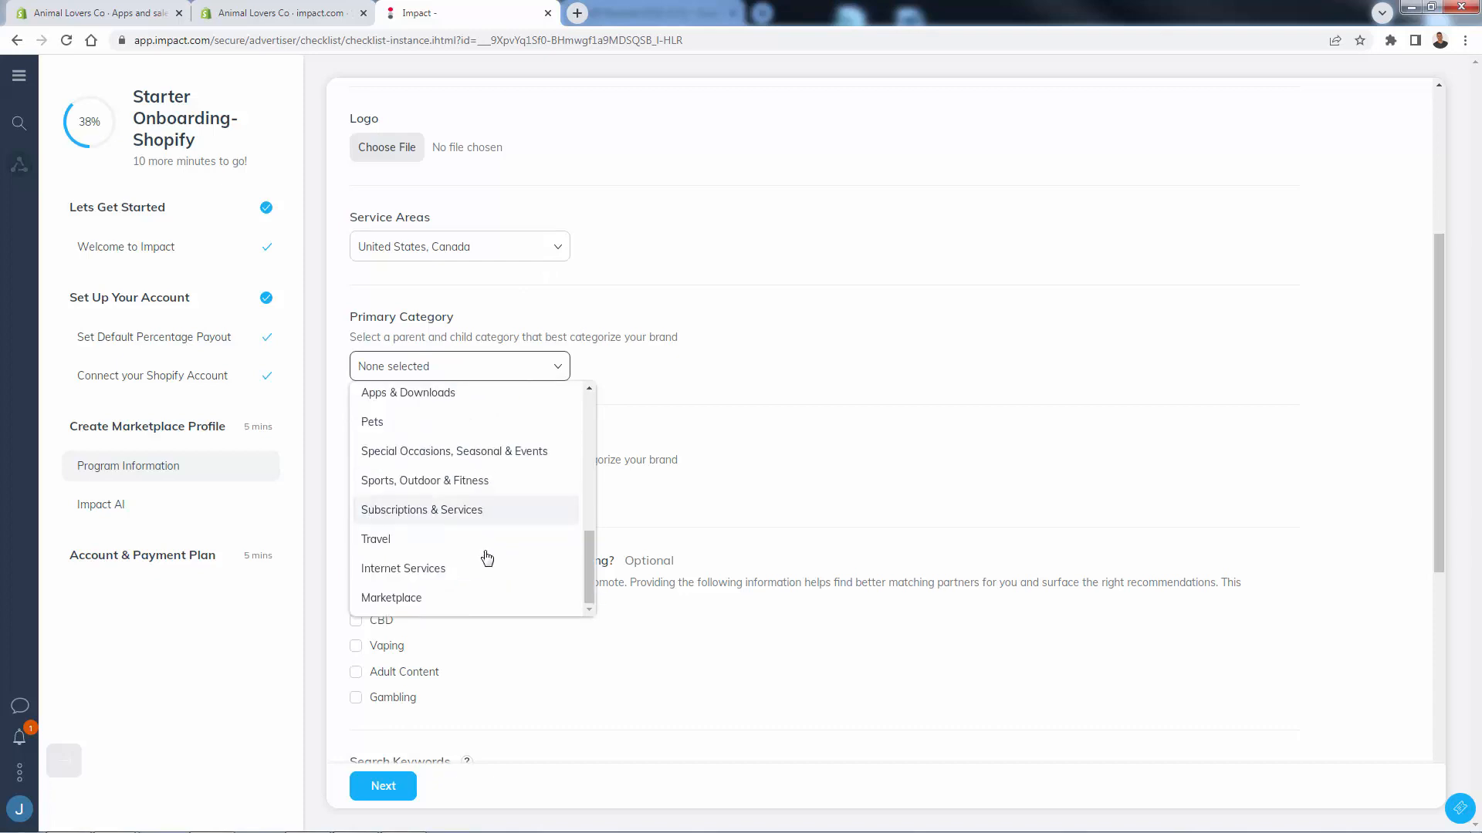
pyautogui.click(372, 421)
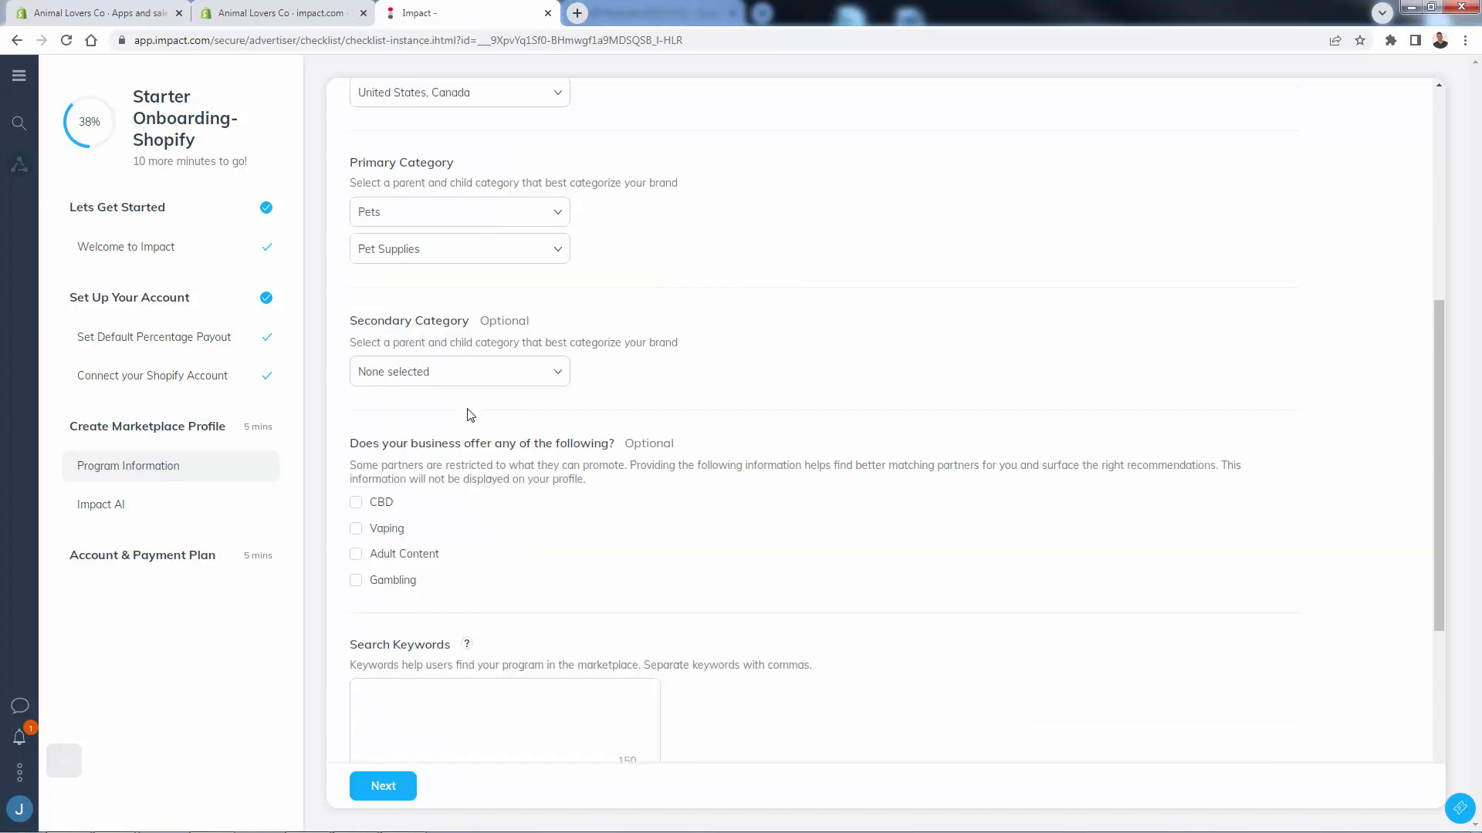
pyautogui.scroll(-3)
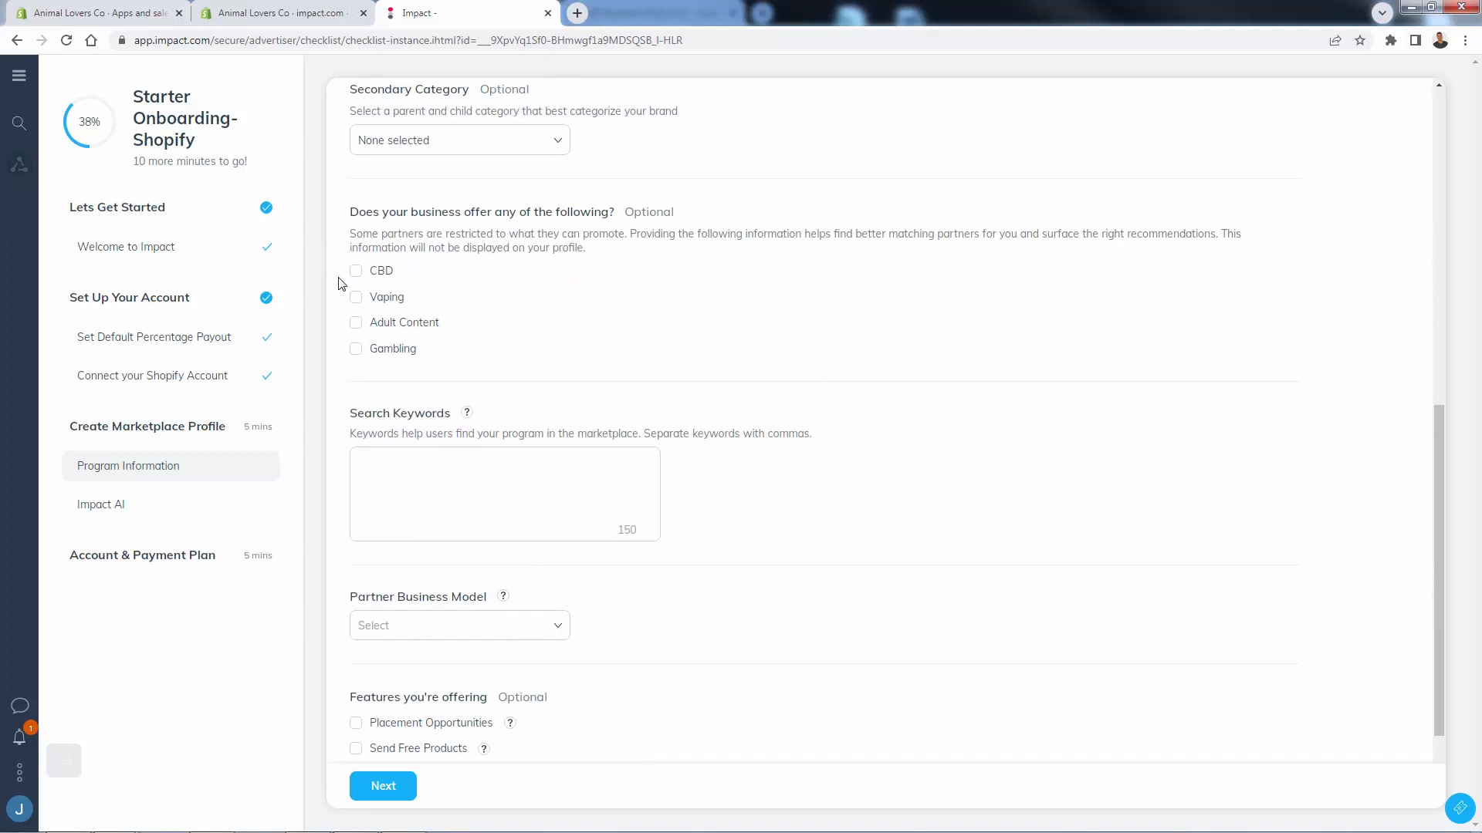
pyautogui.moveTo(389, 242)
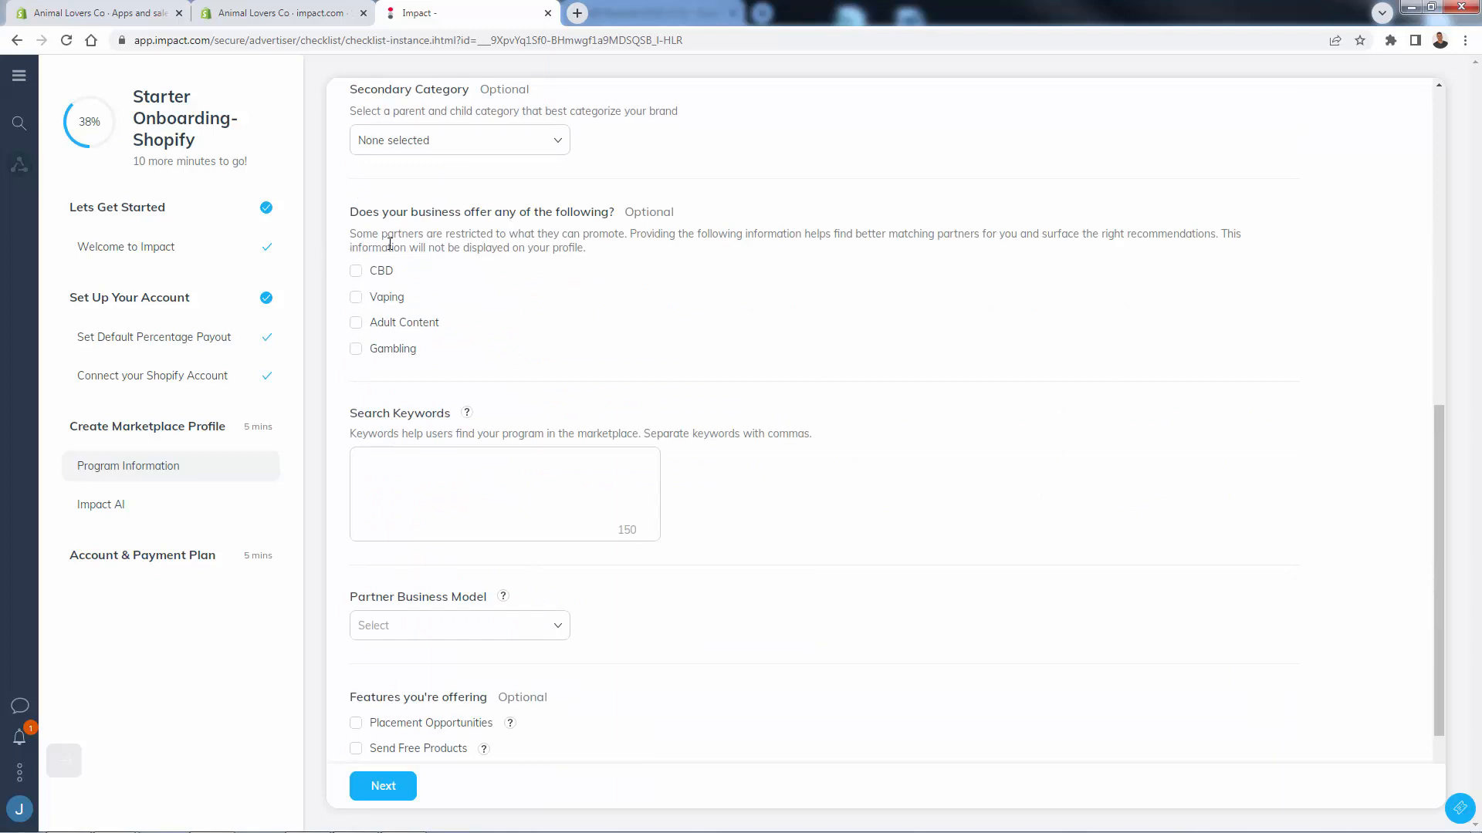
pyautogui.moveTo(374, 301)
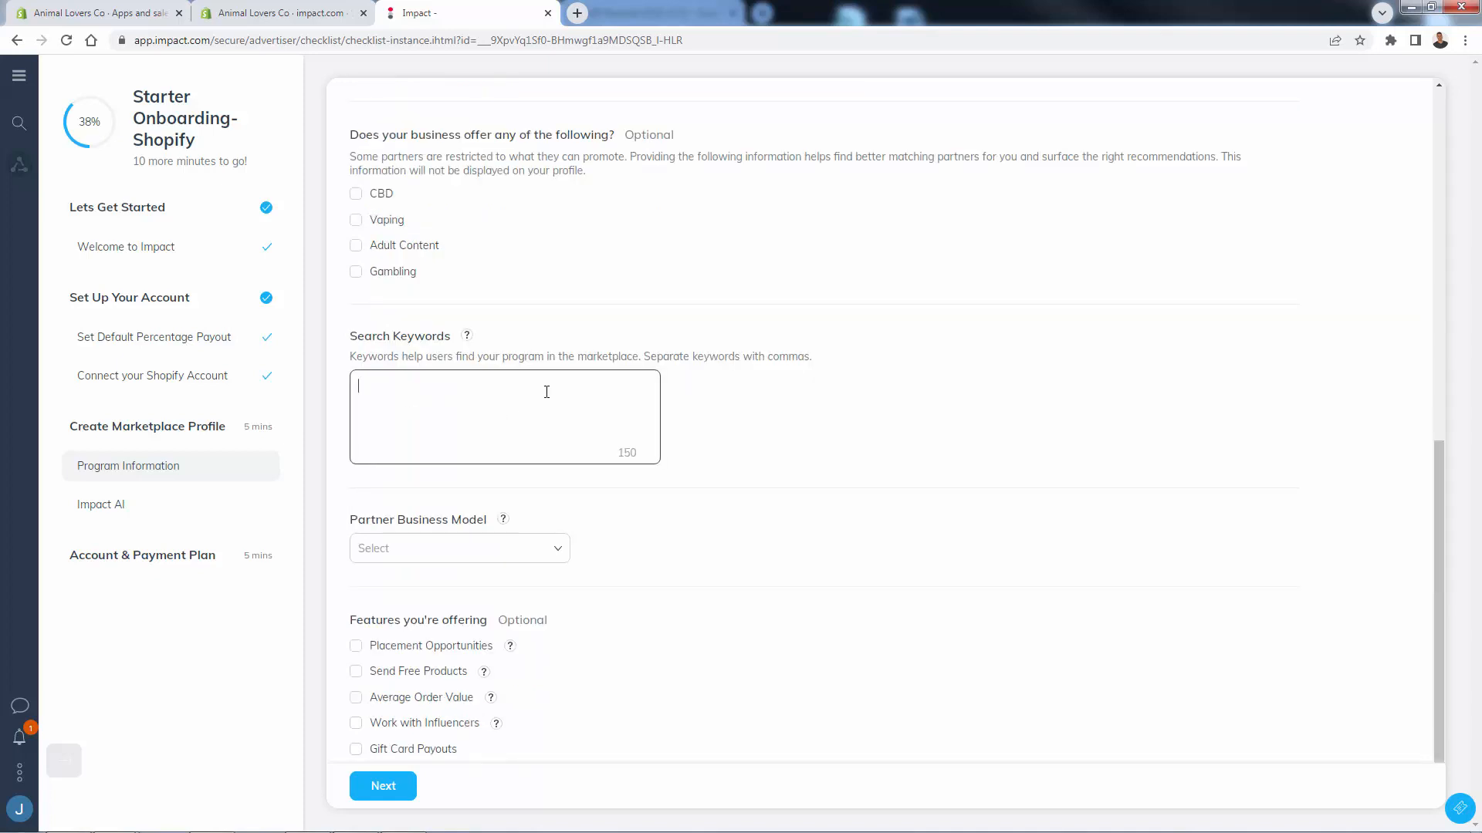
# Enter search keywords: cat, dogs, pets, puppies, kittens, funny cat shirts, dog gifts, cat gifts.
pyautogui.doubleClick(608, 356)
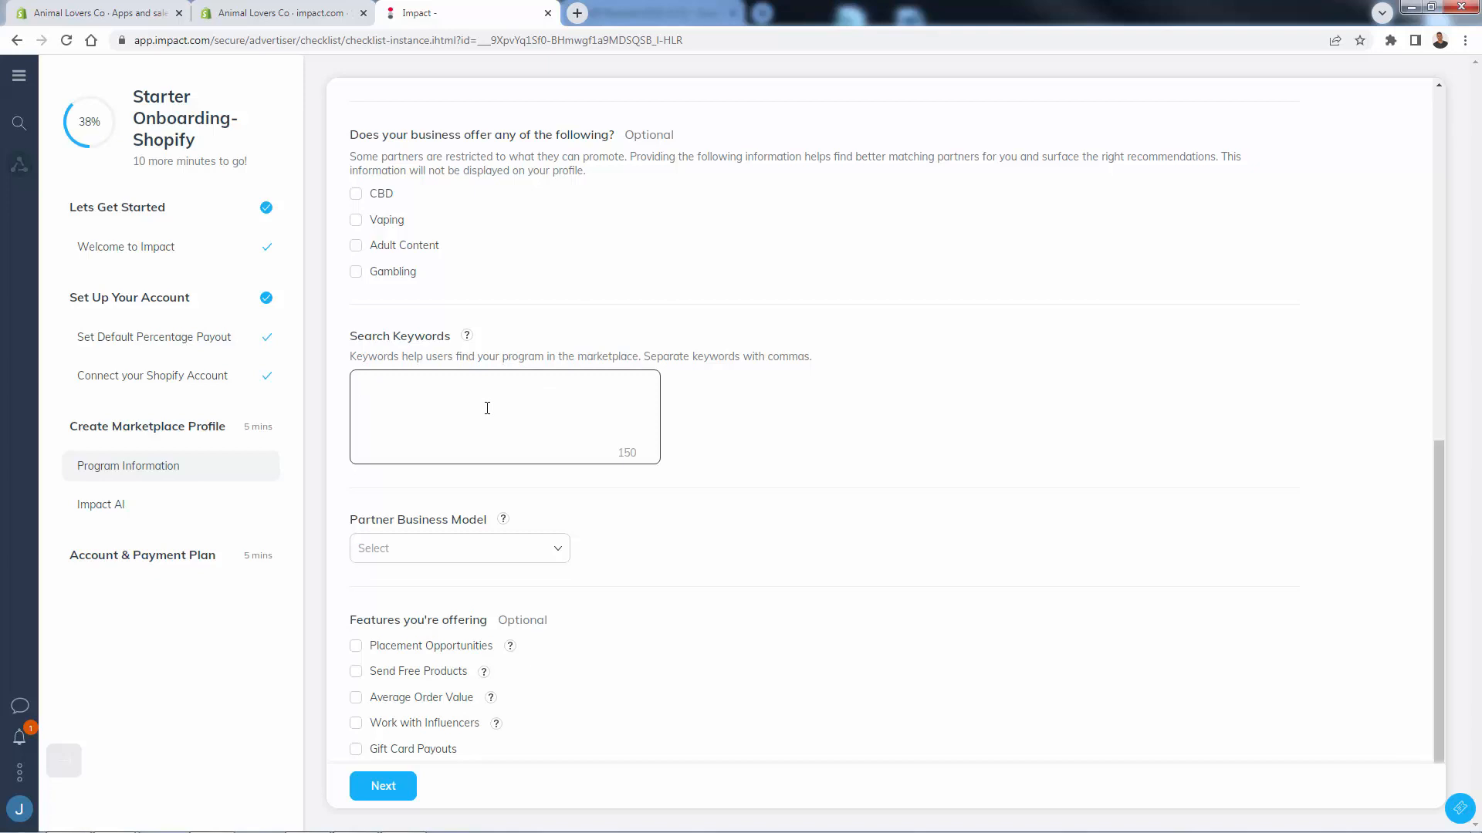
pyautogui.write('catm')
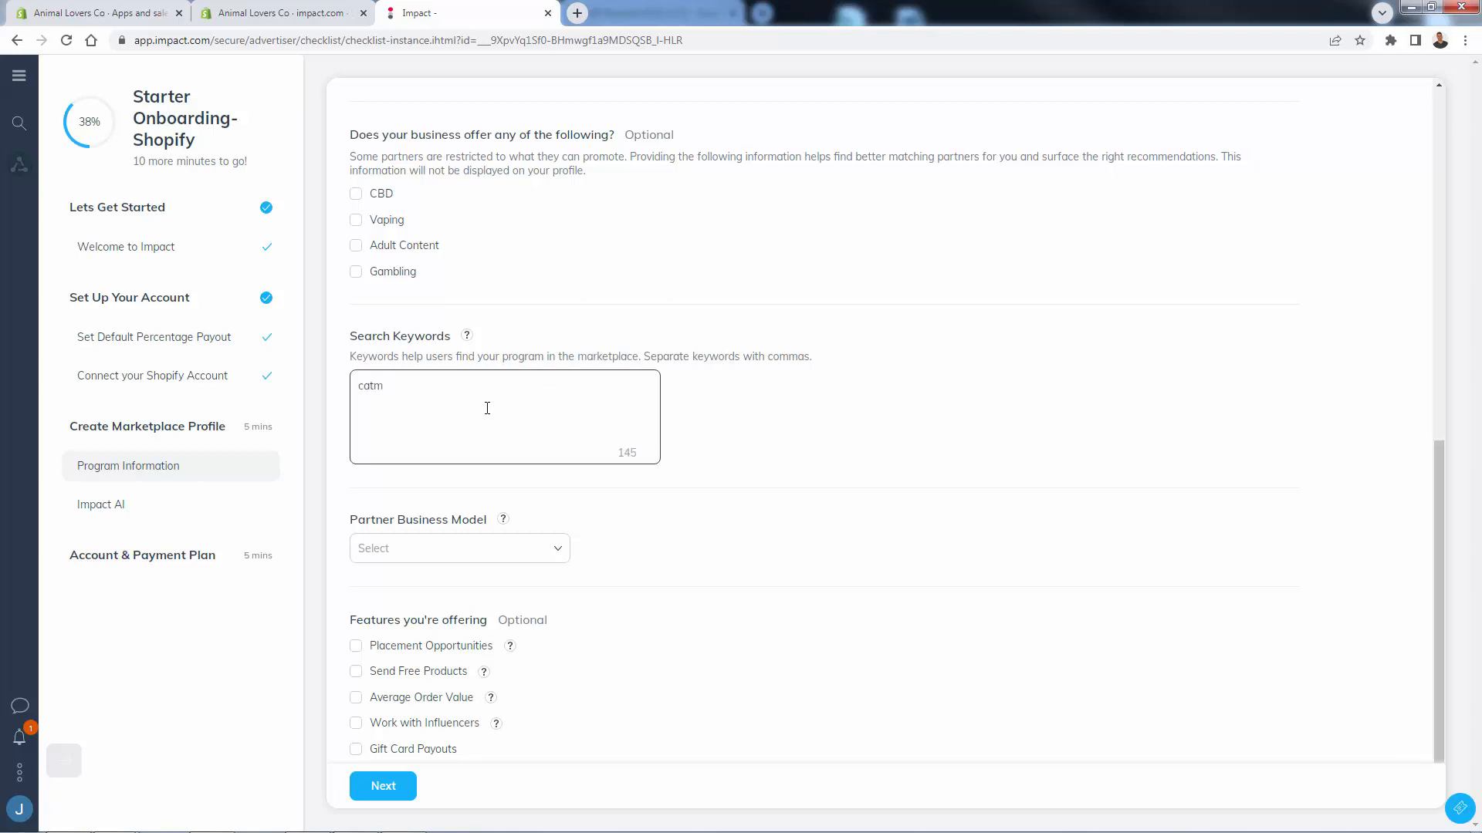
pyautogui.write('cat, dogs, pets.')
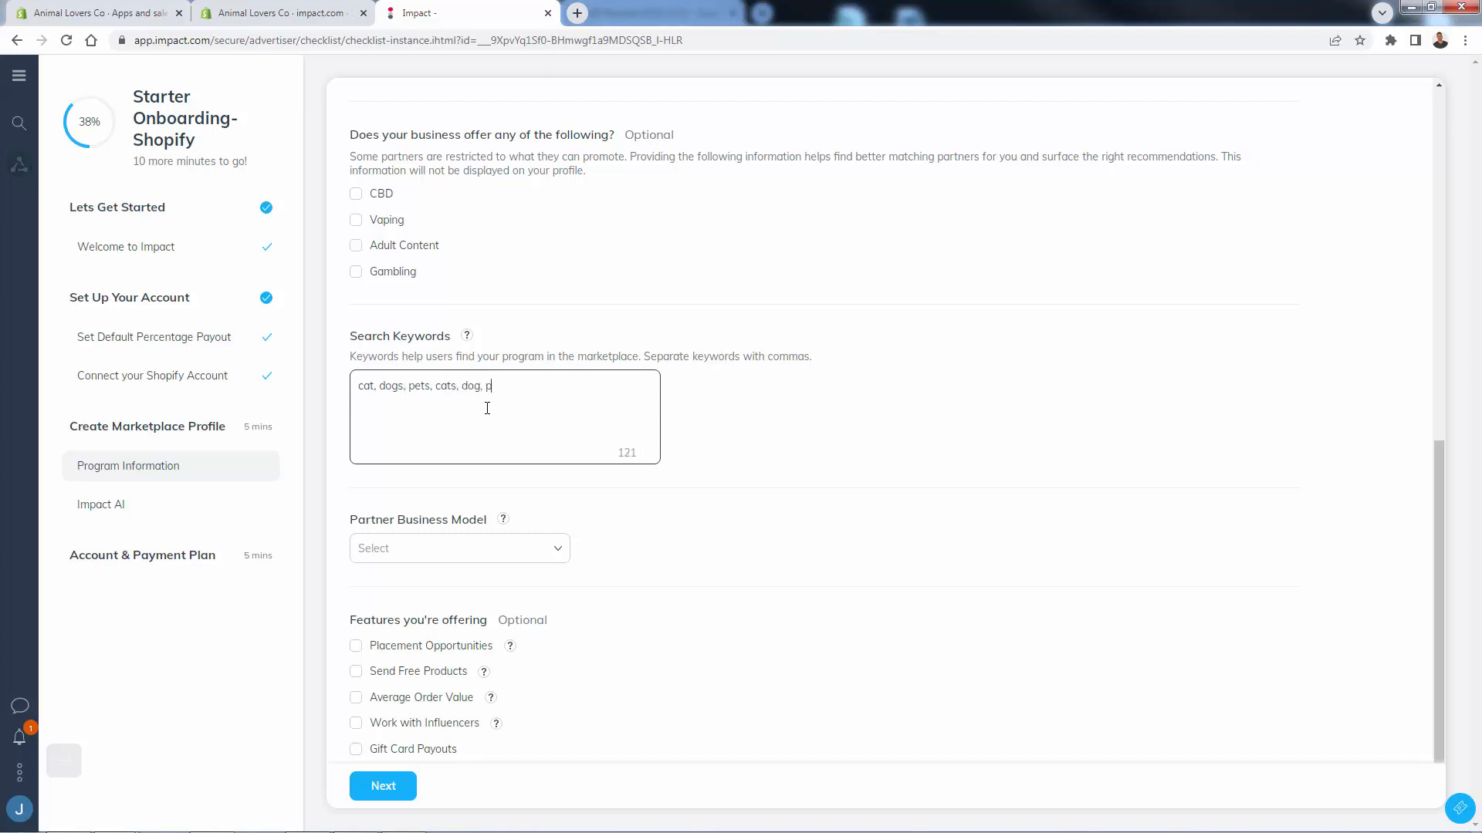
pyautogui.write('puppies, kitt')
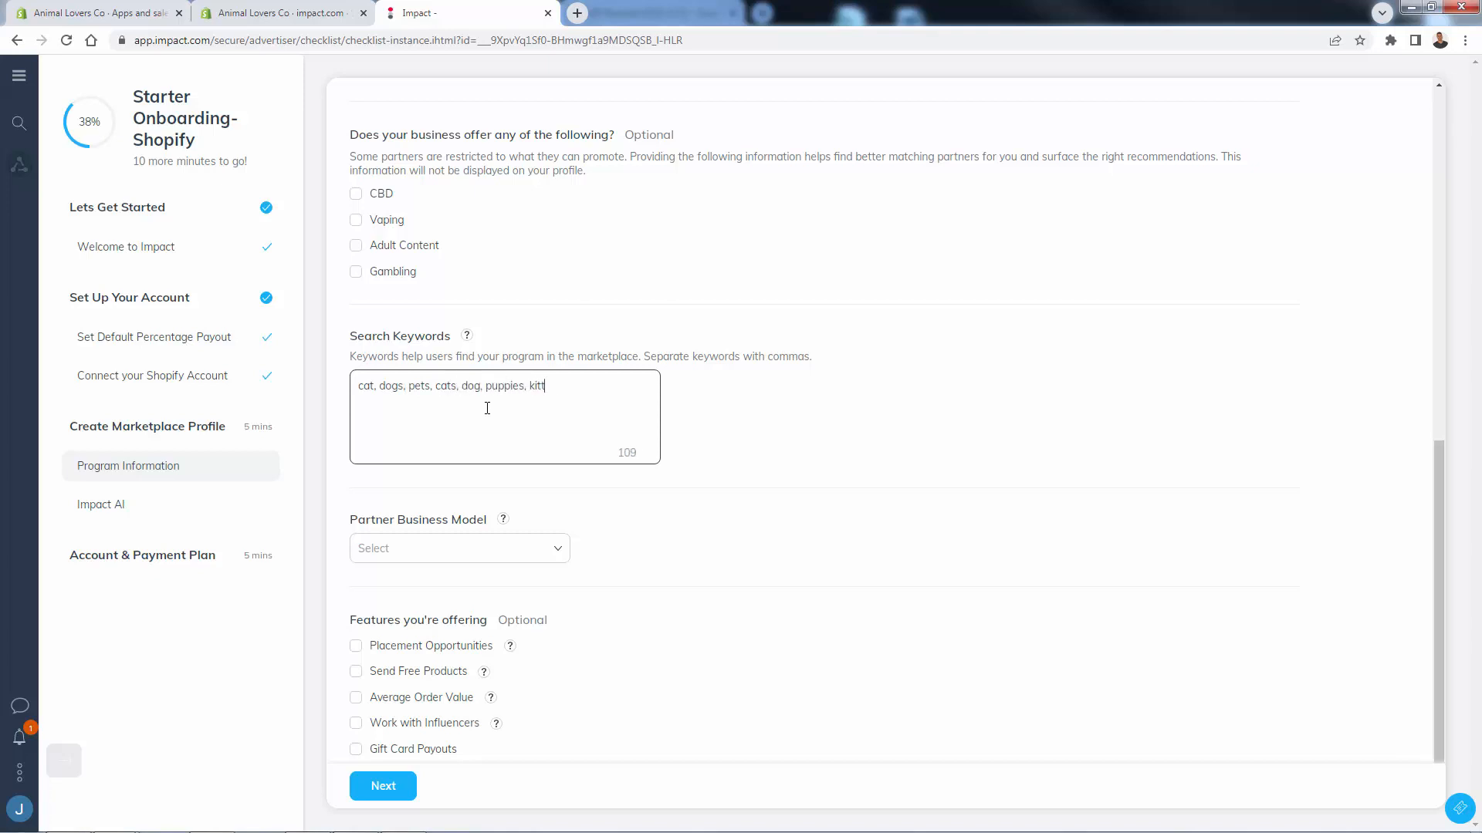
pyautogui.write('ens, fur')
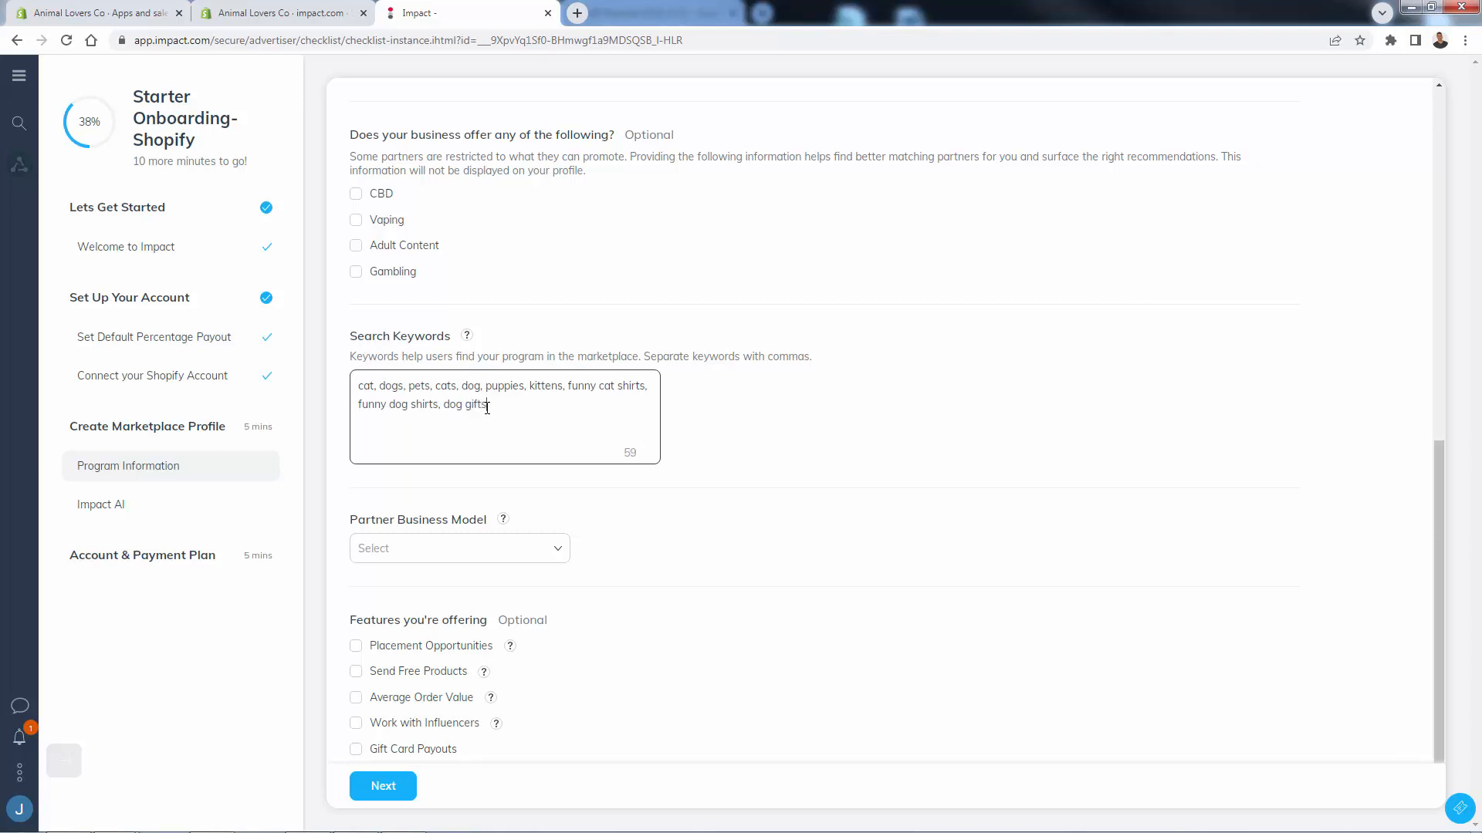
pyautogui.write('cat gifts.')
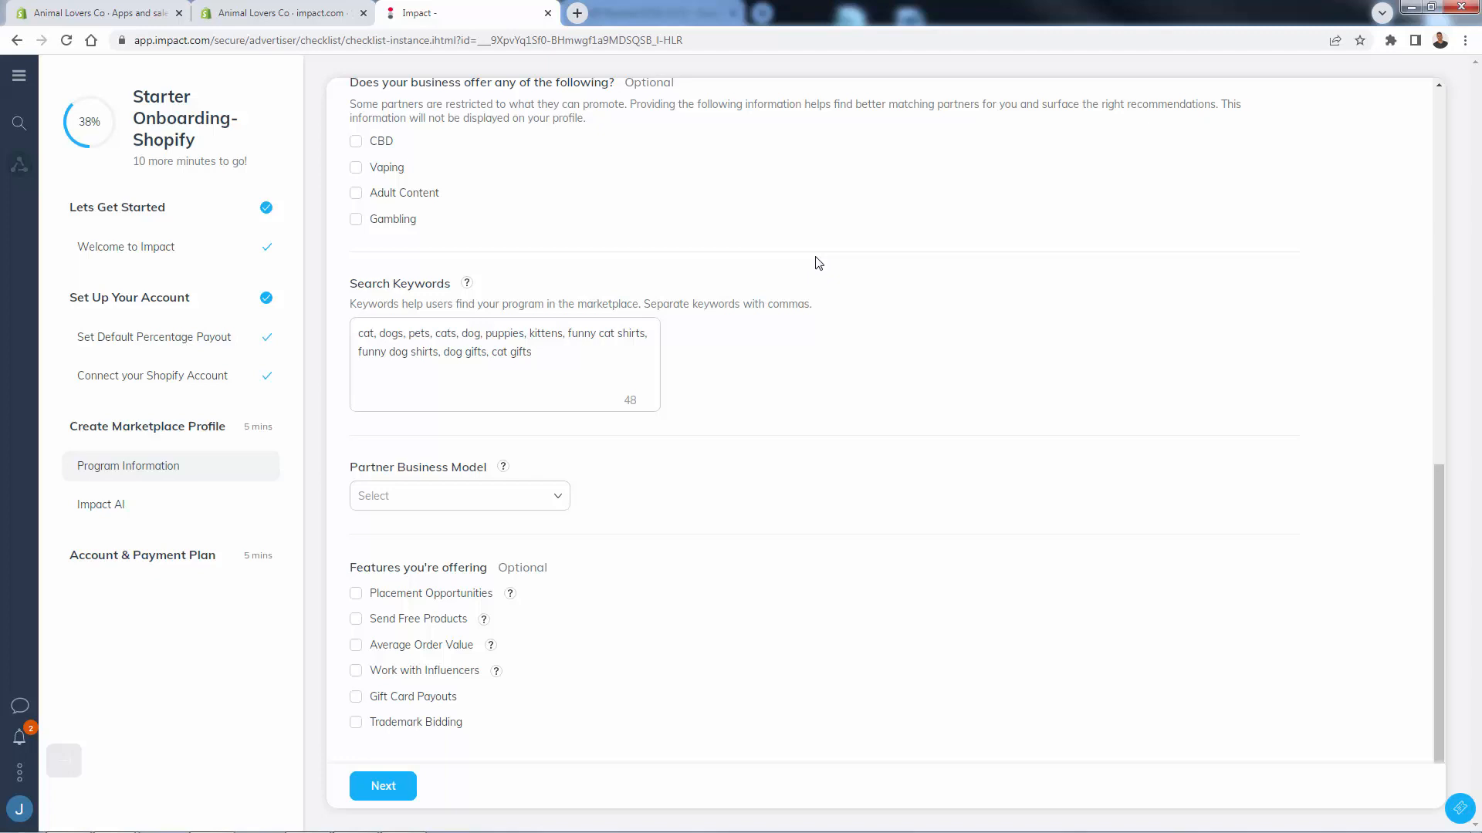
pyautogui.moveTo(503, 471)
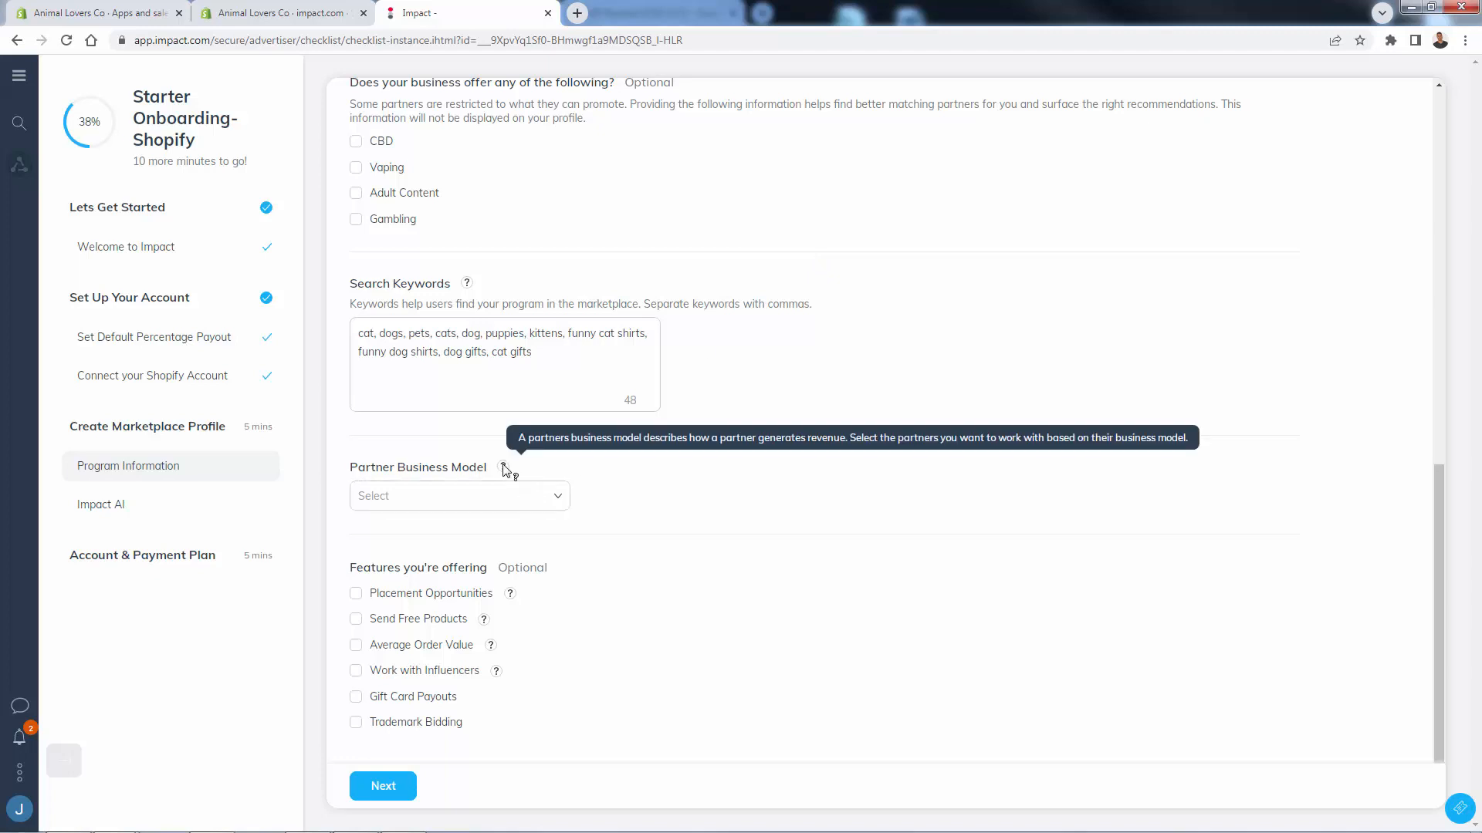
# Add Content/Reviews and Deal/Coupons to the accepted partner business models.
pyautogui.click(458, 496)
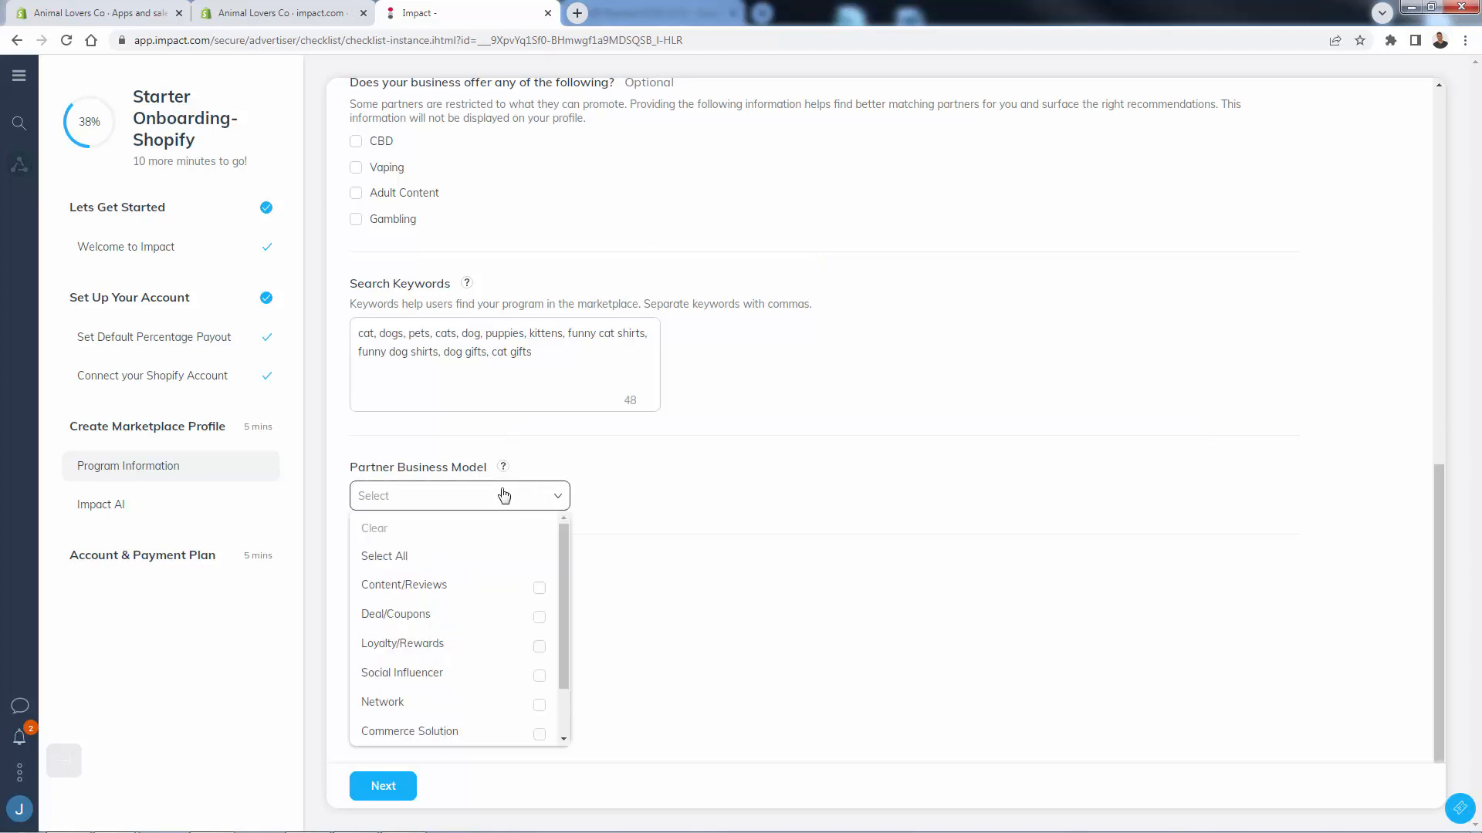
pyautogui.scroll(-3)
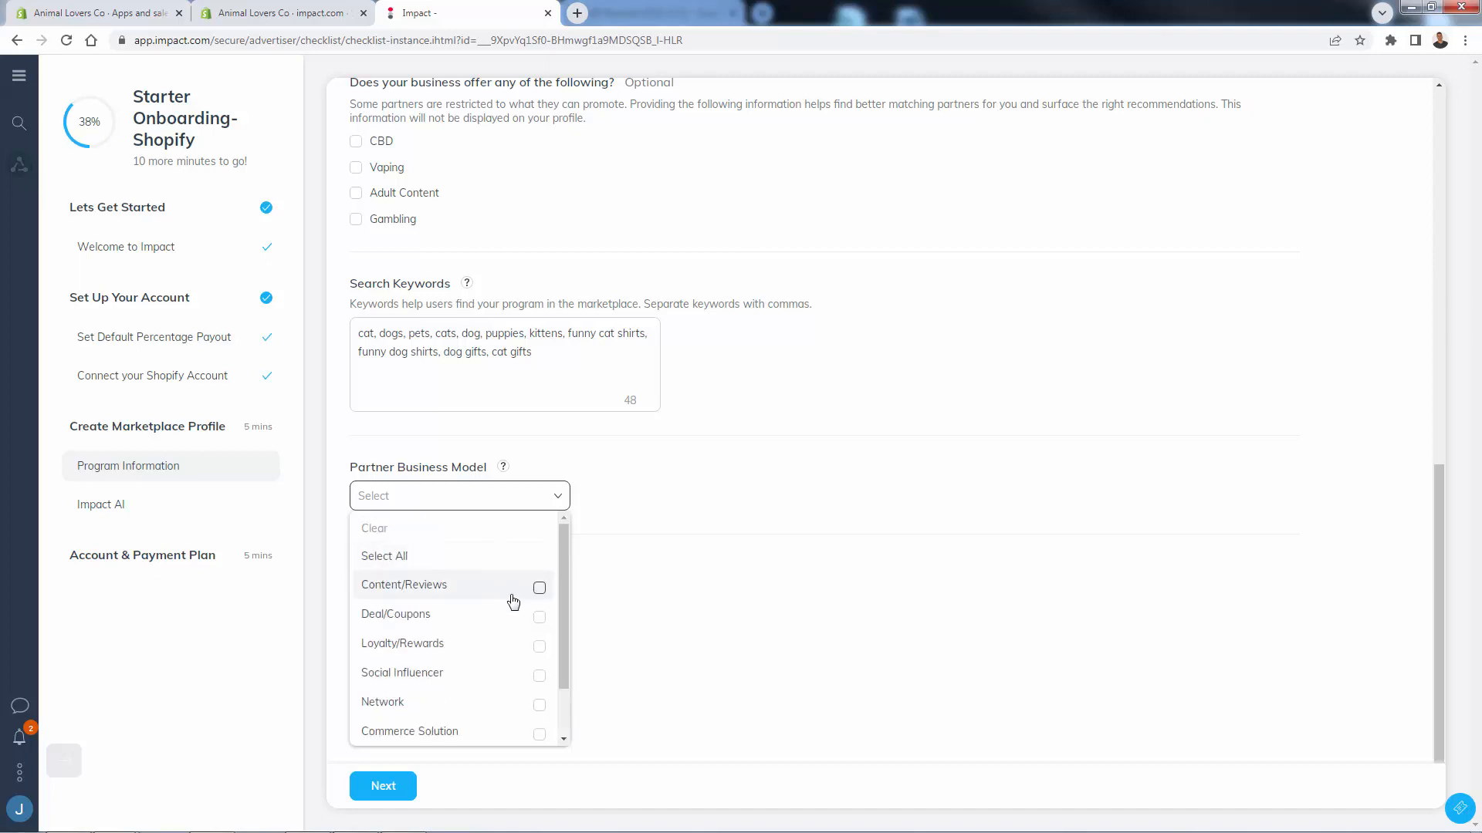
pyautogui.click(540, 730)
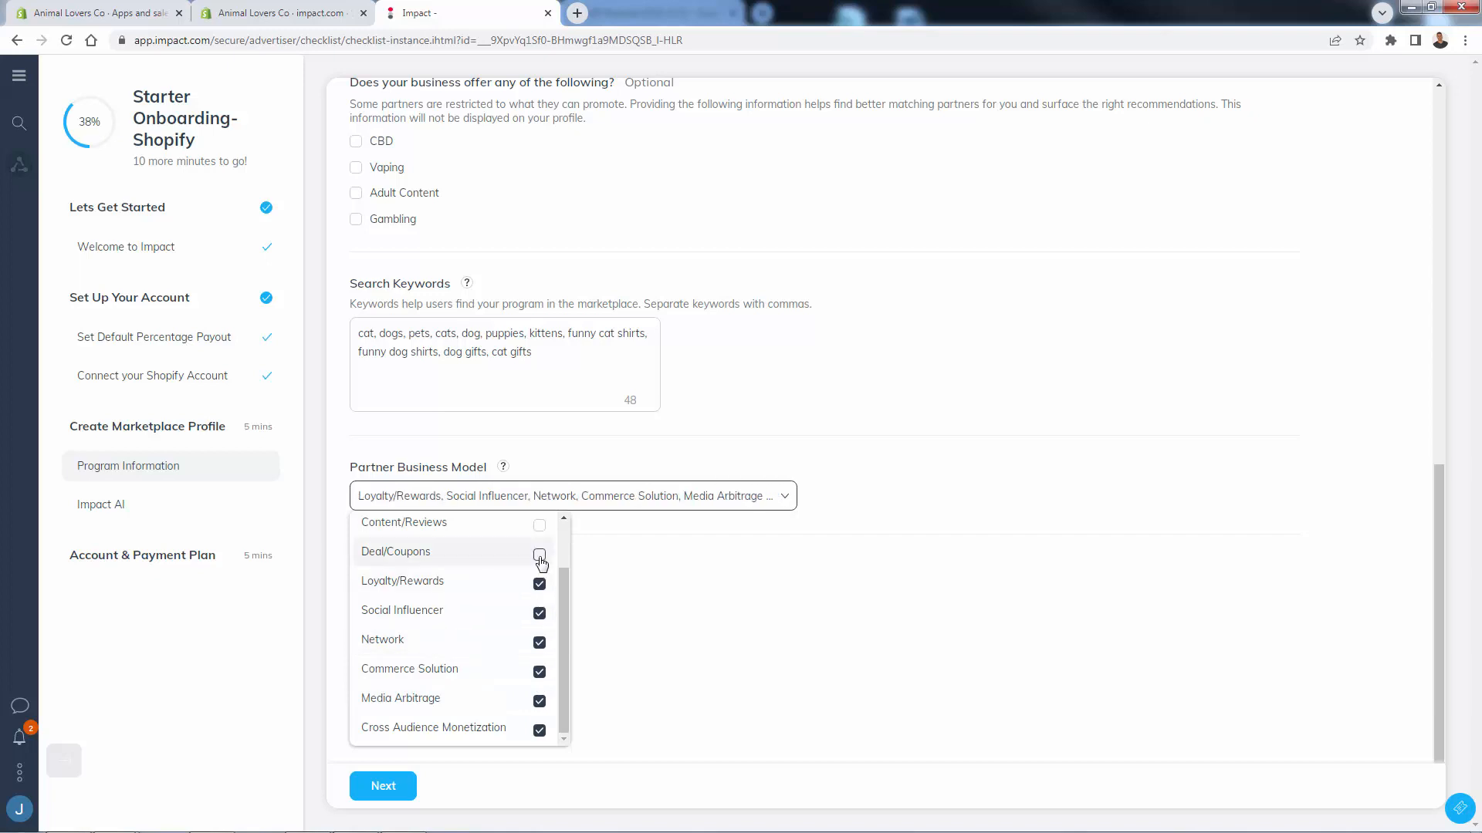
pyautogui.click(539, 554)
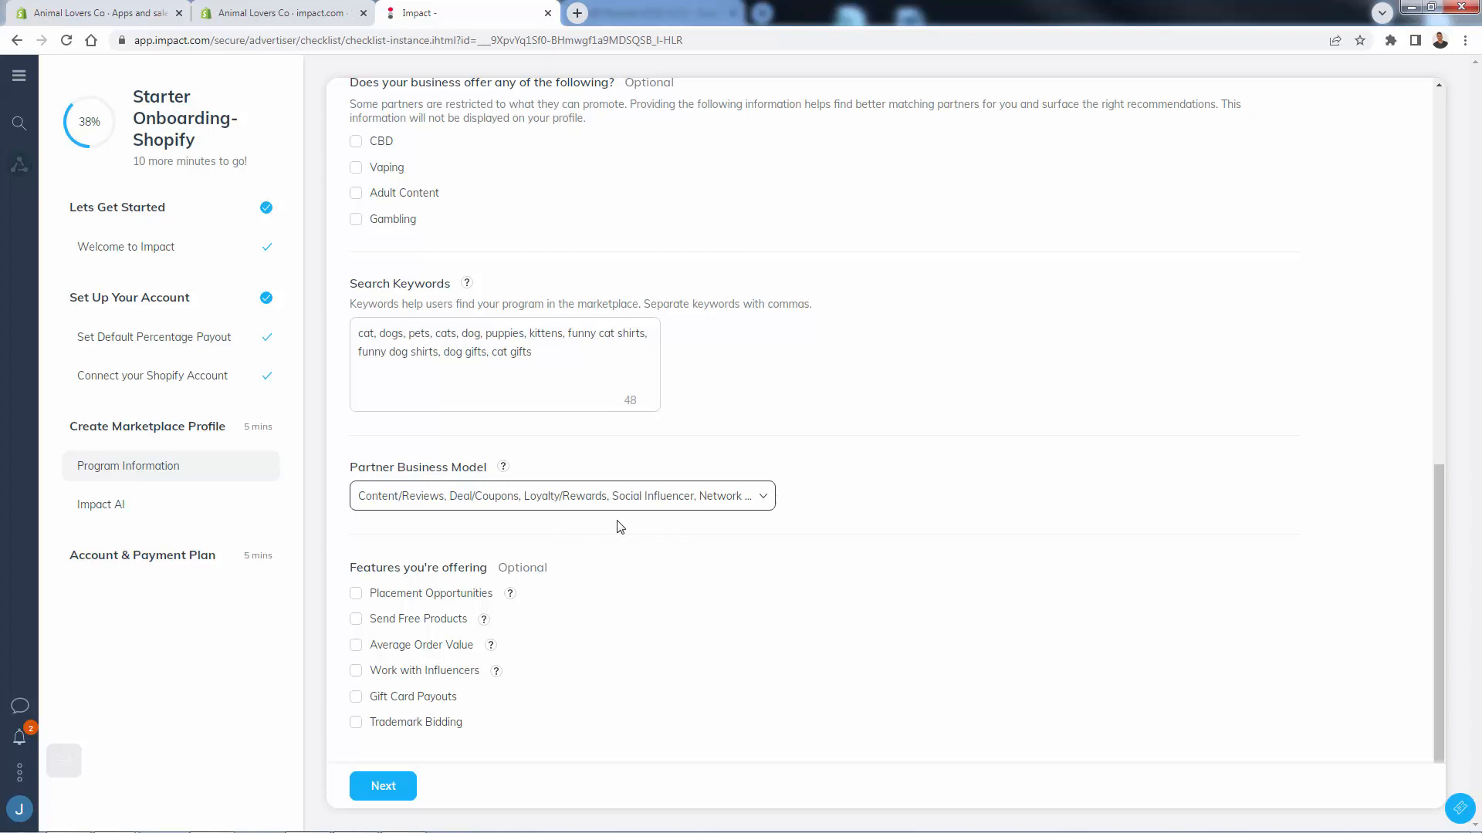
pyautogui.moveTo(615, 511)
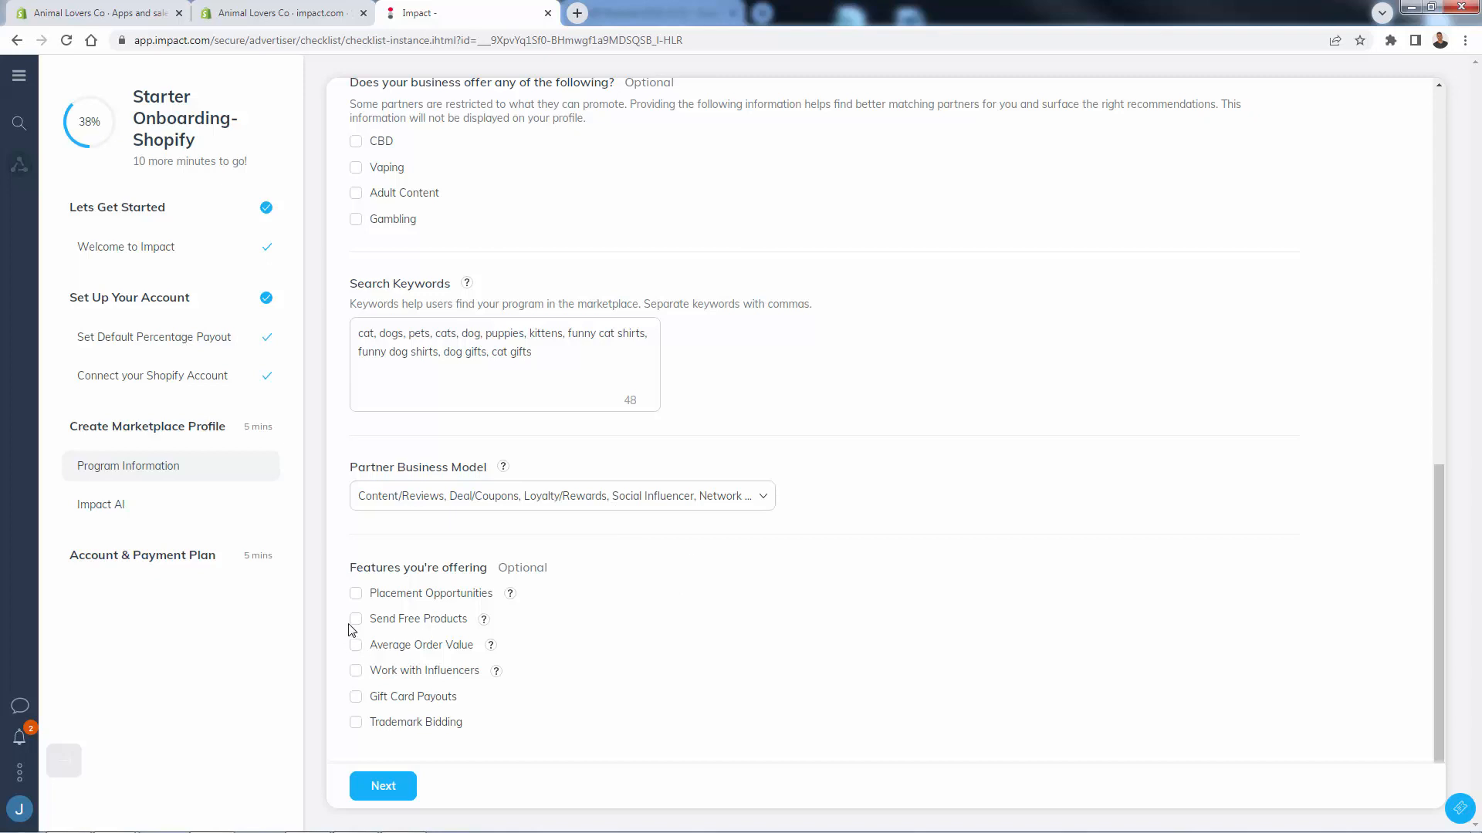
# Offer Average Order Value and Work with Influencers as features and submit the program information.
pyautogui.click(357, 619)
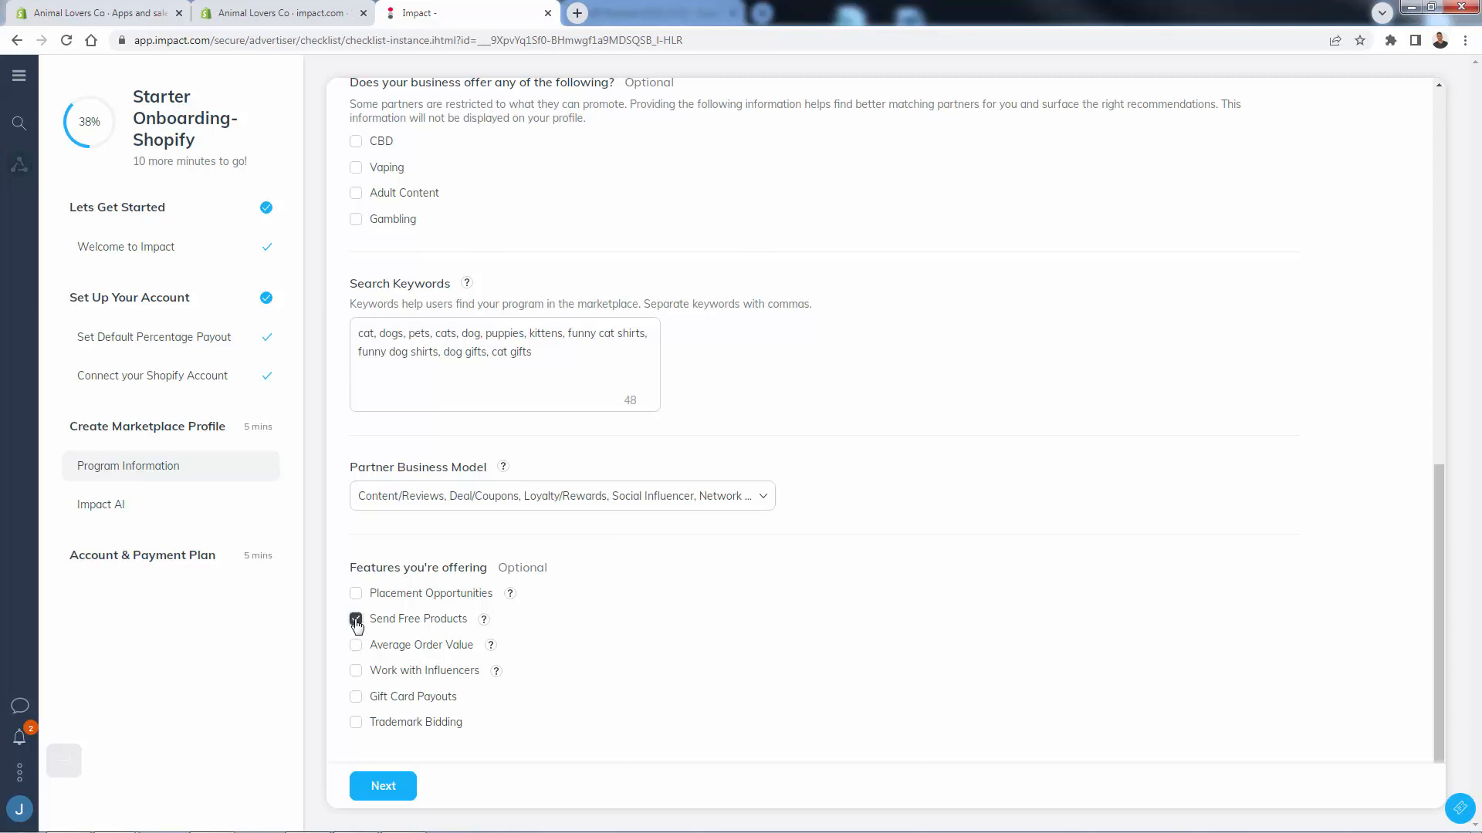
pyautogui.click(355, 617)
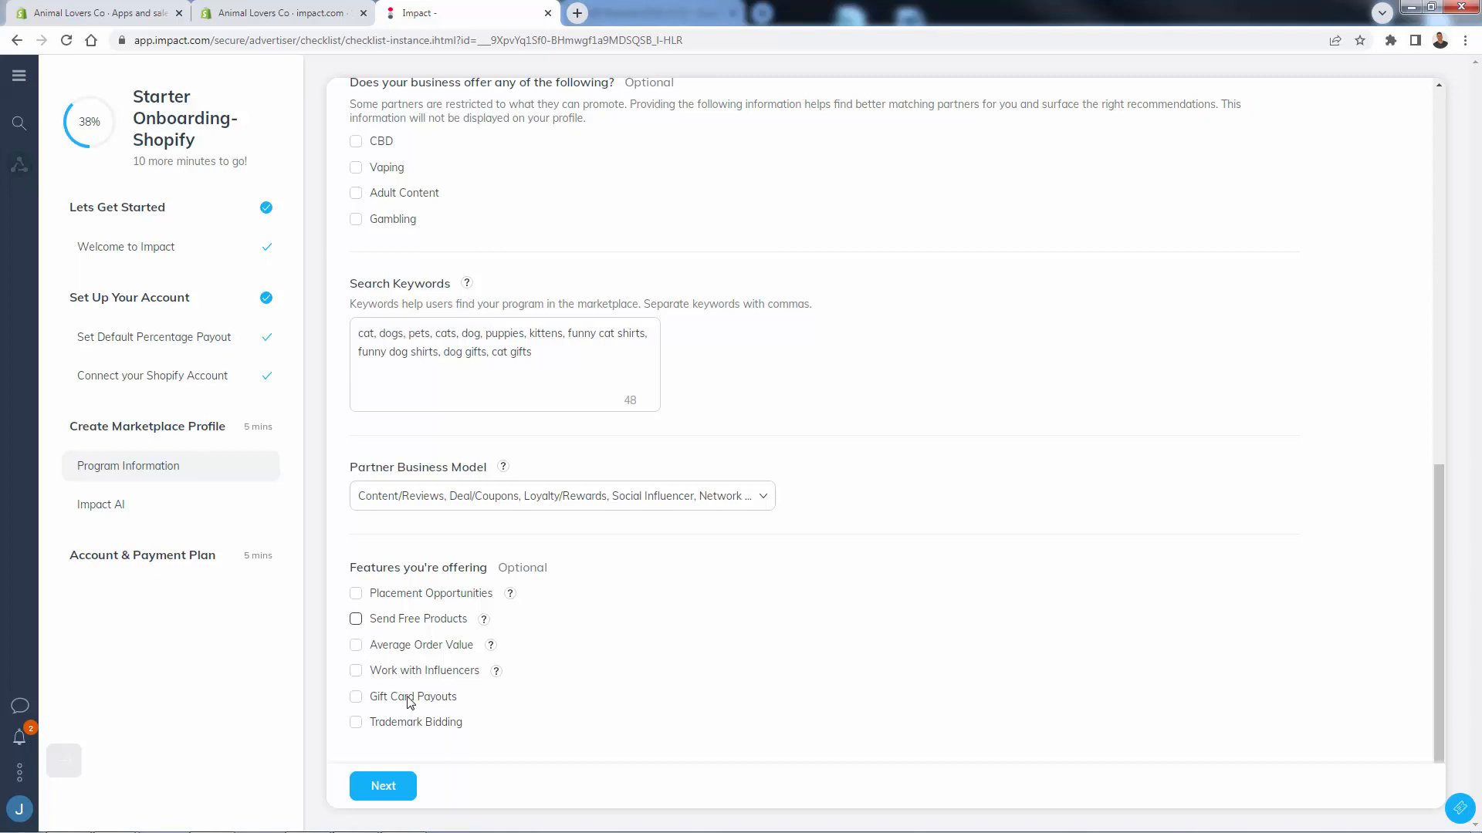
pyautogui.click(356, 671)
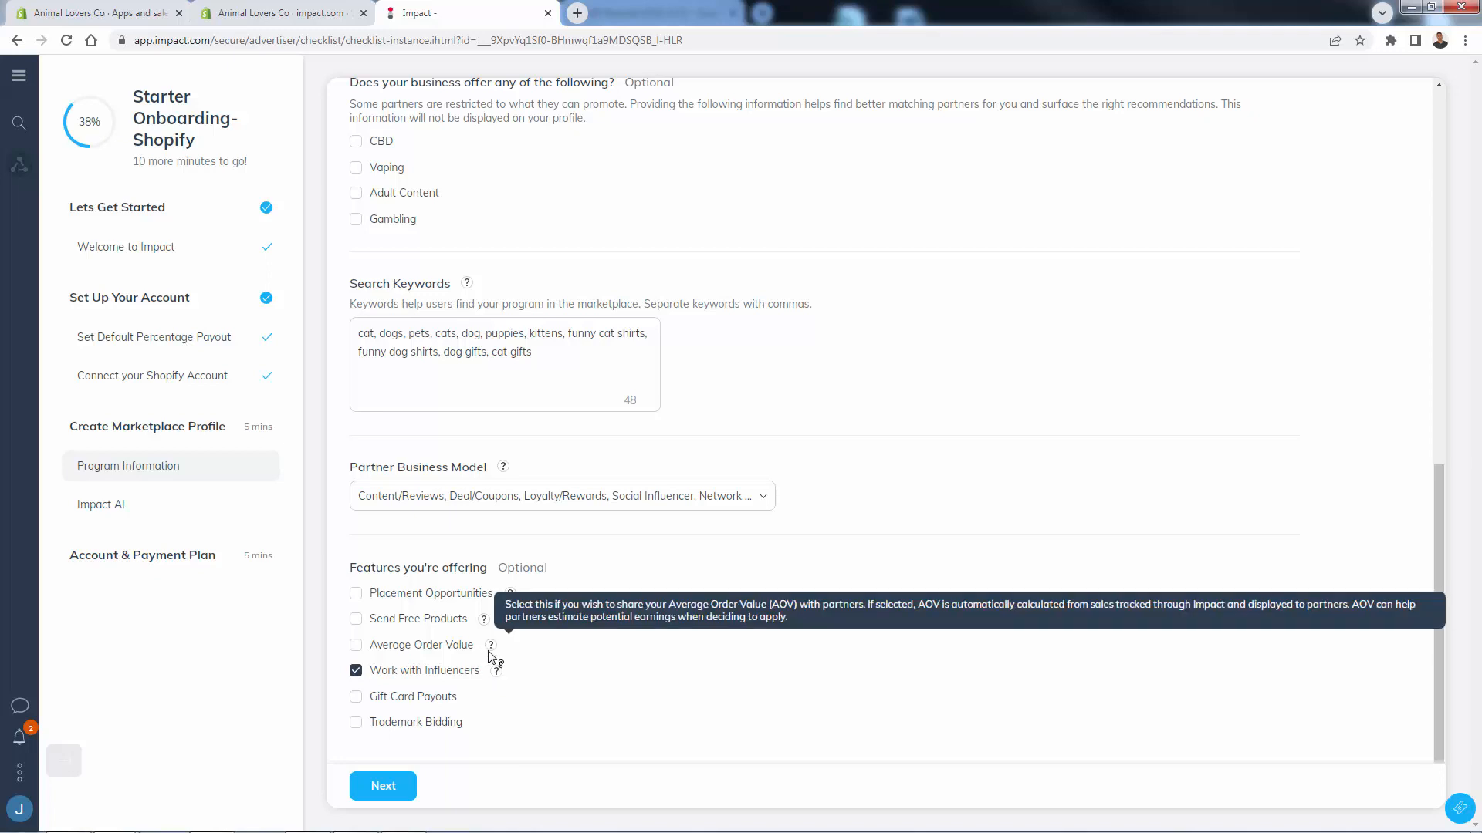
pyautogui.click(356, 645)
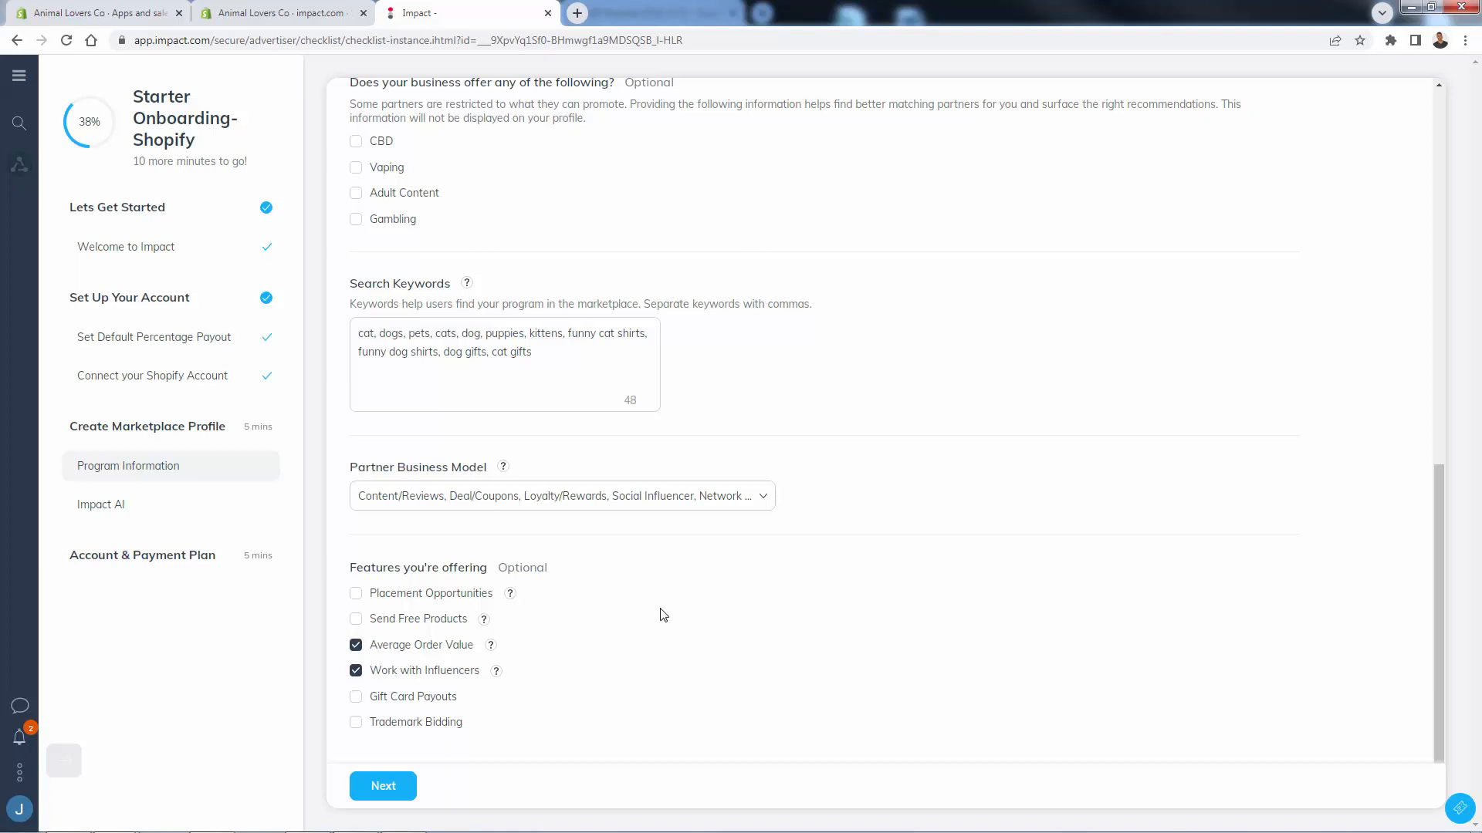
pyautogui.moveTo(807, 588)
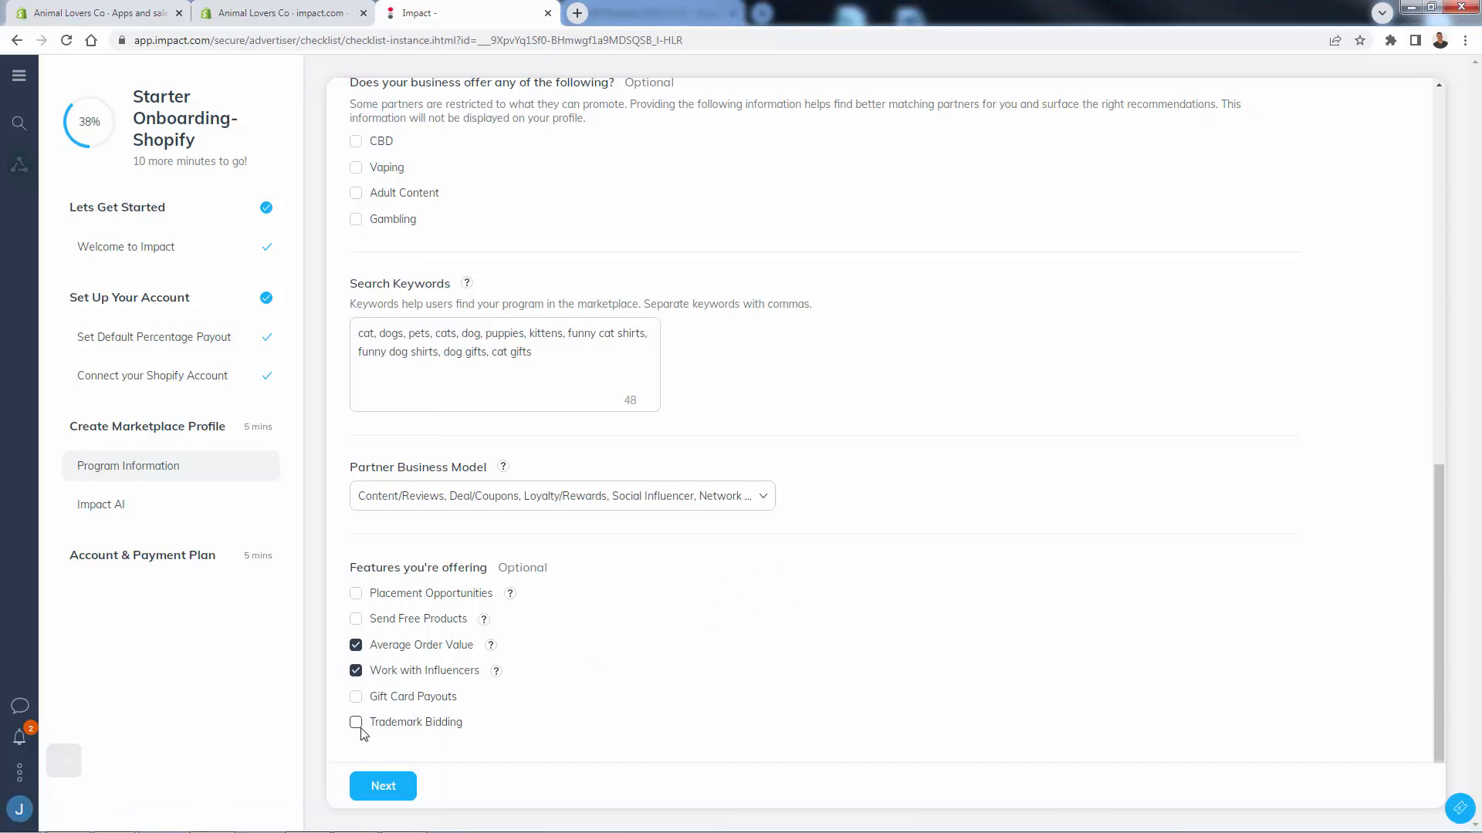
pyautogui.click(355, 722)
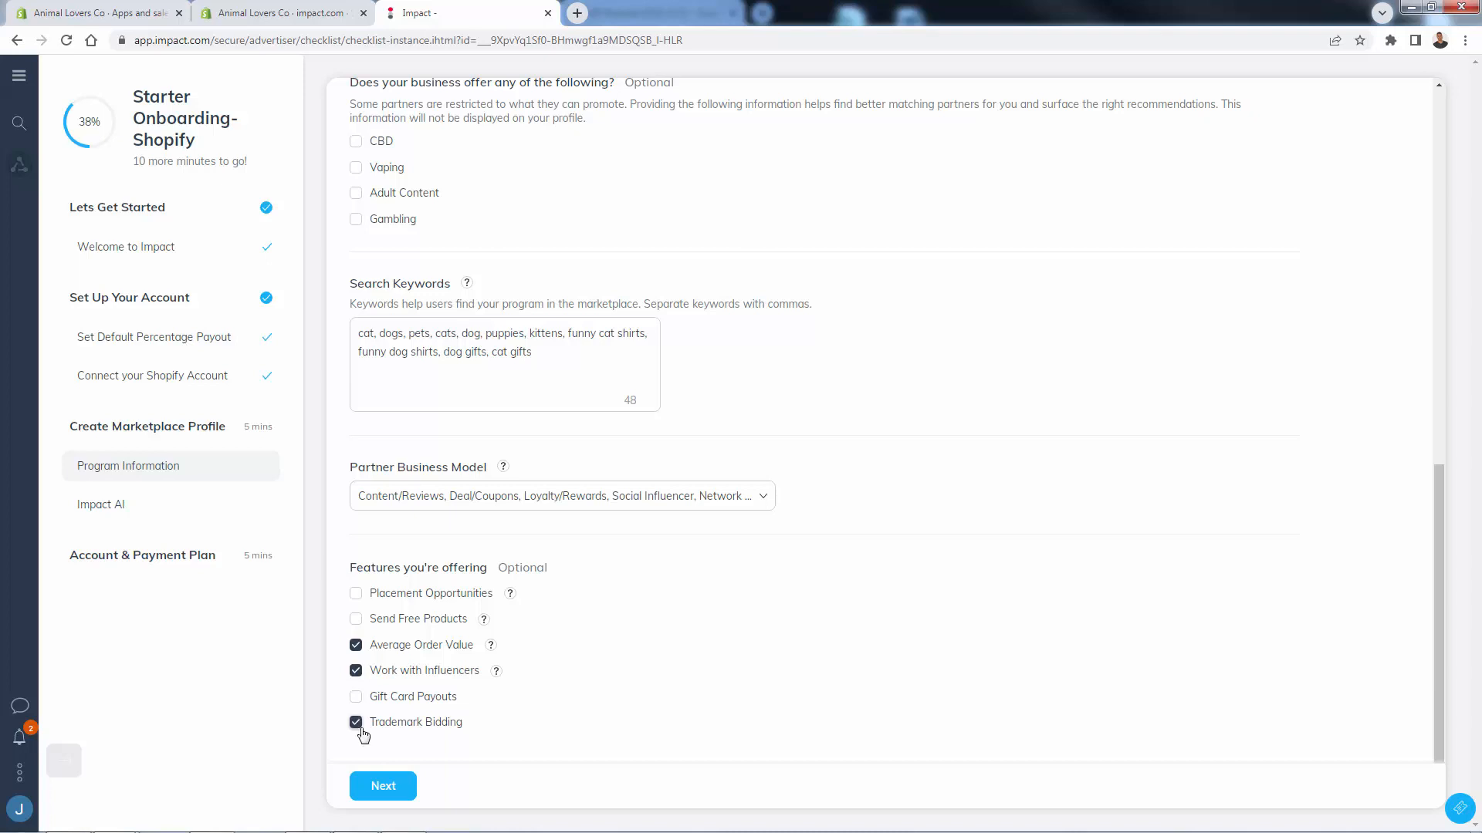
pyautogui.click(355, 722)
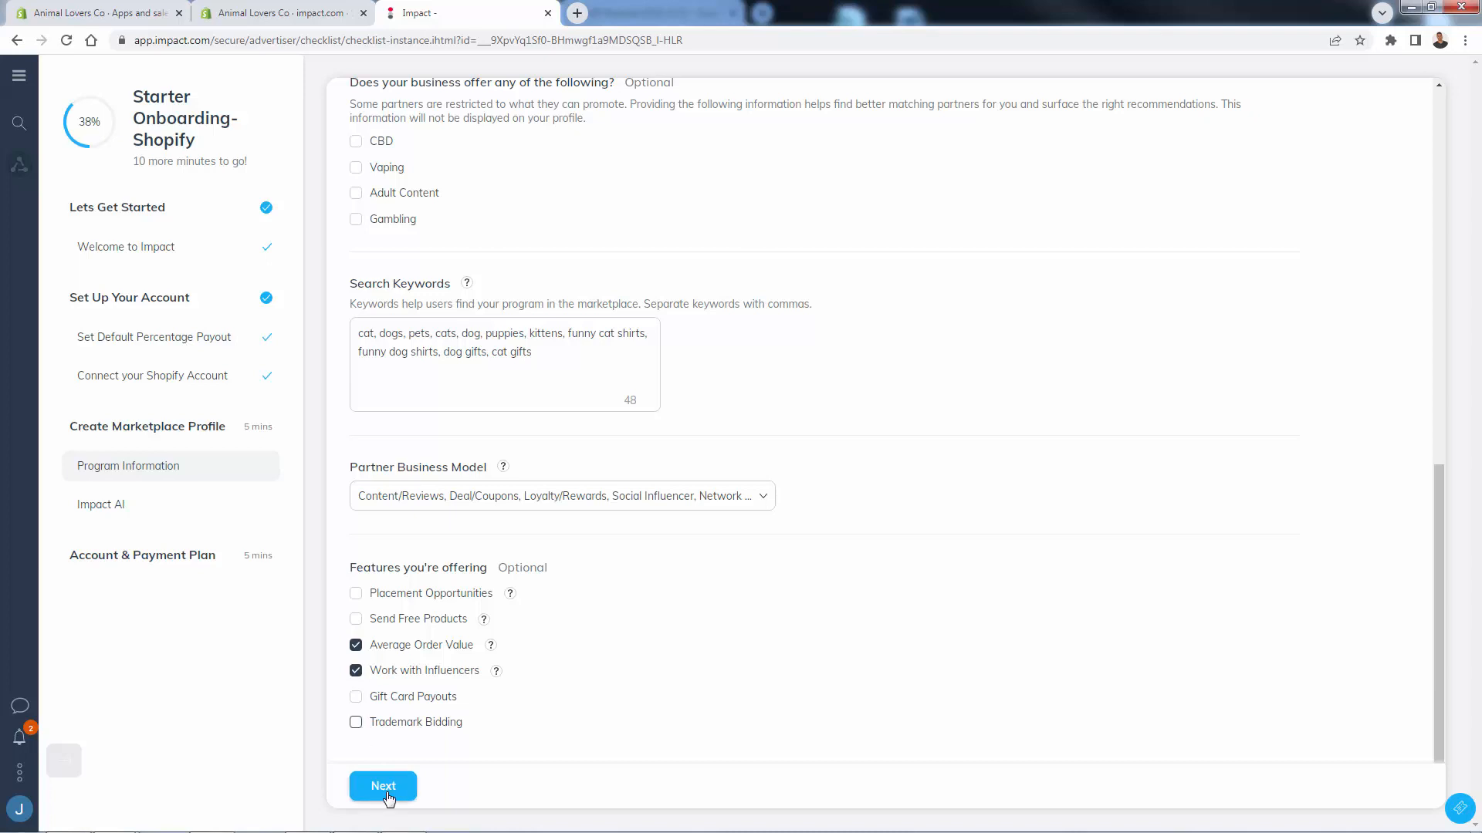
pyautogui.click(383, 786)
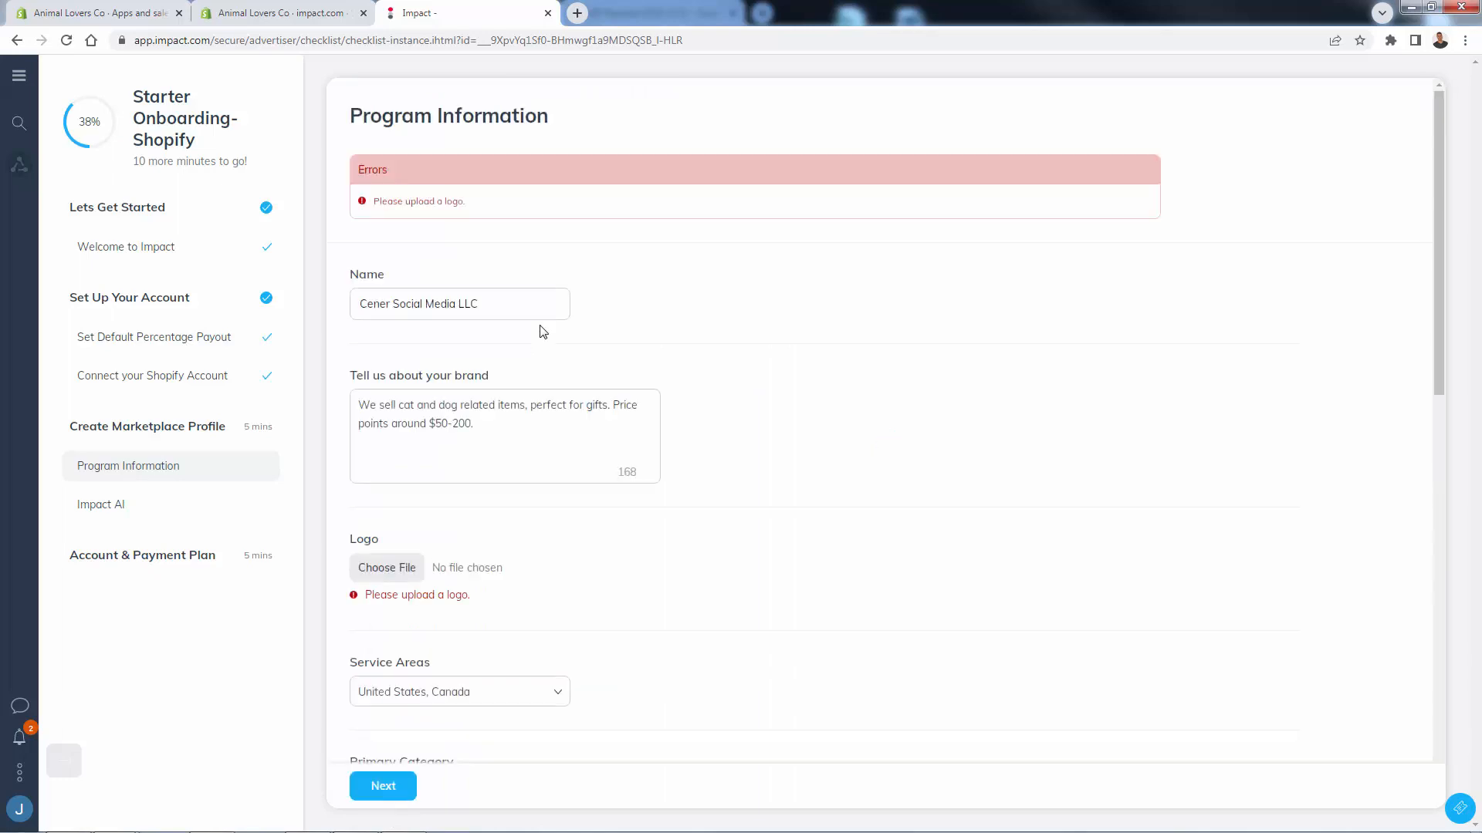
# Resubmit the program information past the logo error to complete that step.
pyautogui.scroll(-3)
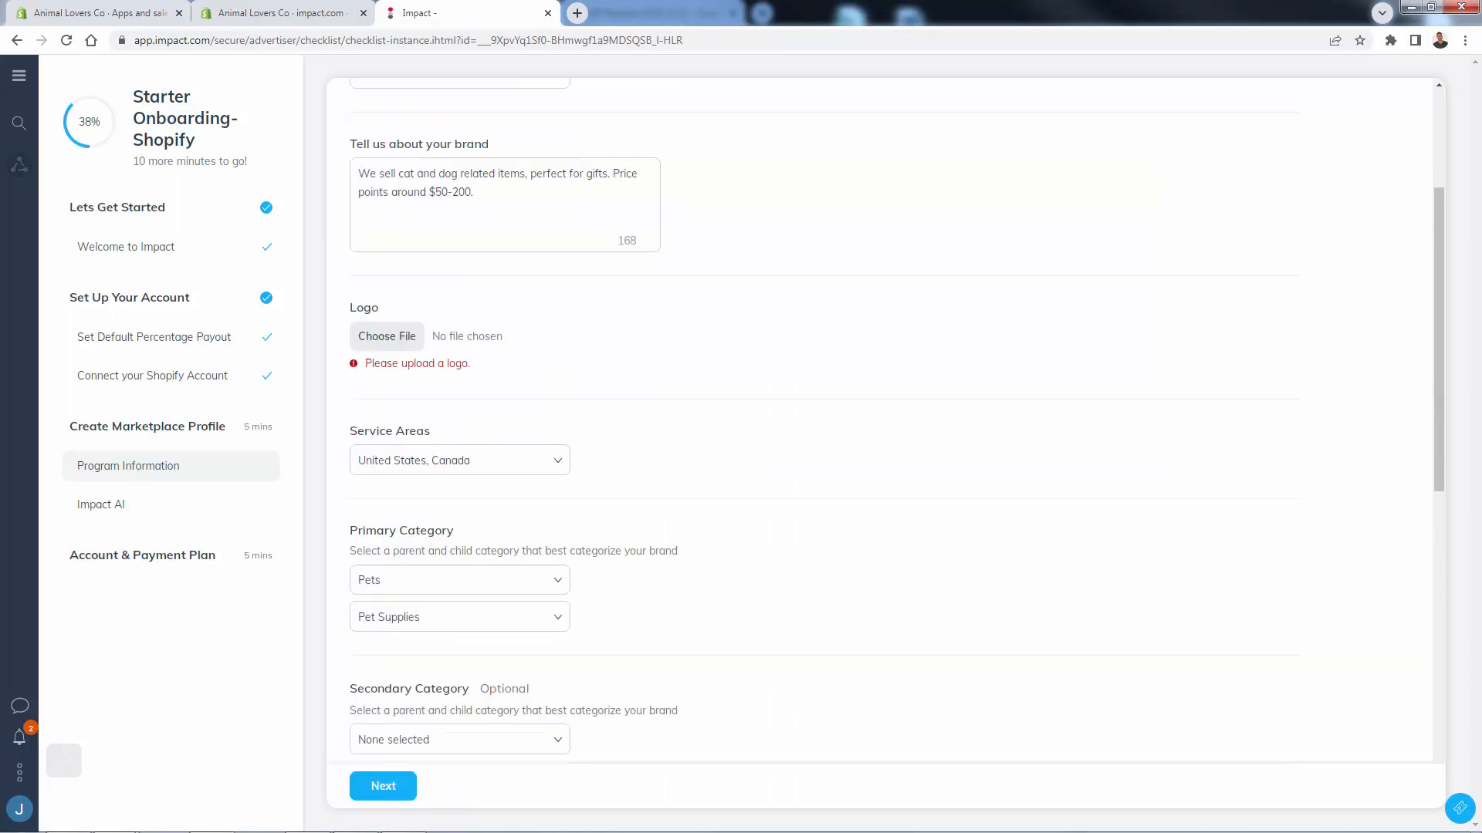
pyautogui.click(382, 785)
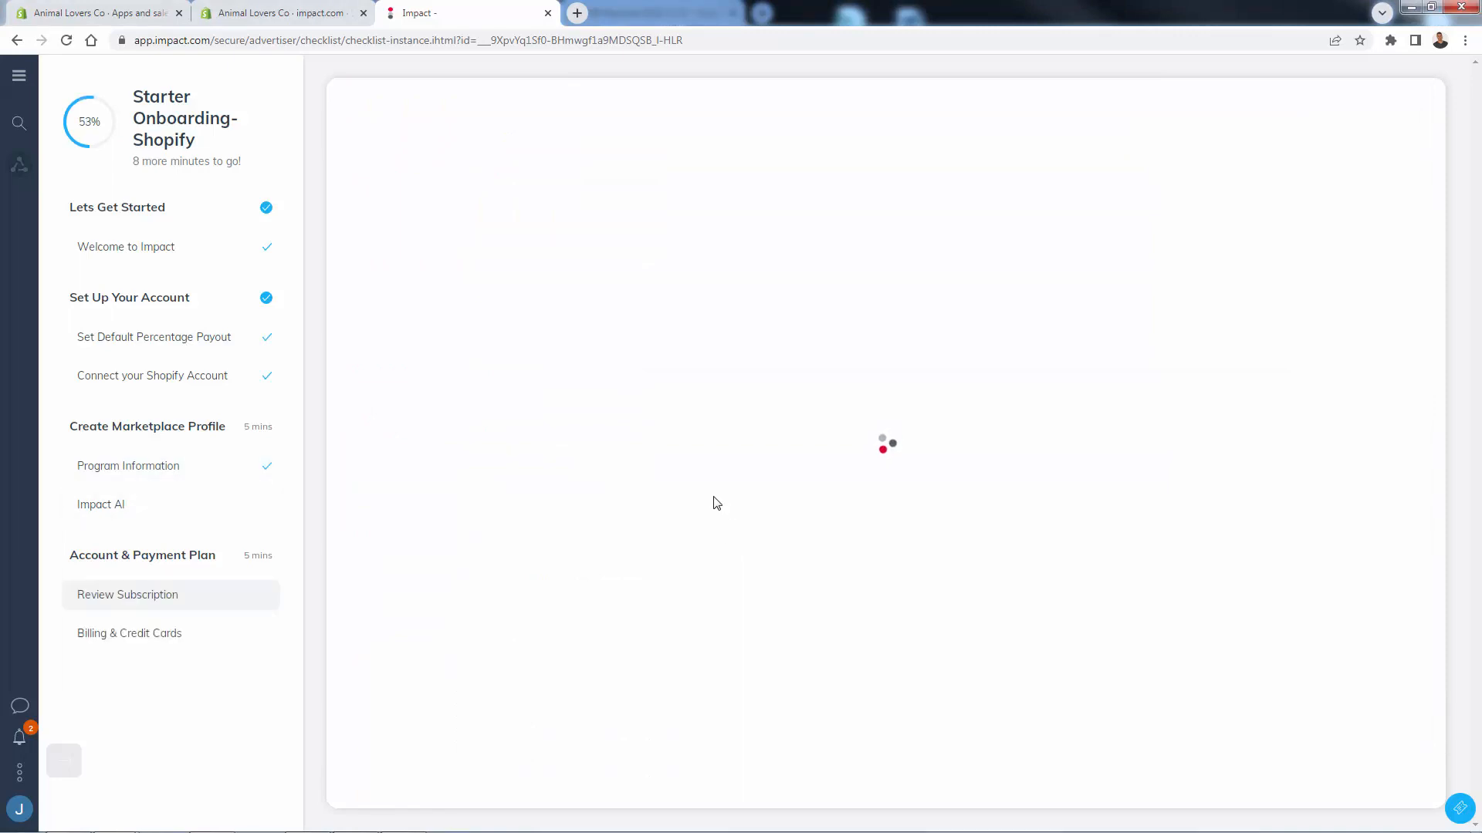
# Accept the Starter Package subscription at $30.00 per month, reaching the billing form.
pyautogui.click(127, 594)
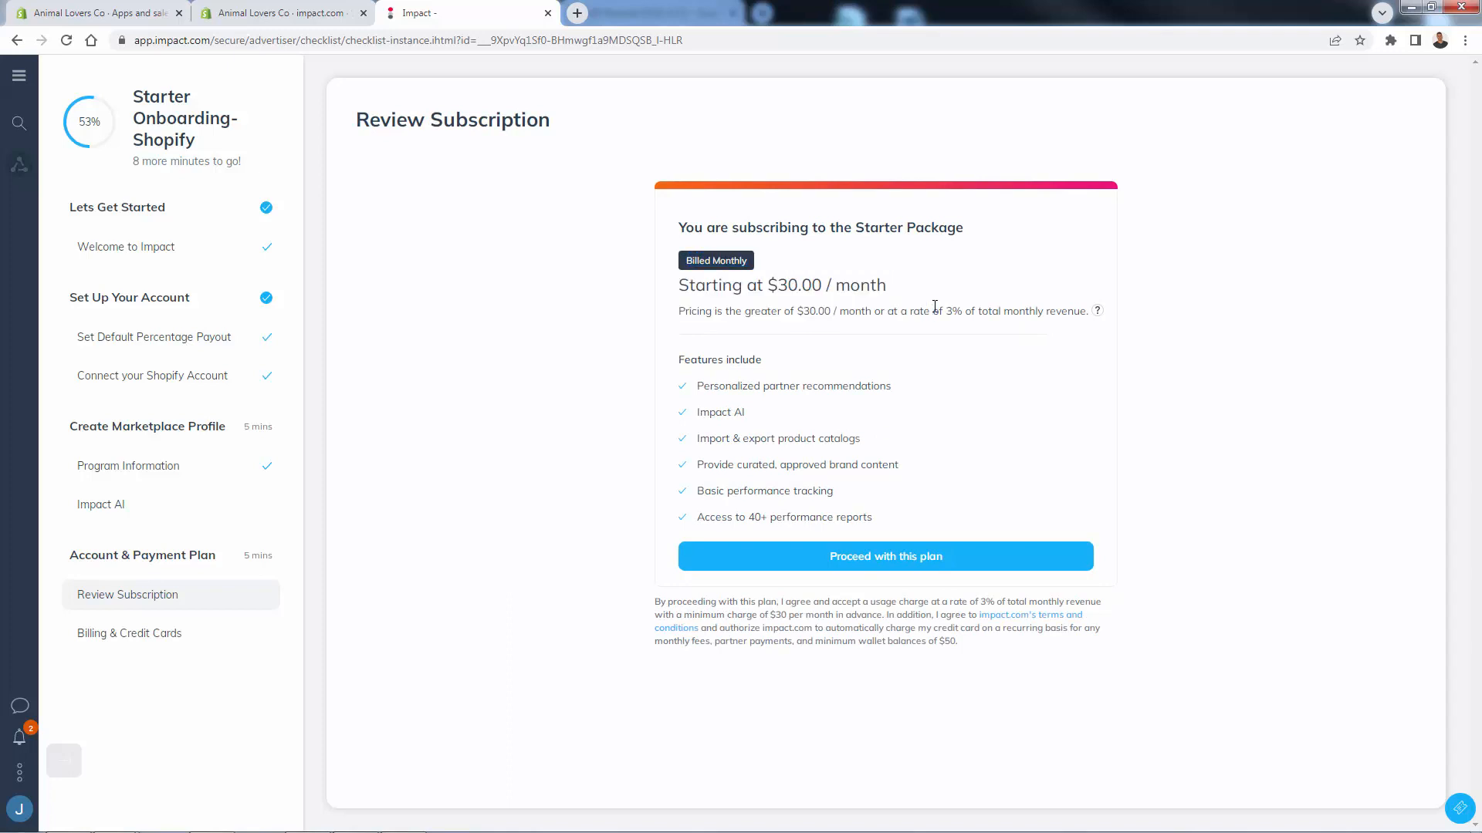
pyautogui.moveTo(770, 367)
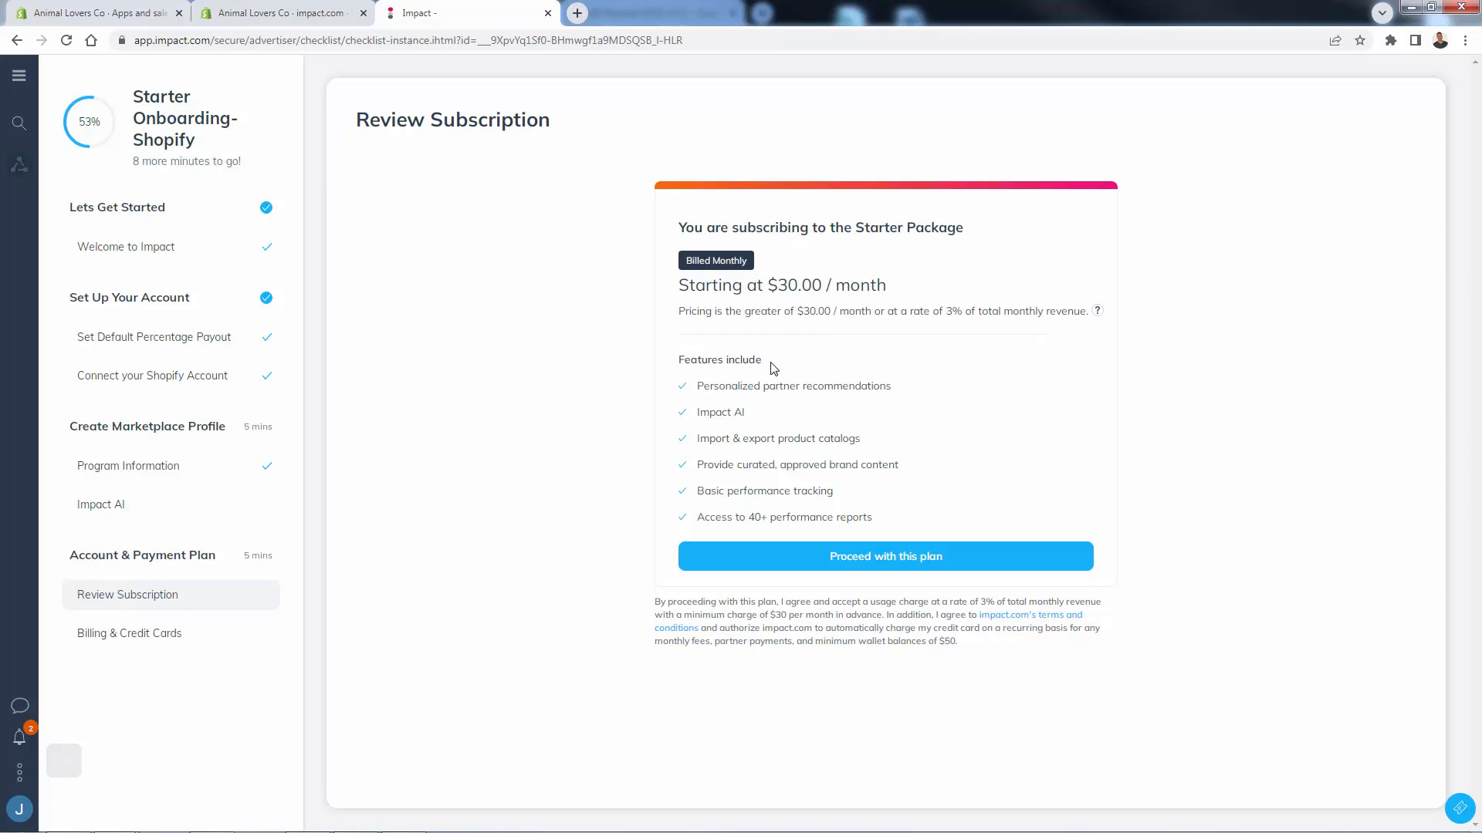
pyautogui.moveTo(983, 551)
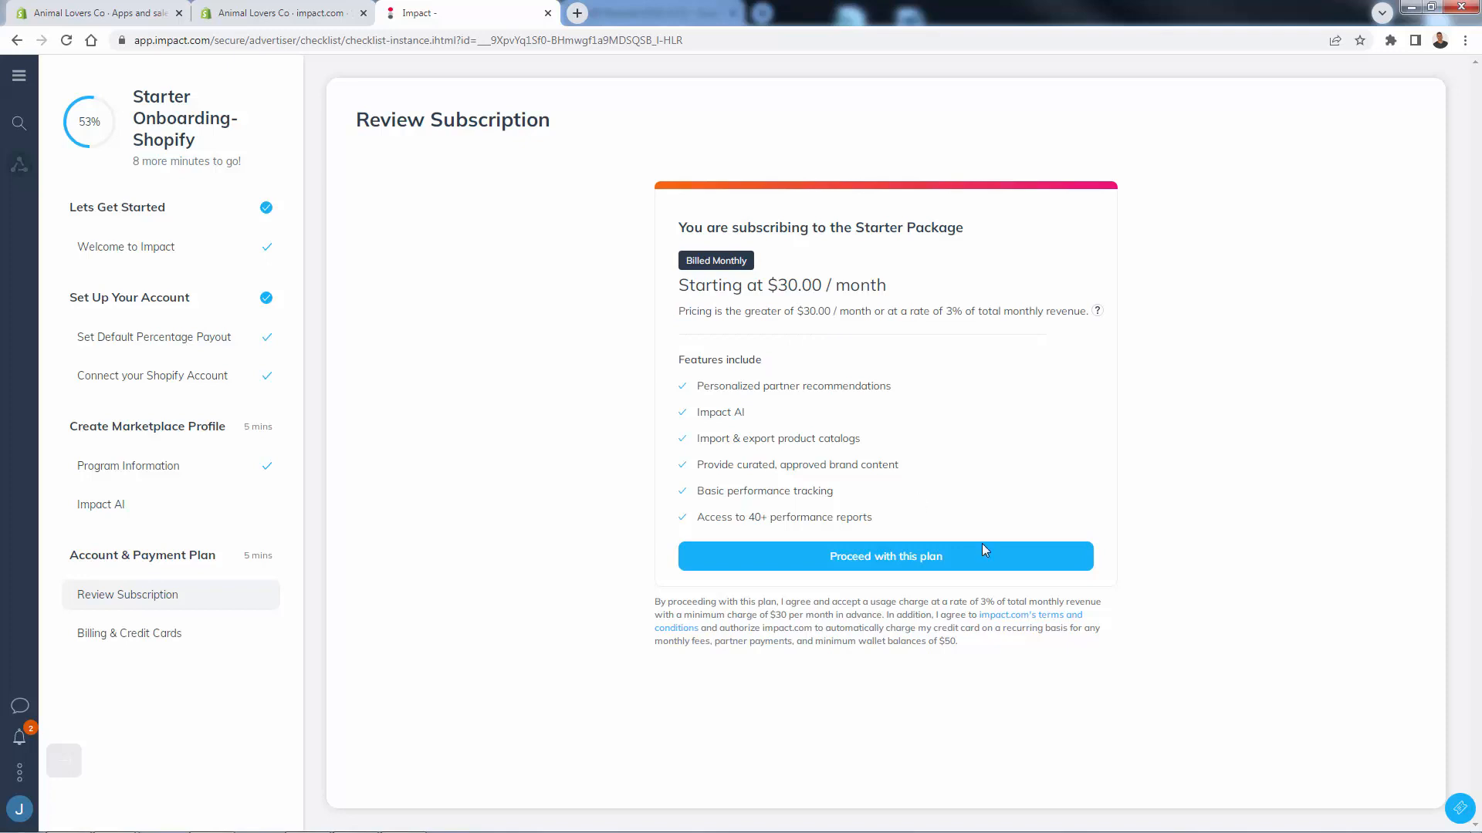
pyautogui.click(884, 556)
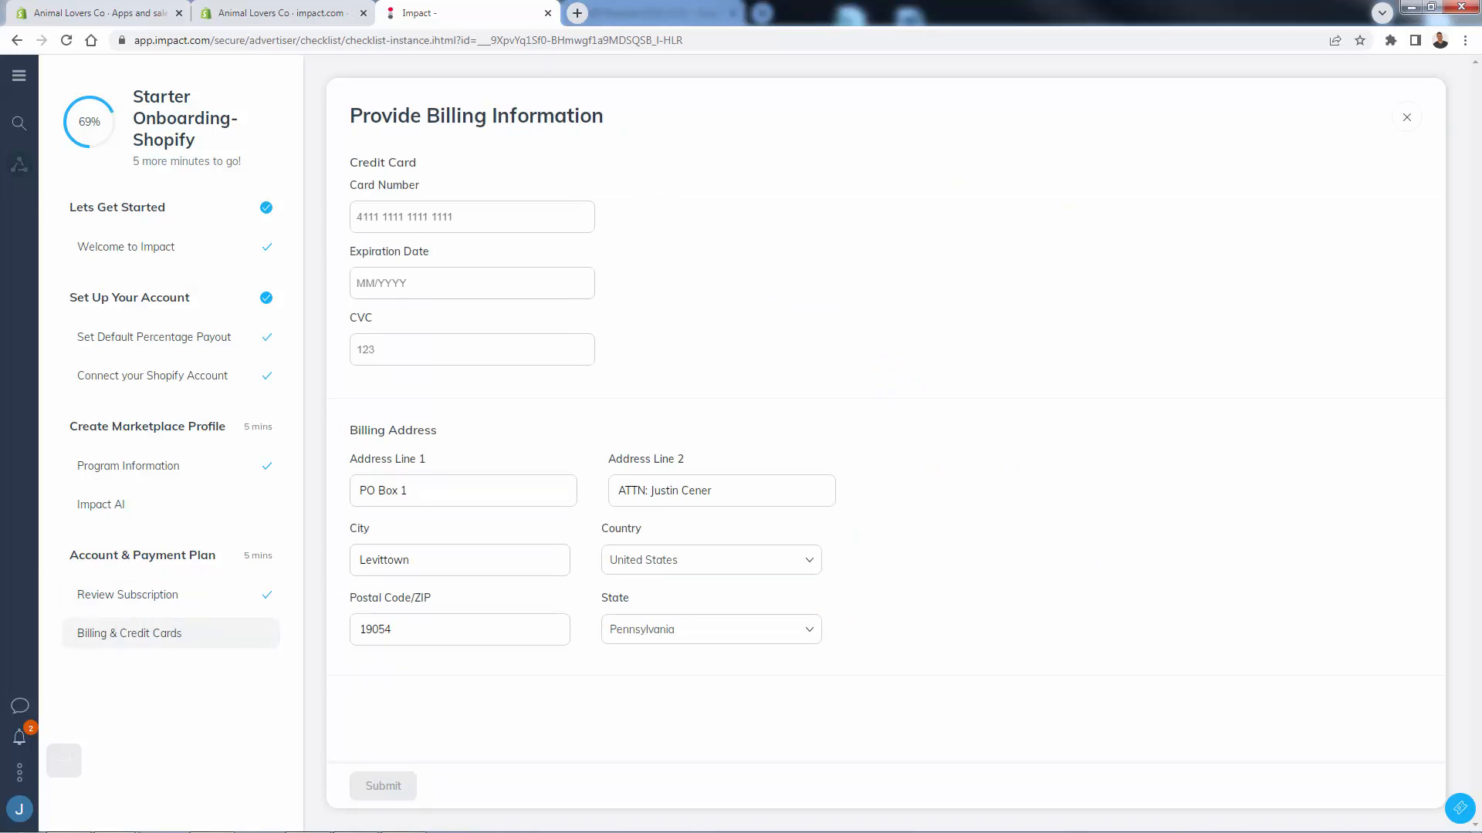
# Submit the billing details and acknowledge the Impact AI step so onboarding reaches 100%.
pyautogui.click(381, 786)
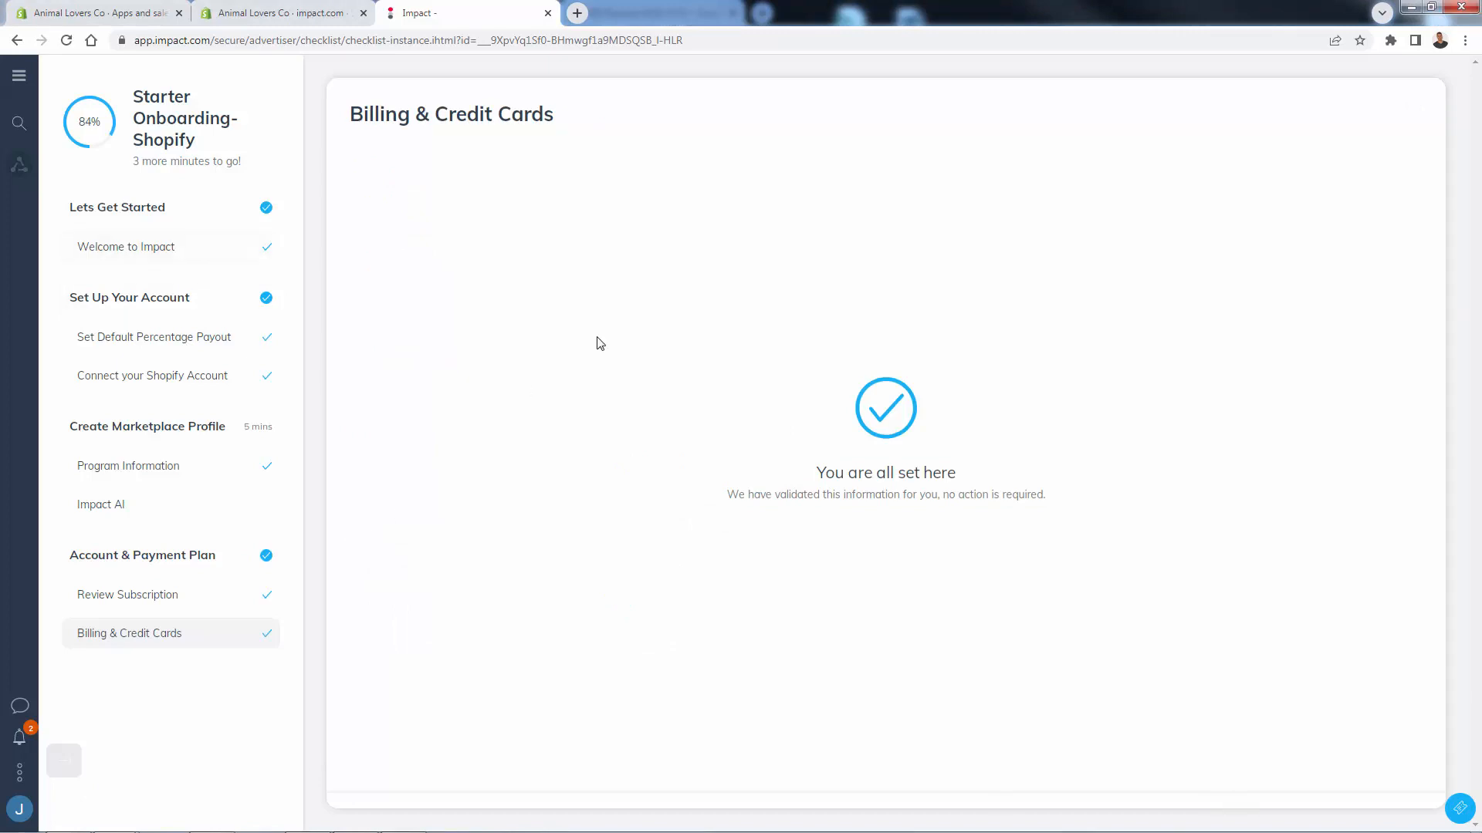
pyautogui.moveTo(318, 648)
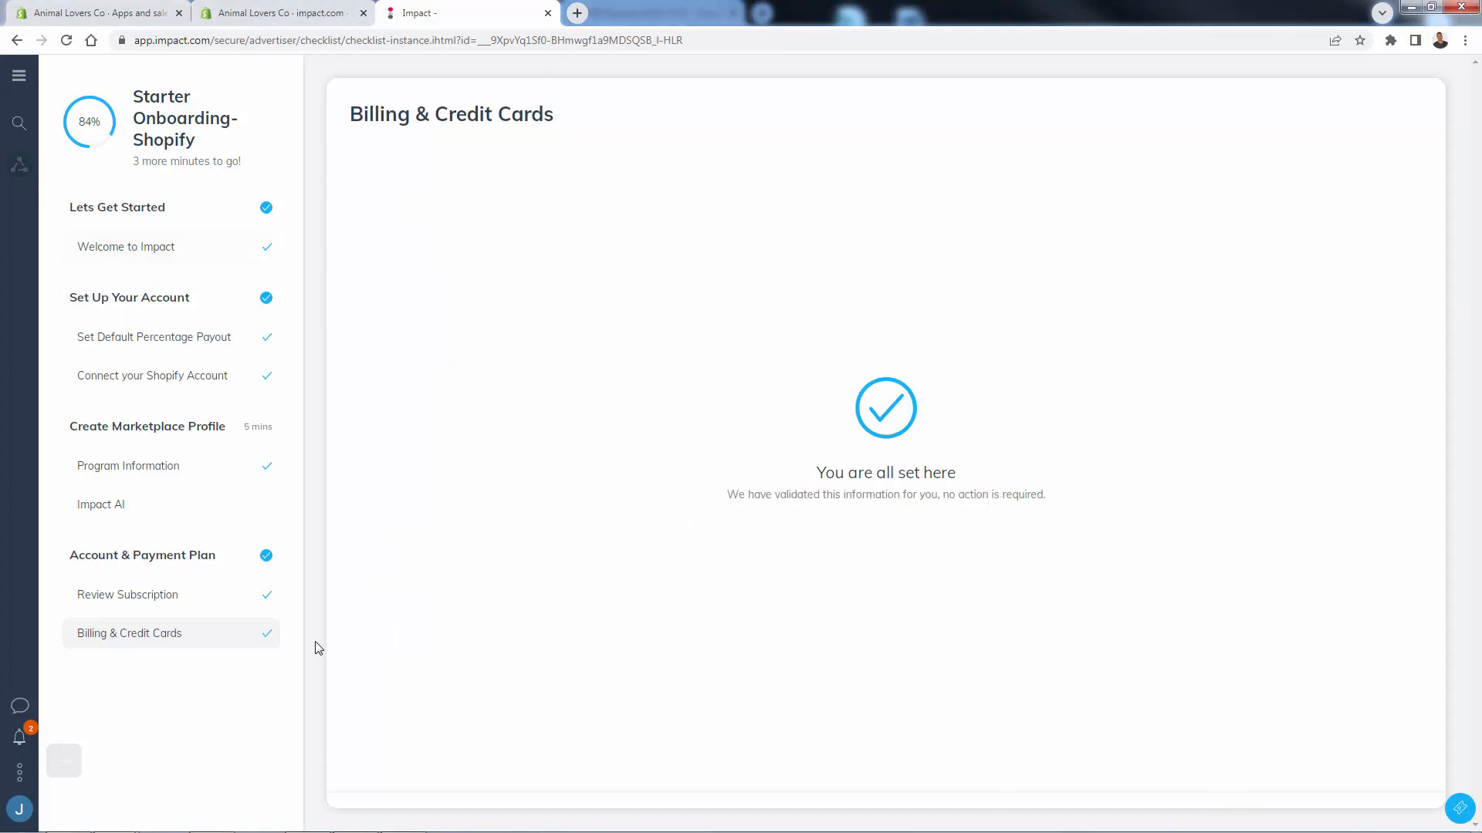
pyautogui.moveTo(220, 230)
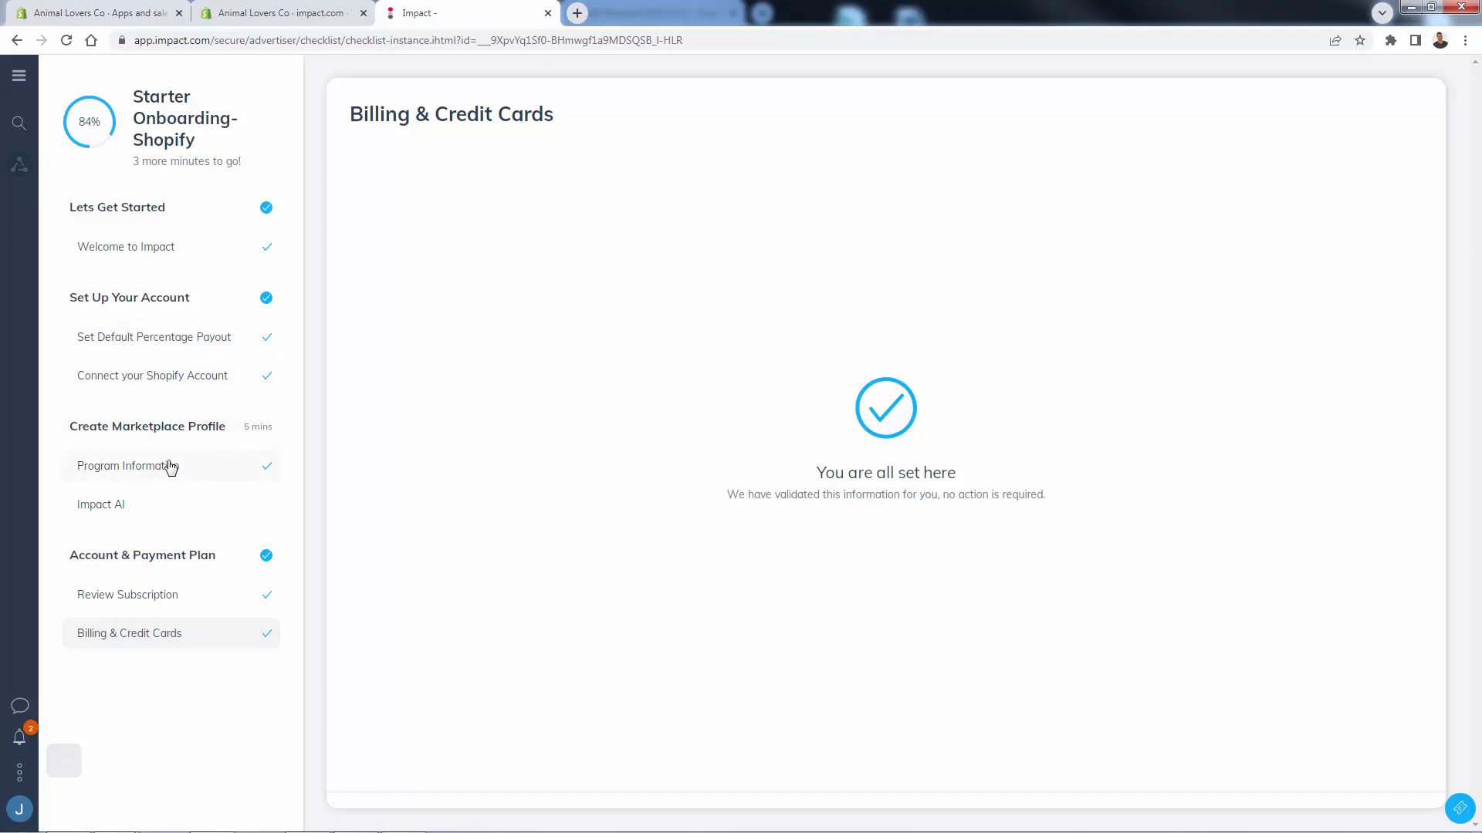
pyautogui.click(101, 503)
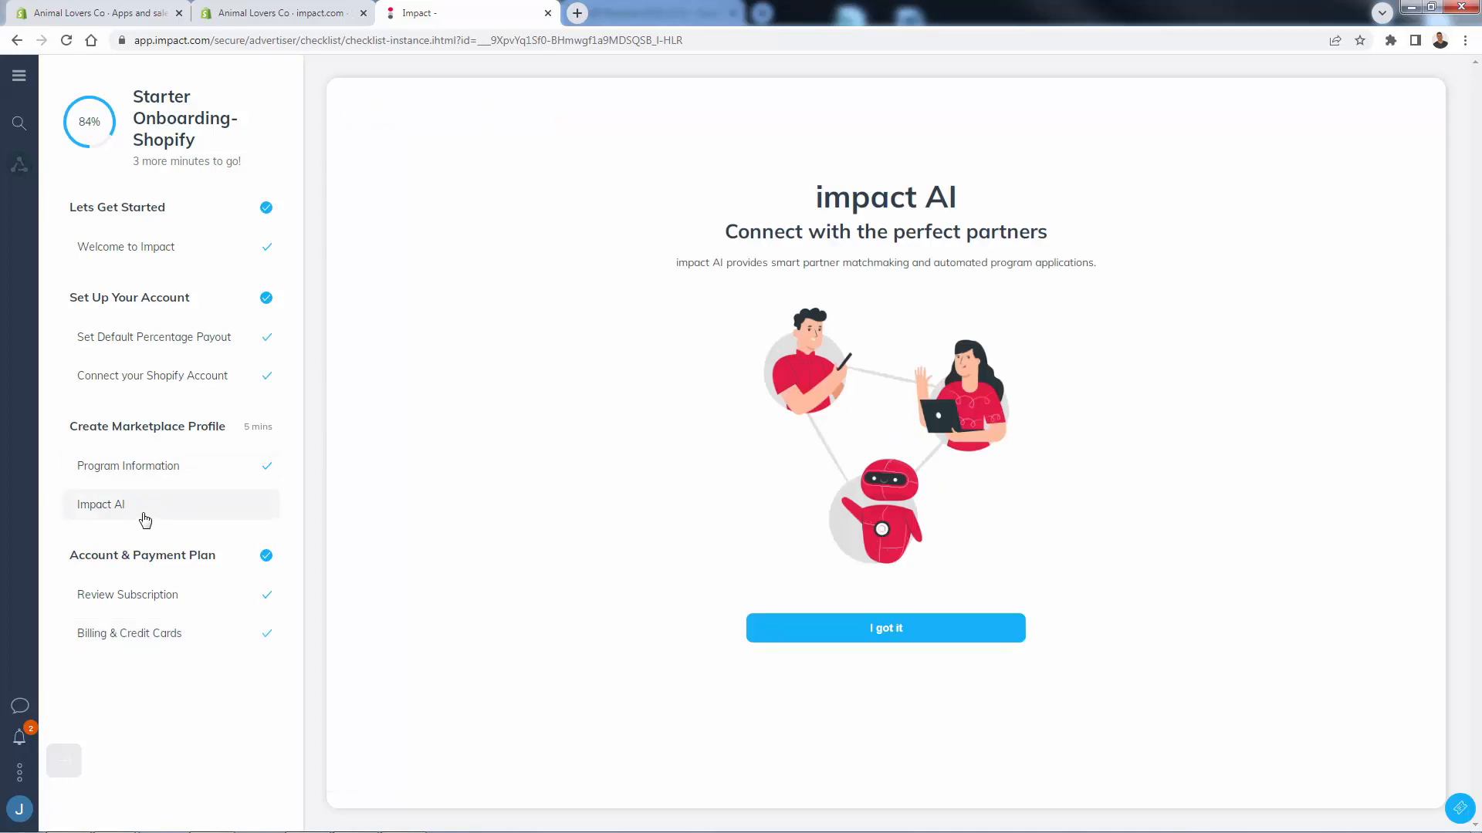
pyautogui.click(884, 628)
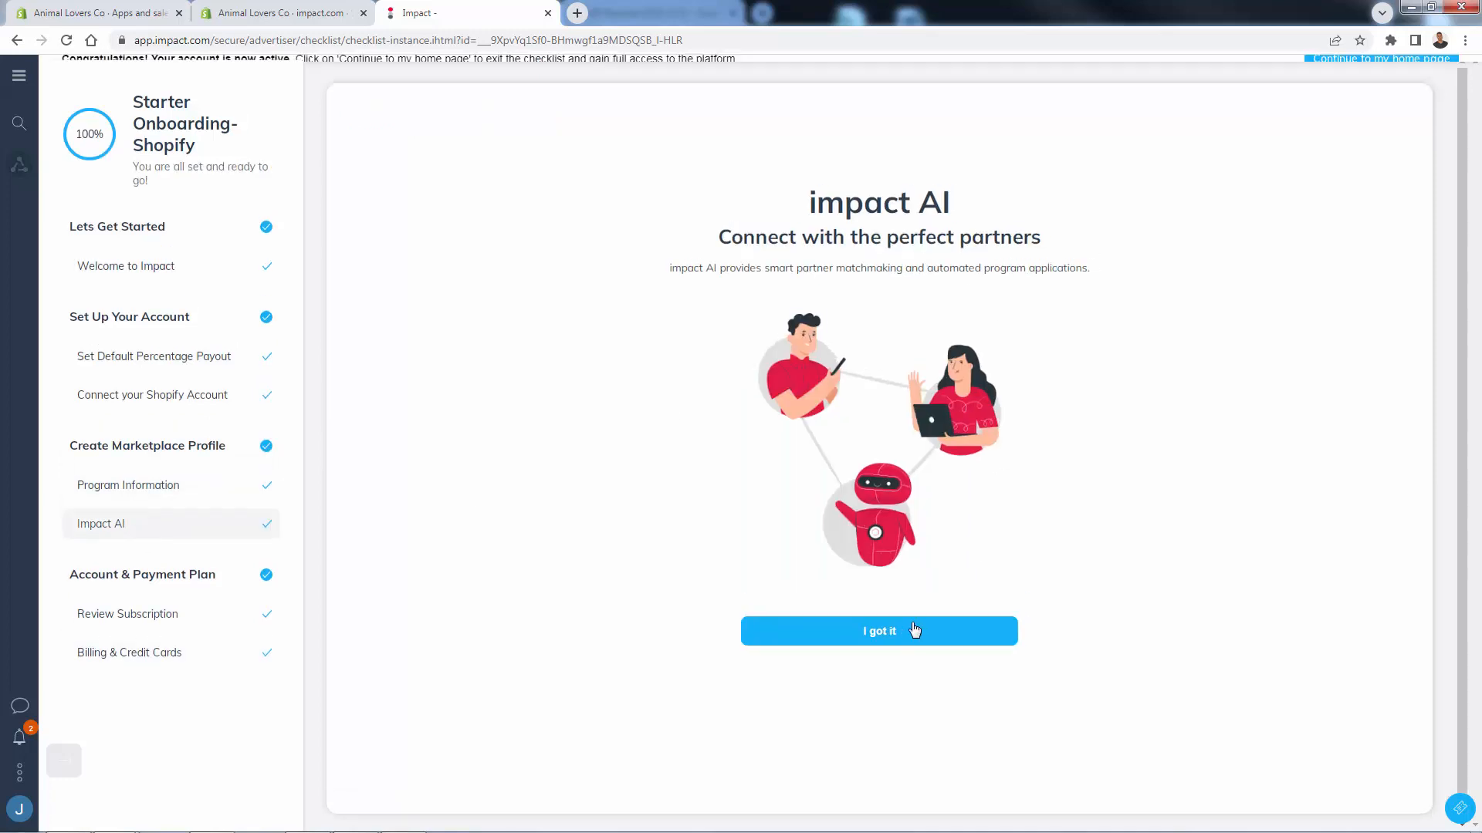
pyautogui.click(878, 630)
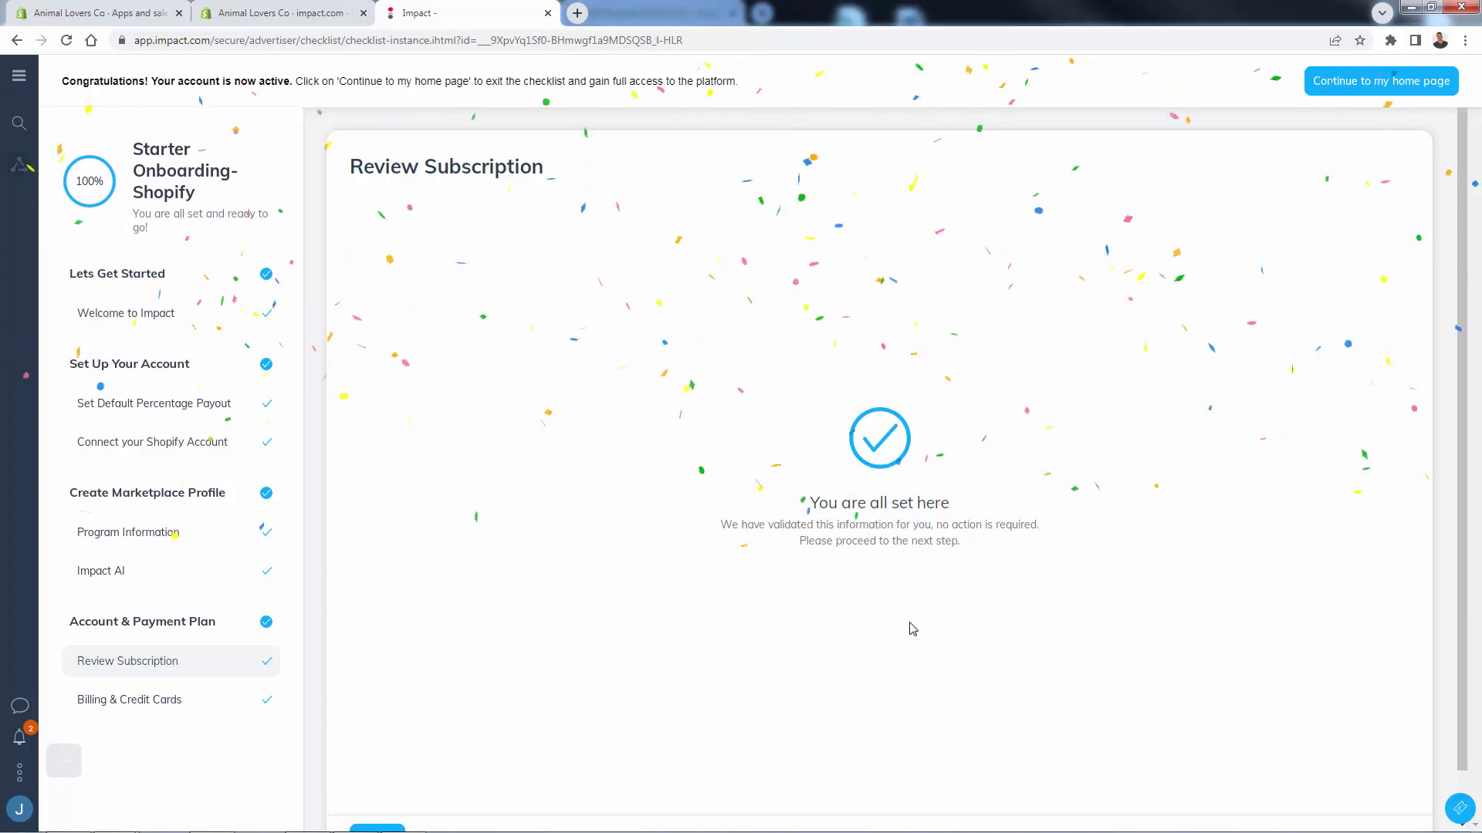
pyautogui.moveTo(884, 476)
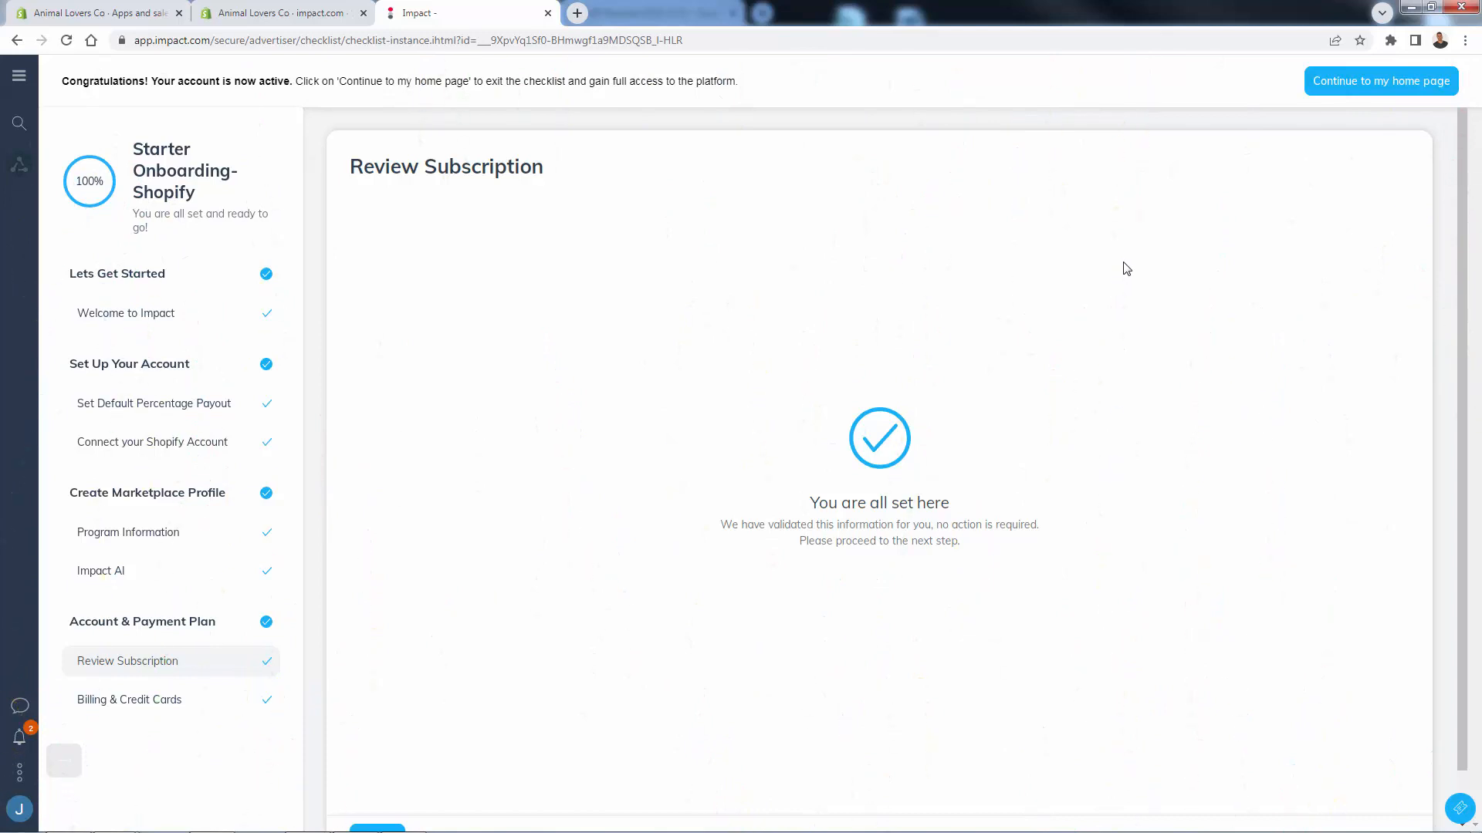
pyautogui.moveTo(1378, 82)
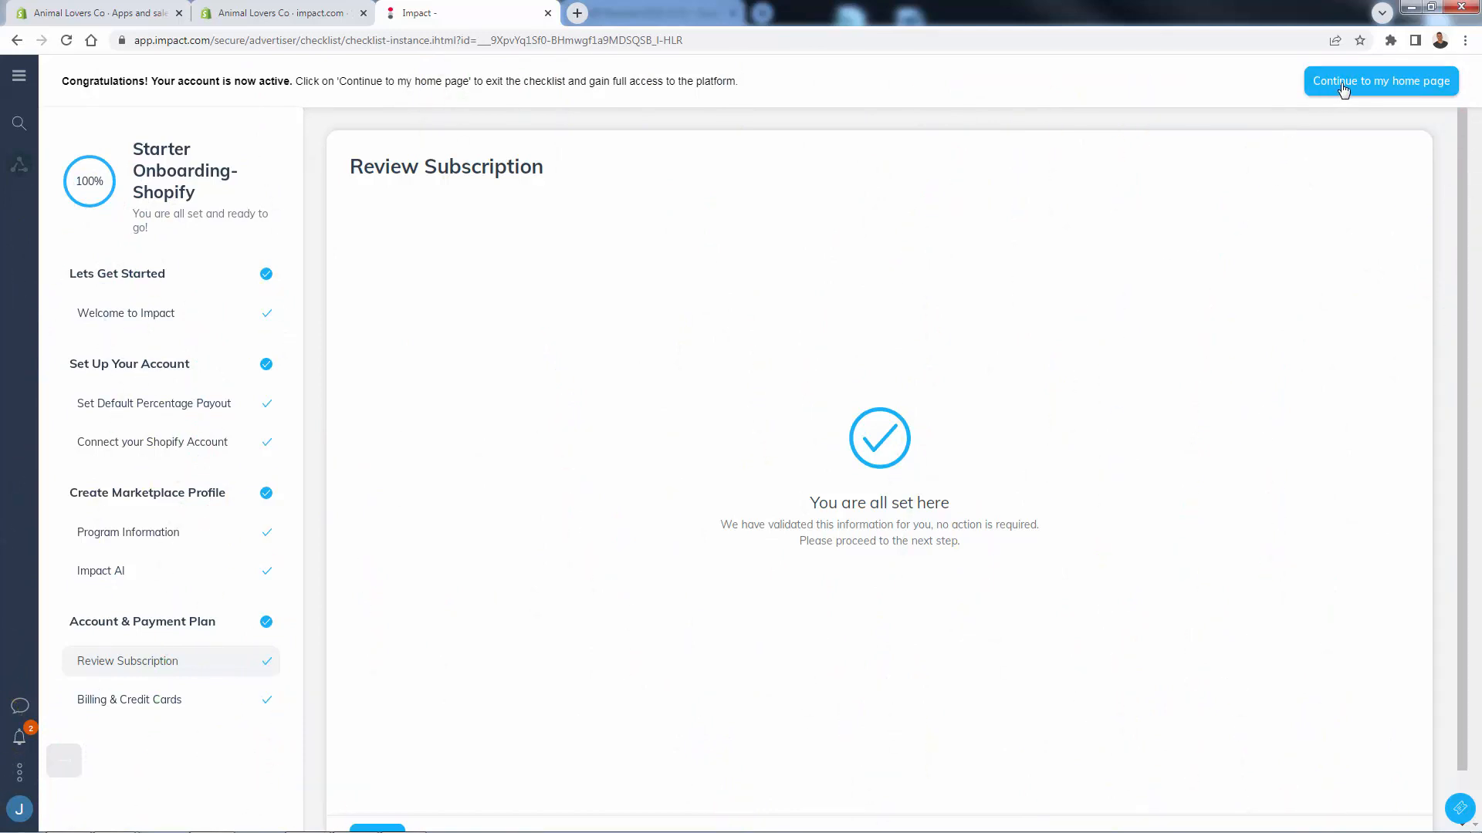
# Leave the checklist, decline the communications opt-in and dismiss the 'Customize your Dashboard' tour, then review the zero-activity dashboard.
pyautogui.click(1379, 82)
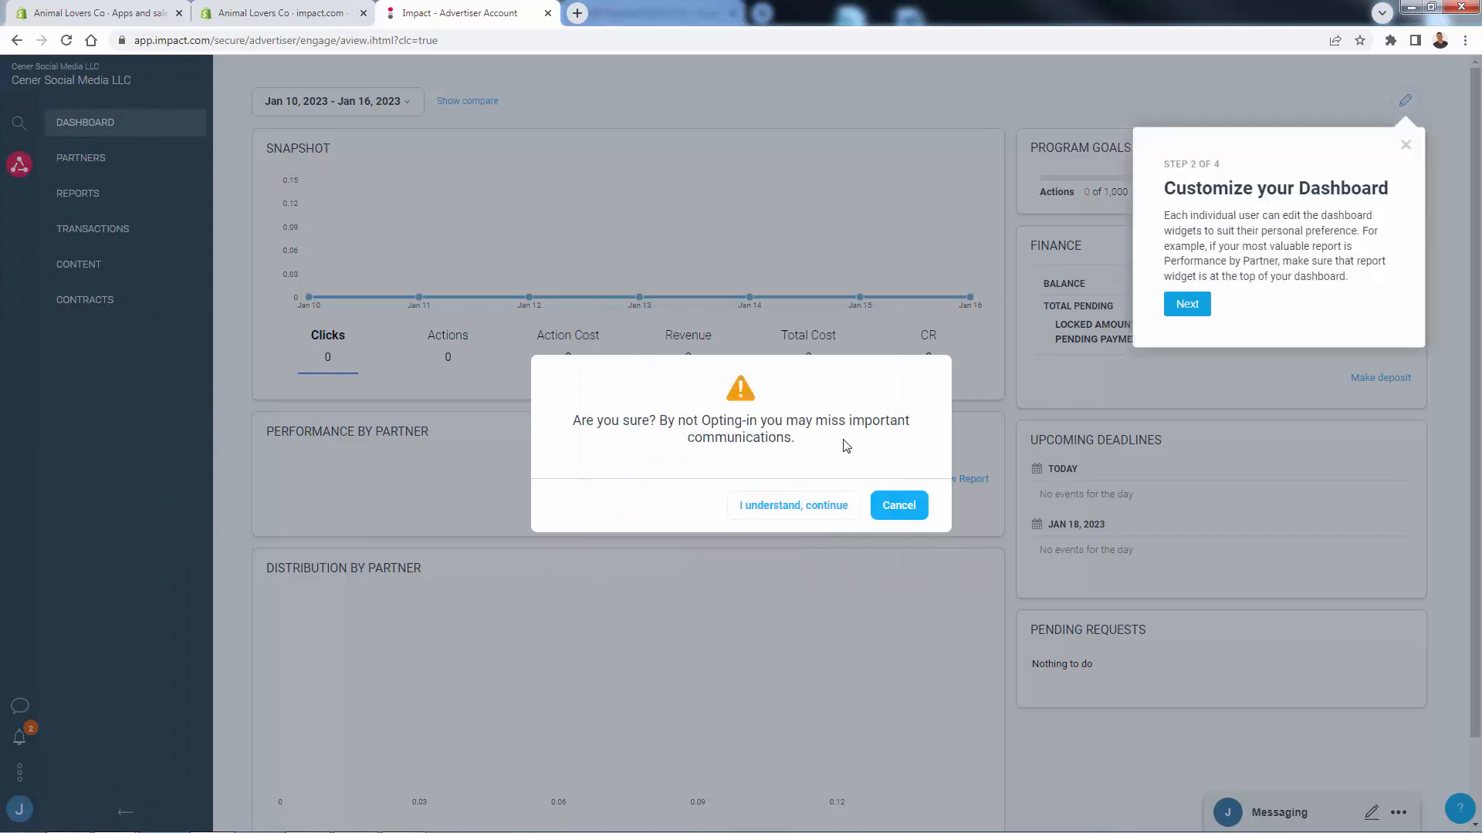
pyautogui.click(897, 505)
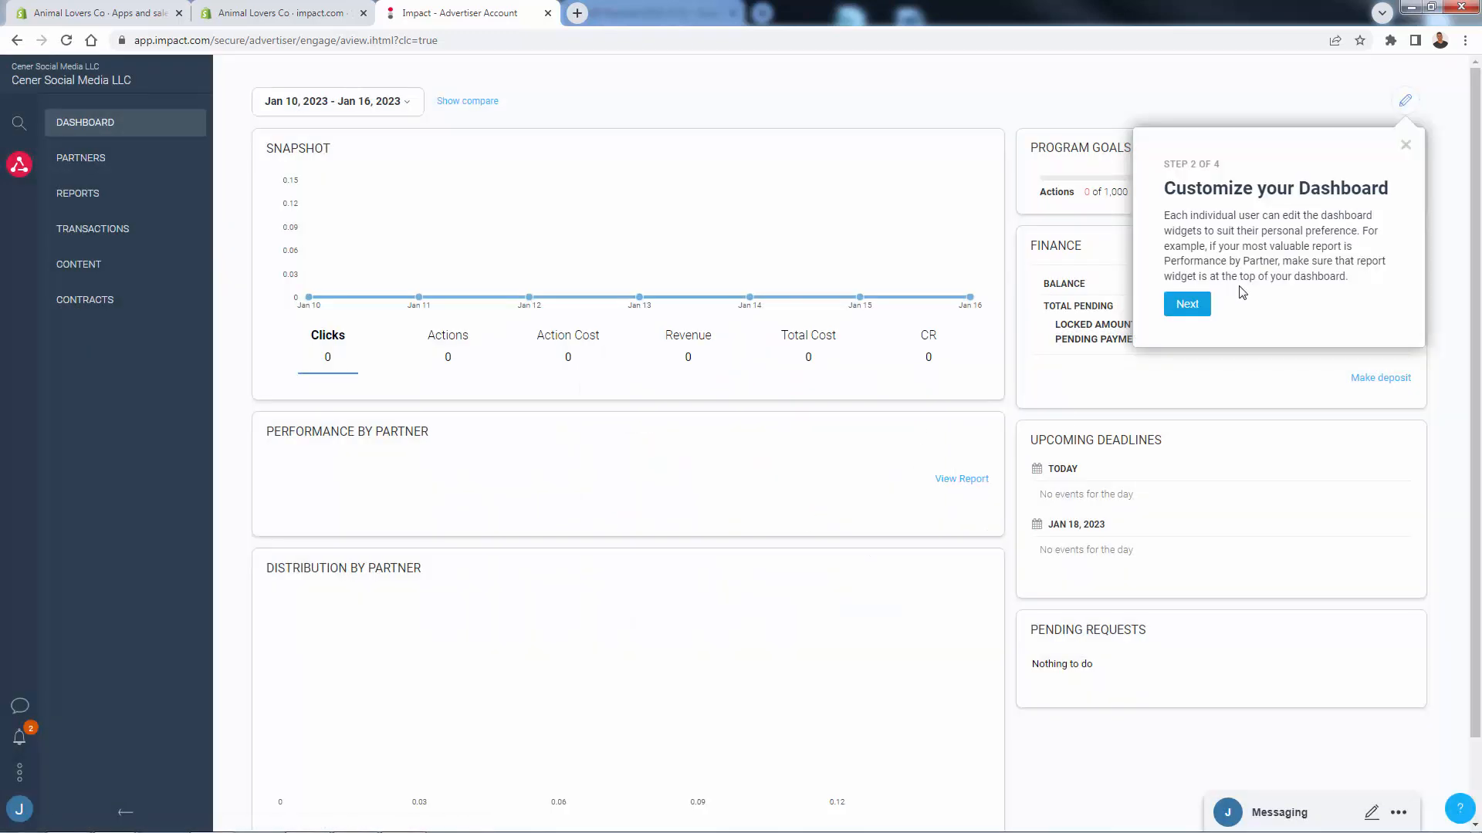
pyautogui.click(1186, 304)
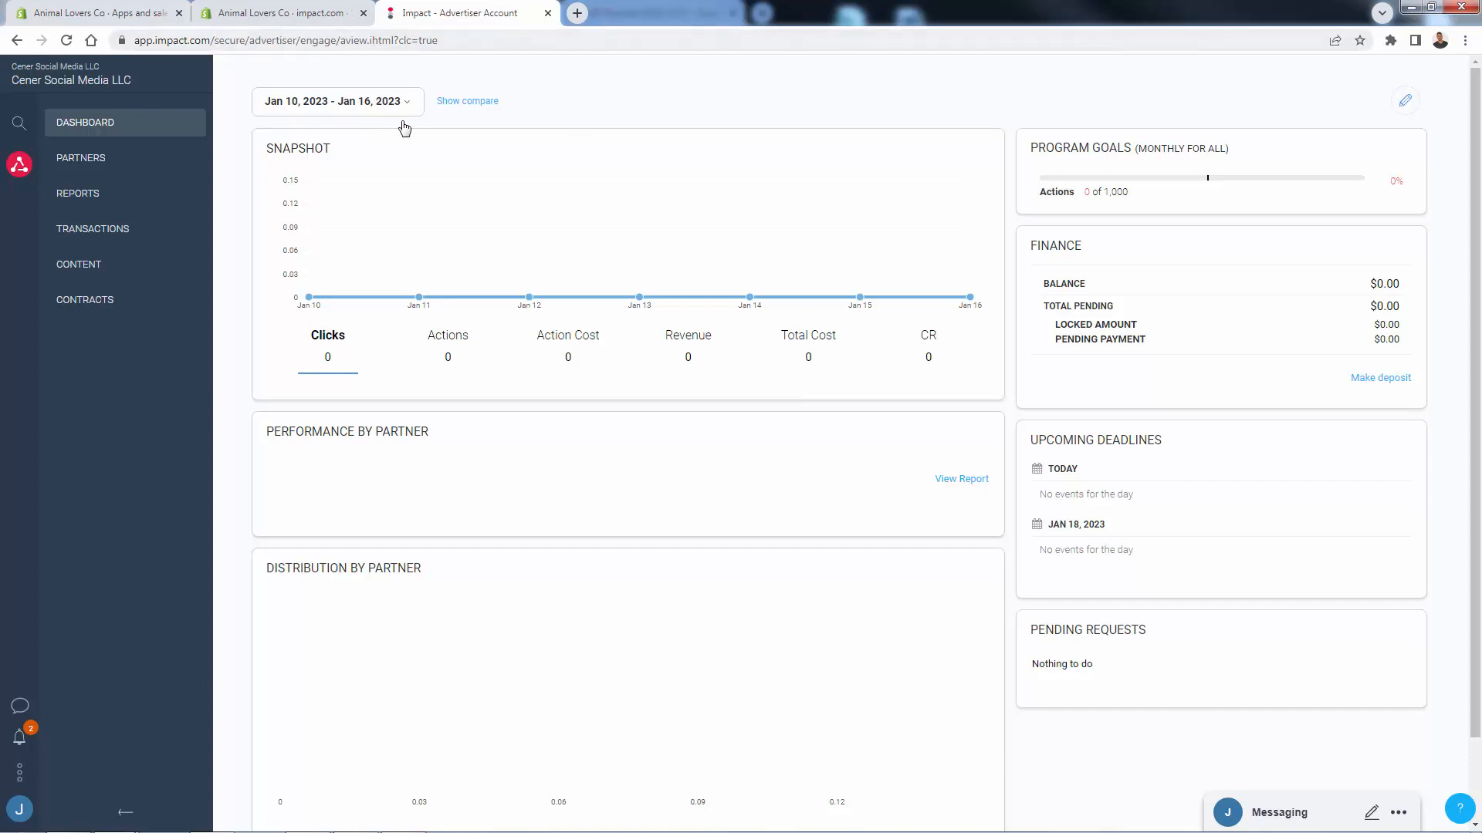
pyautogui.moveTo(359, 361)
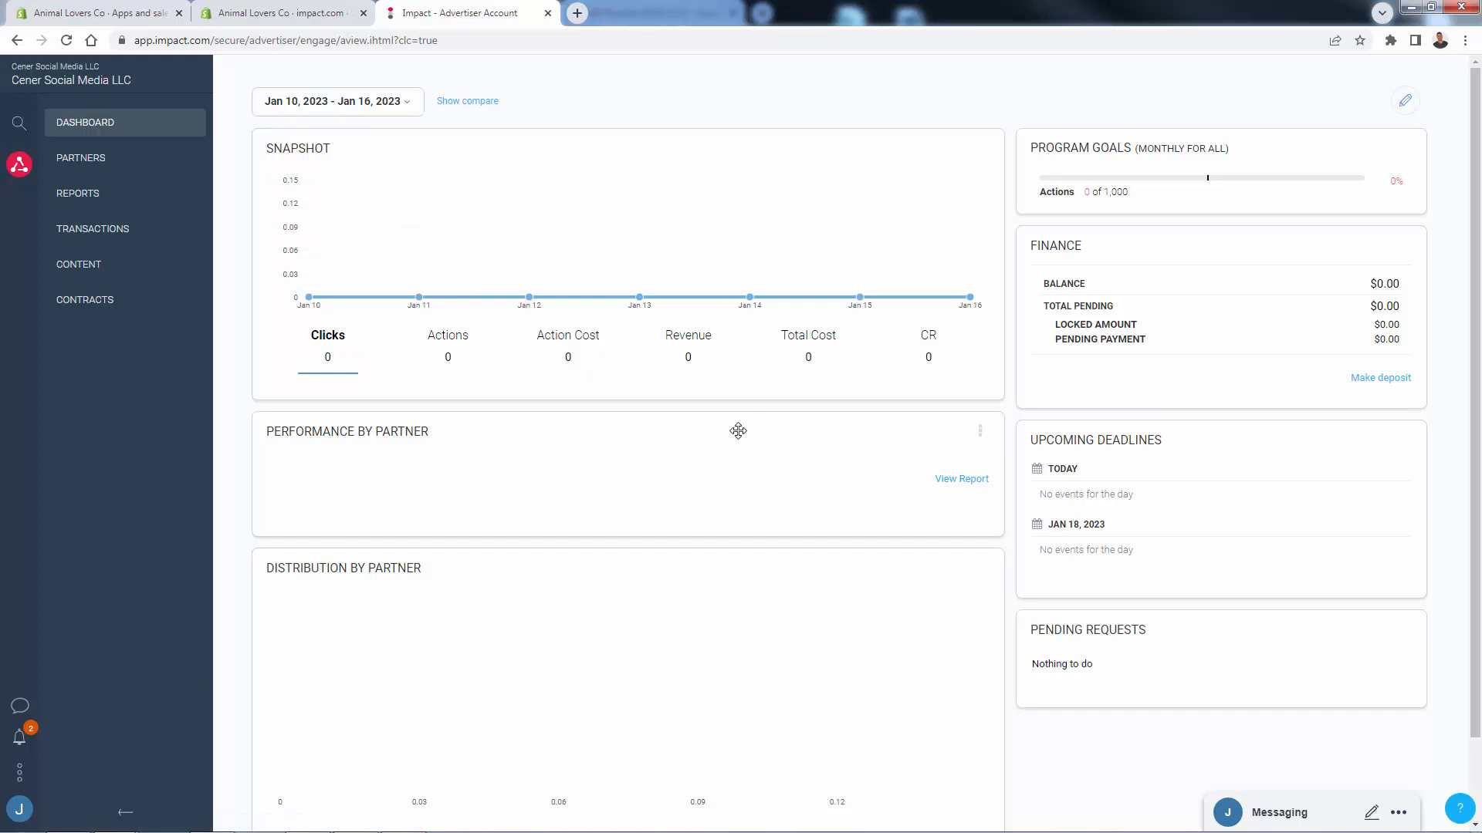
pyautogui.moveTo(929, 364)
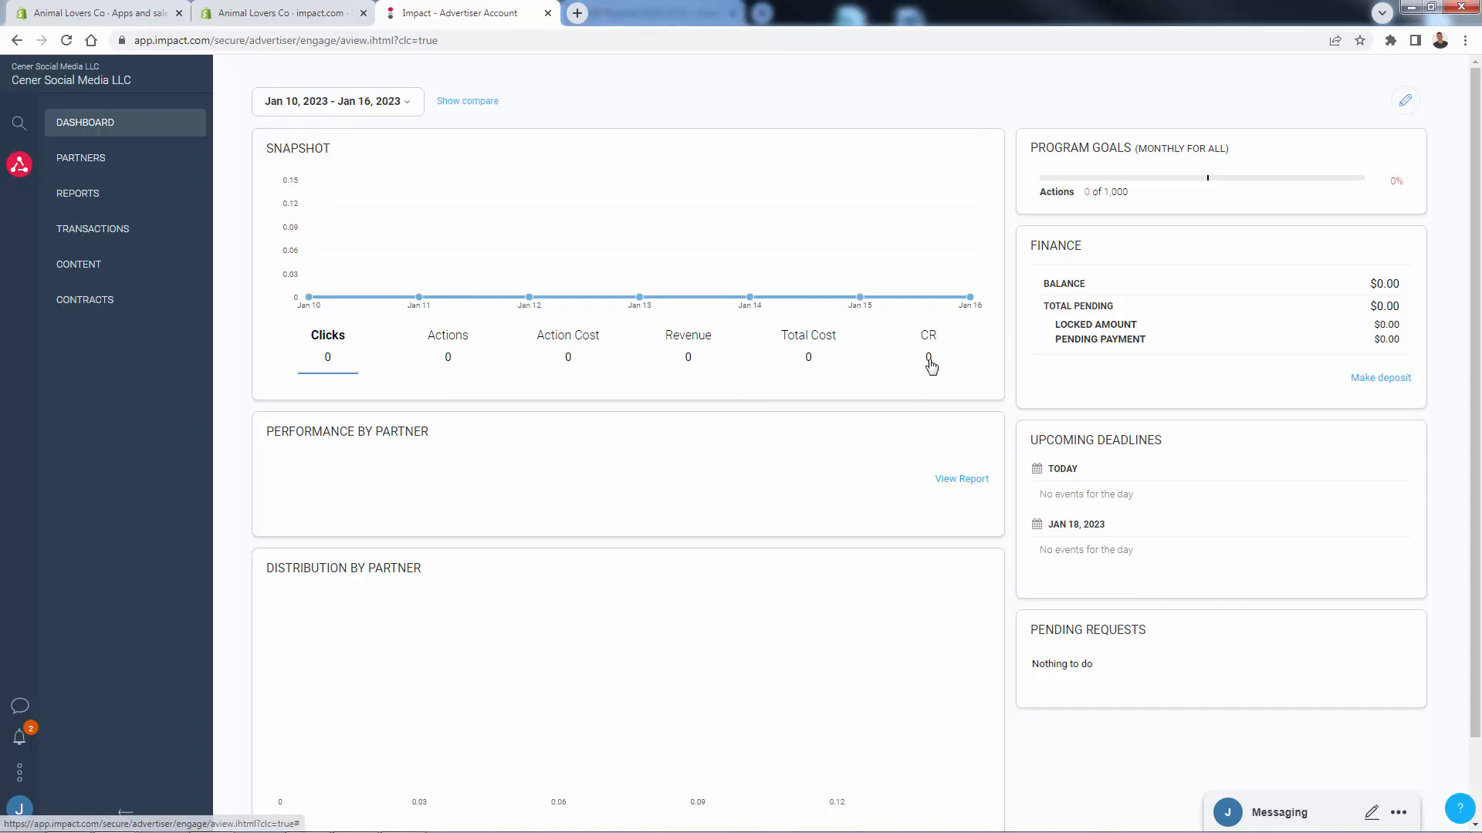
pyautogui.scroll(-3)
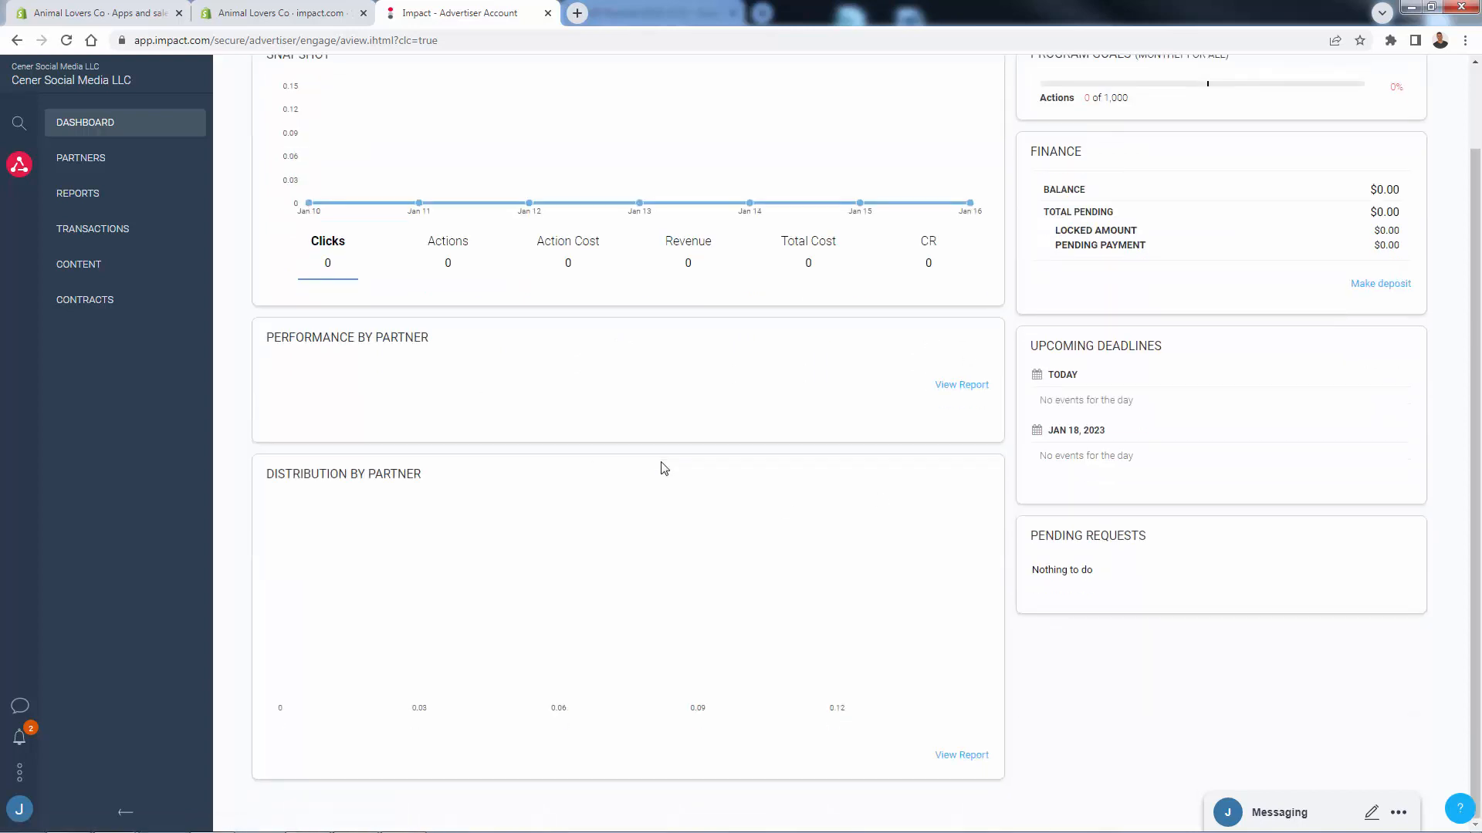
pyautogui.scroll(3)
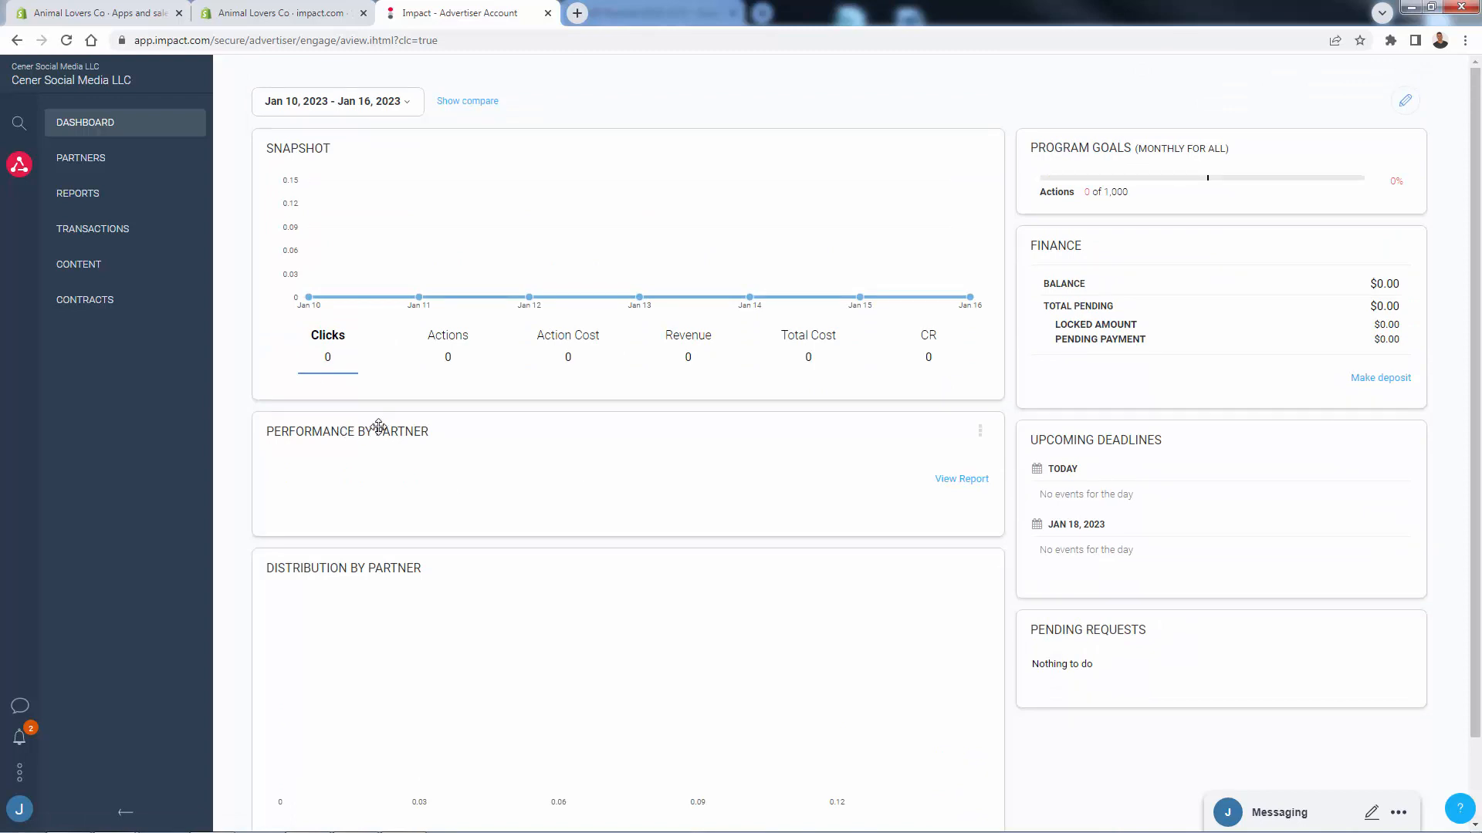
pyautogui.scroll(-3)
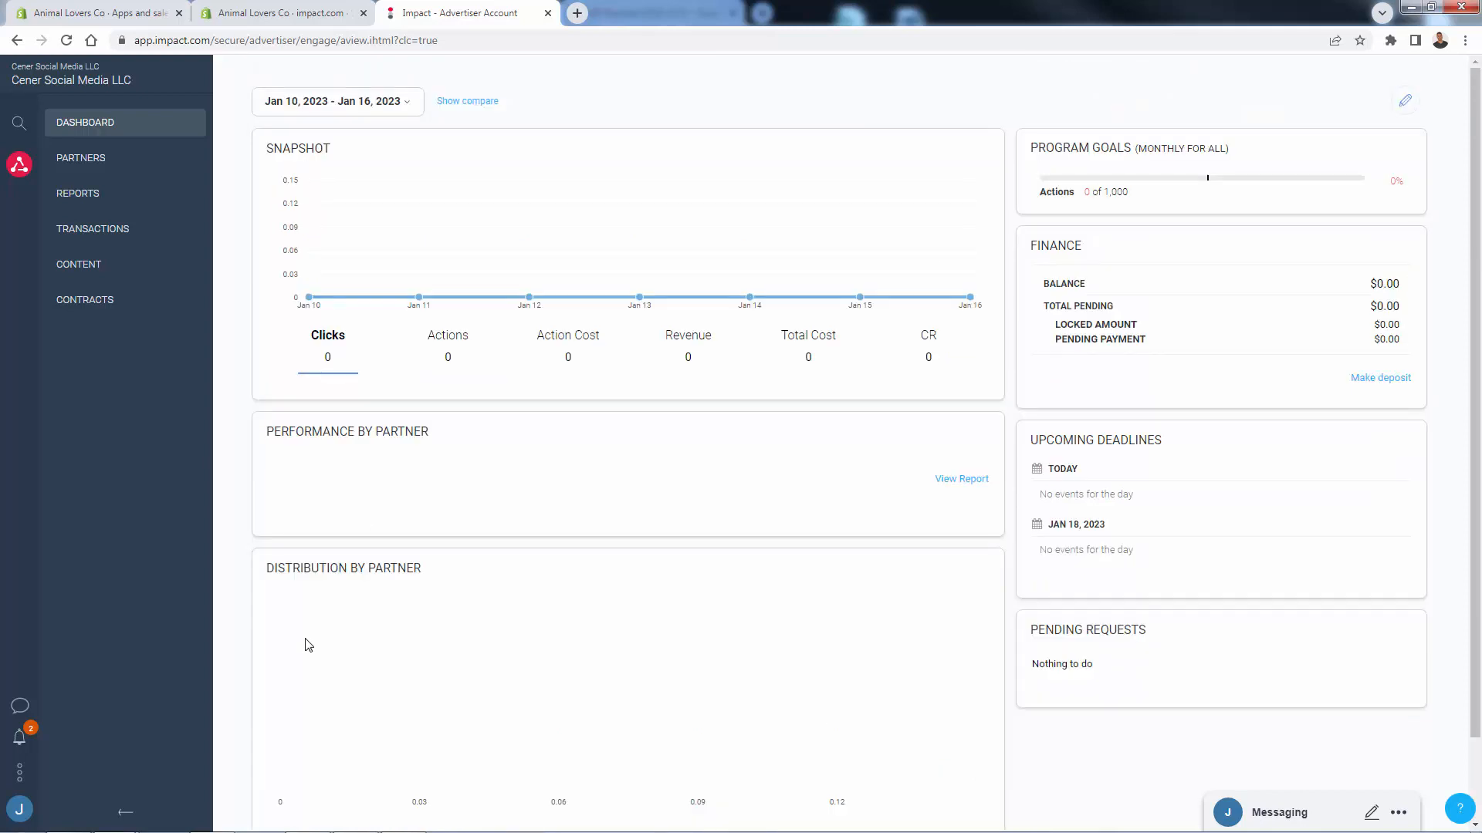
# Navigate through Reports > Performance to the by Partner report.
pyautogui.click(80, 158)
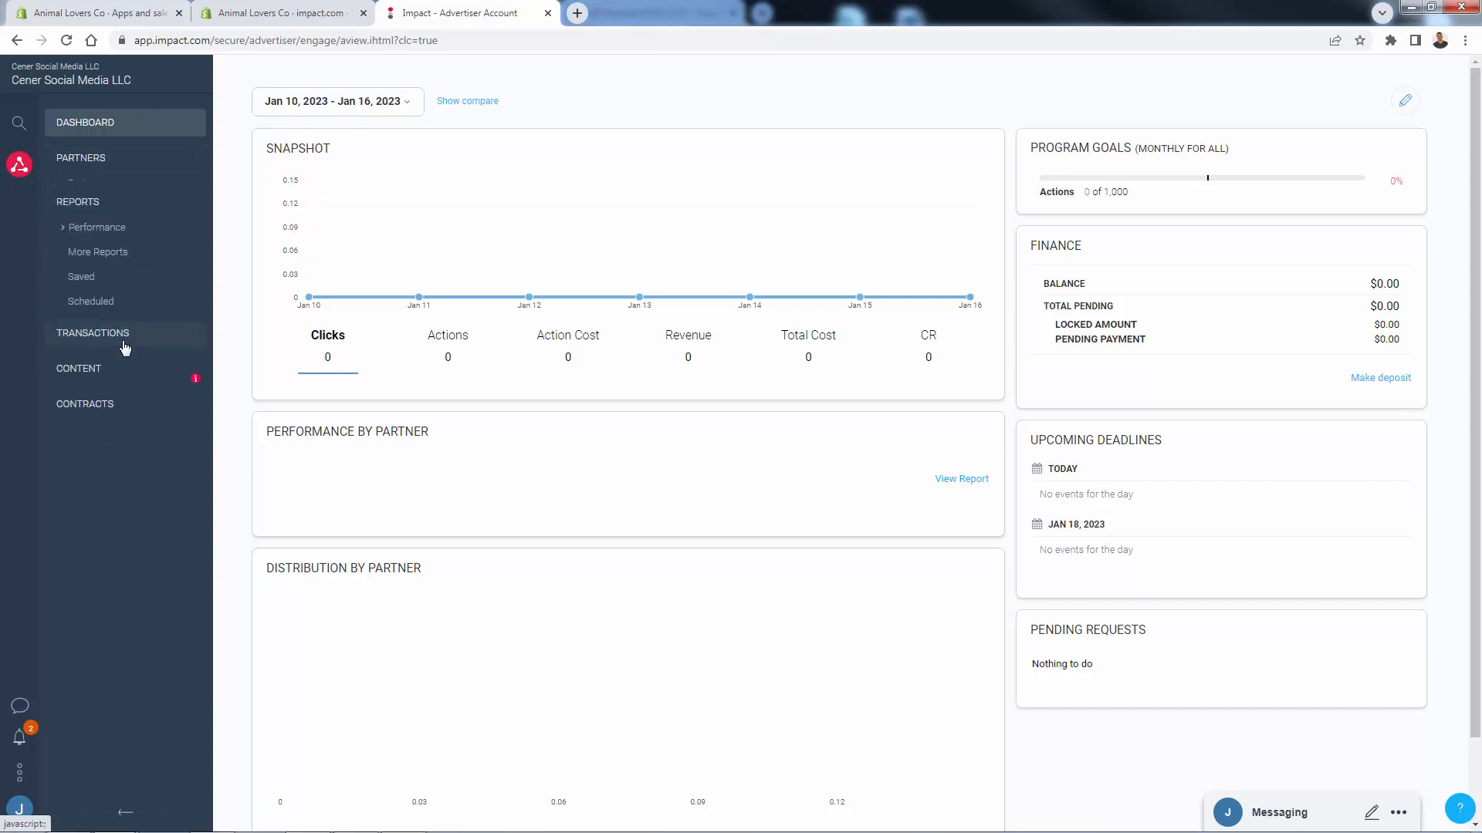
pyautogui.click(96, 227)
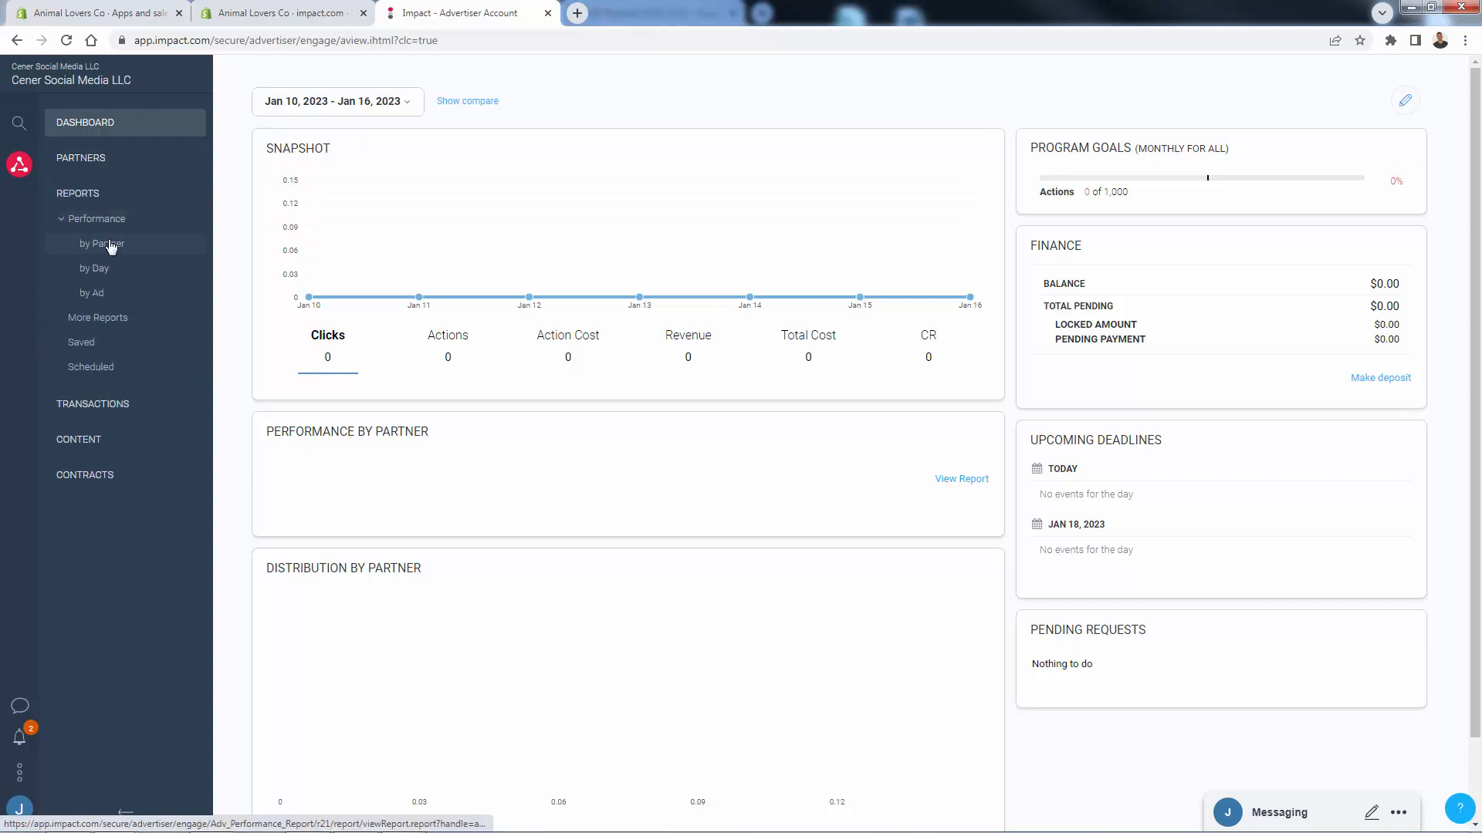
pyautogui.click(97, 316)
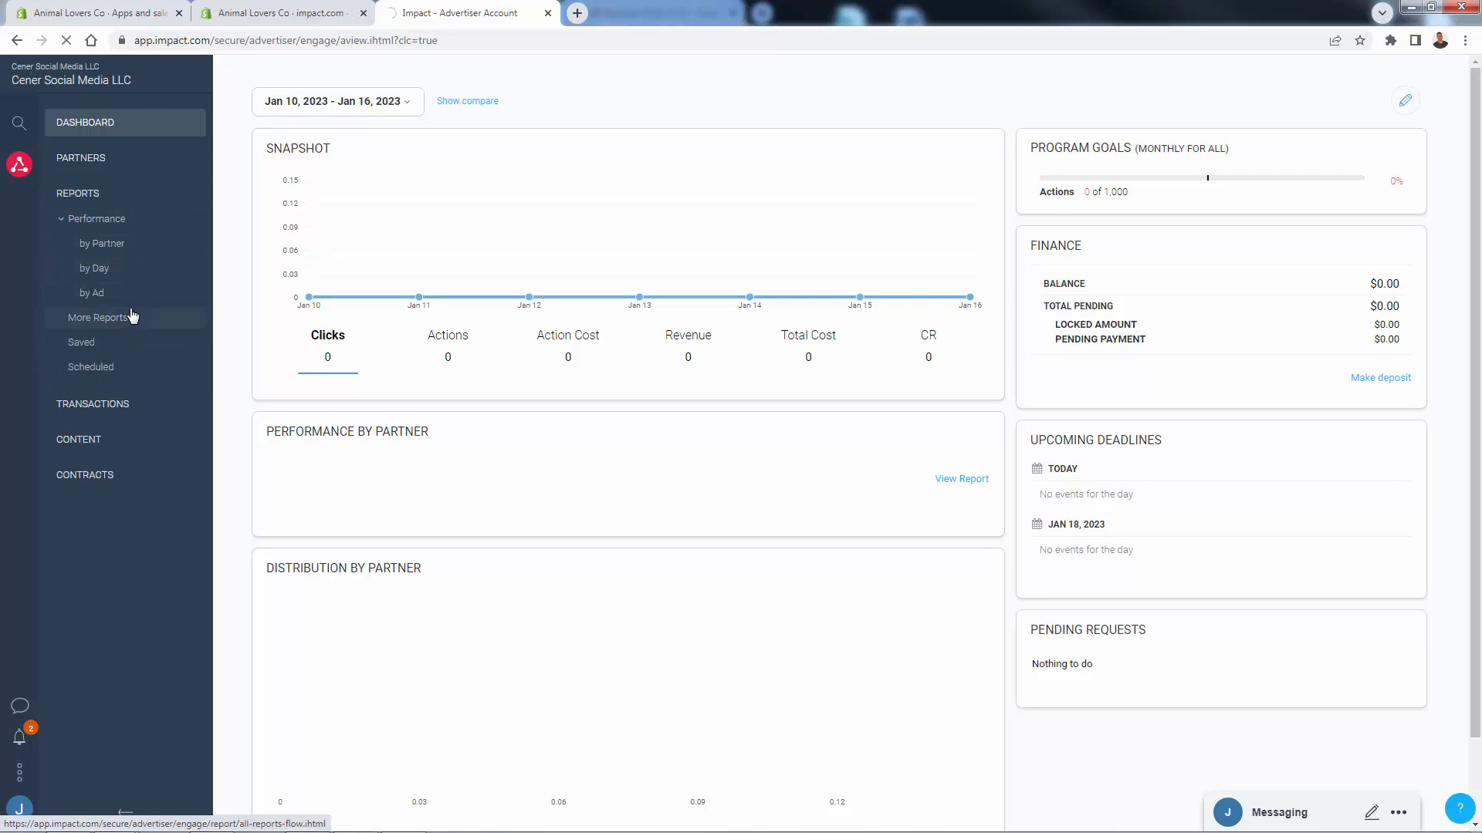
pyautogui.click(101, 242)
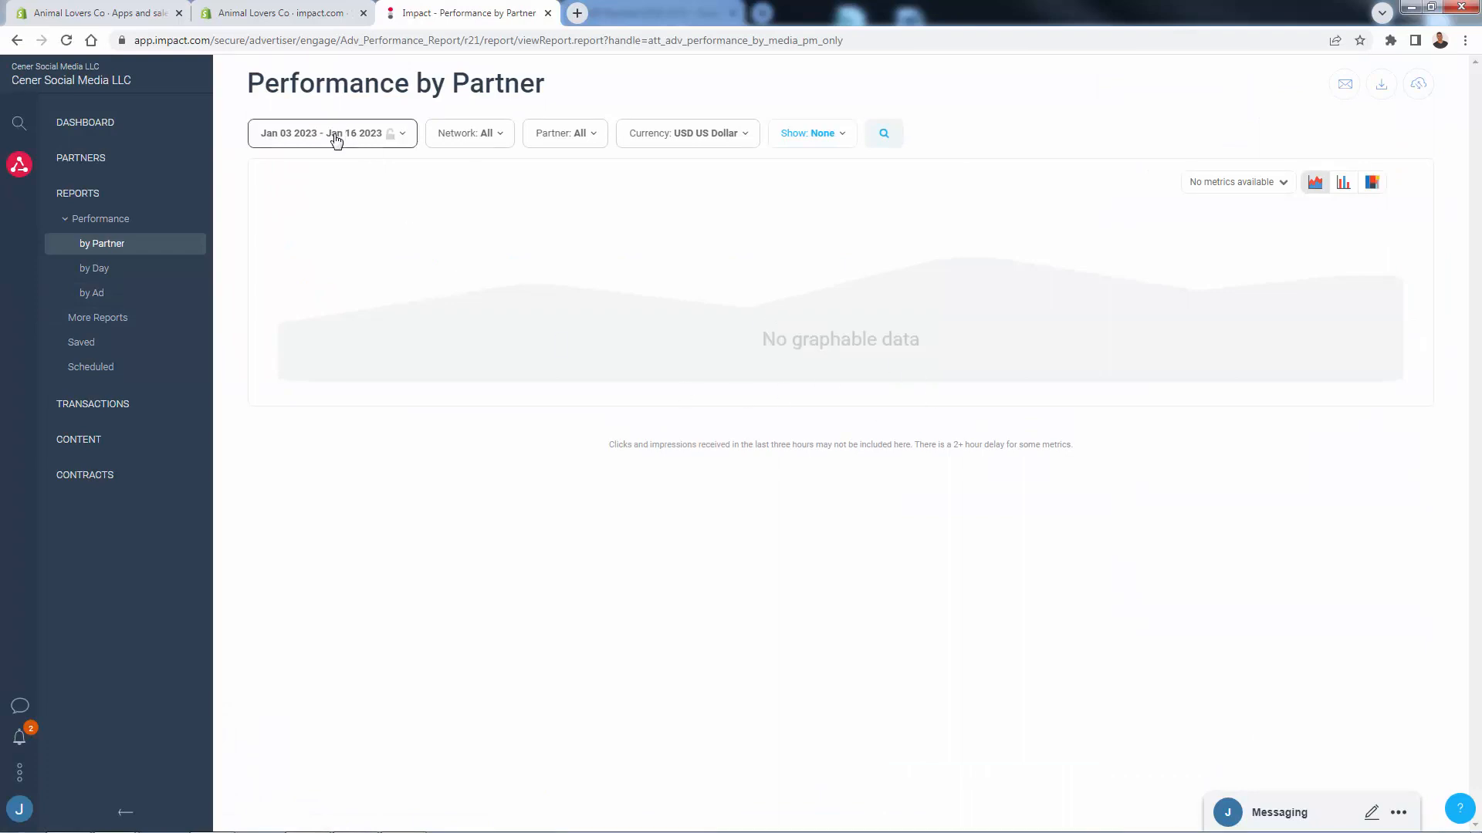
# Compare Jan 3–16, 2023 against the previous period in the report's date range.
pyautogui.click(330, 132)
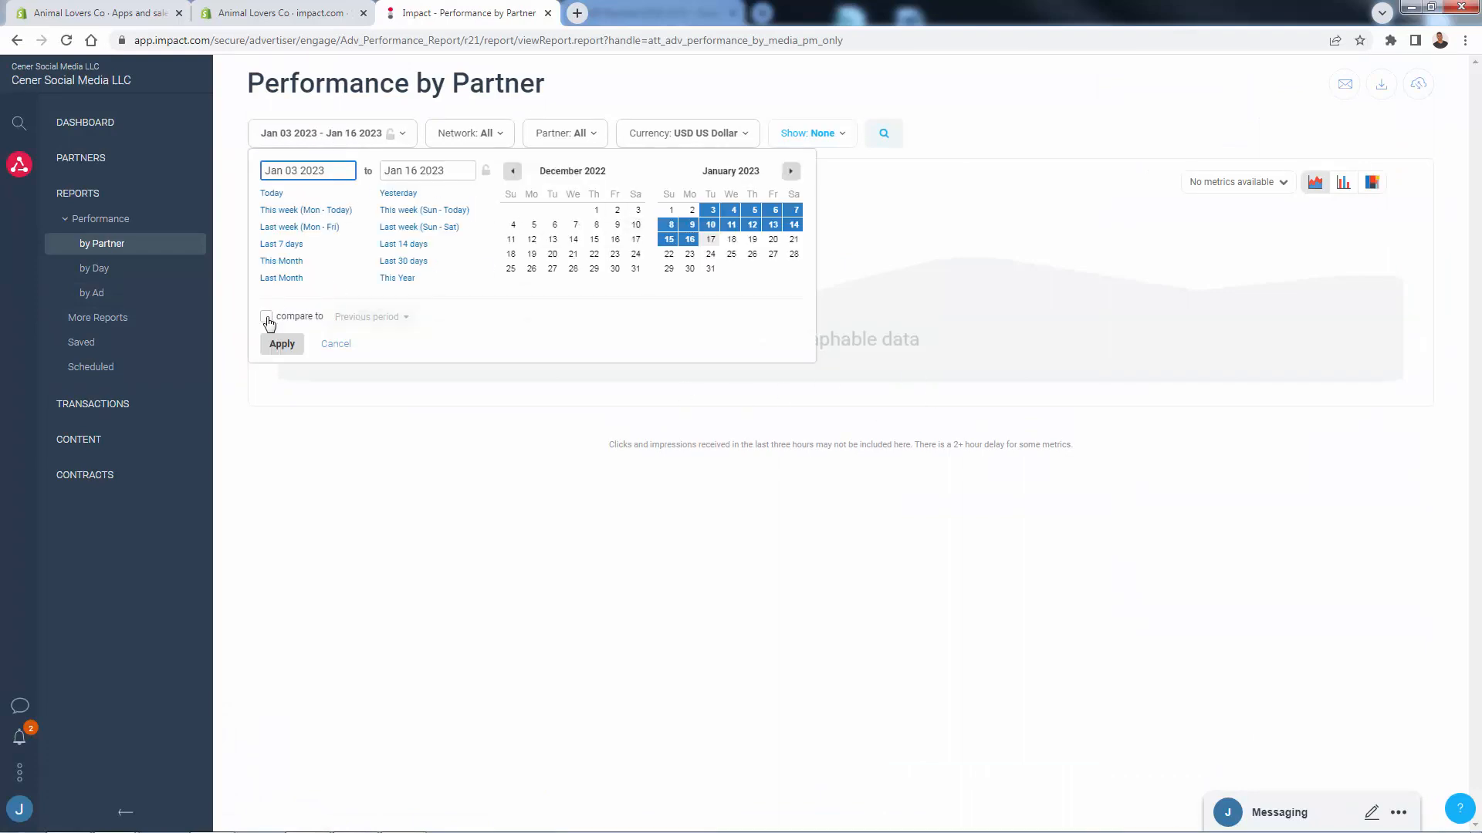
pyautogui.click(265, 314)
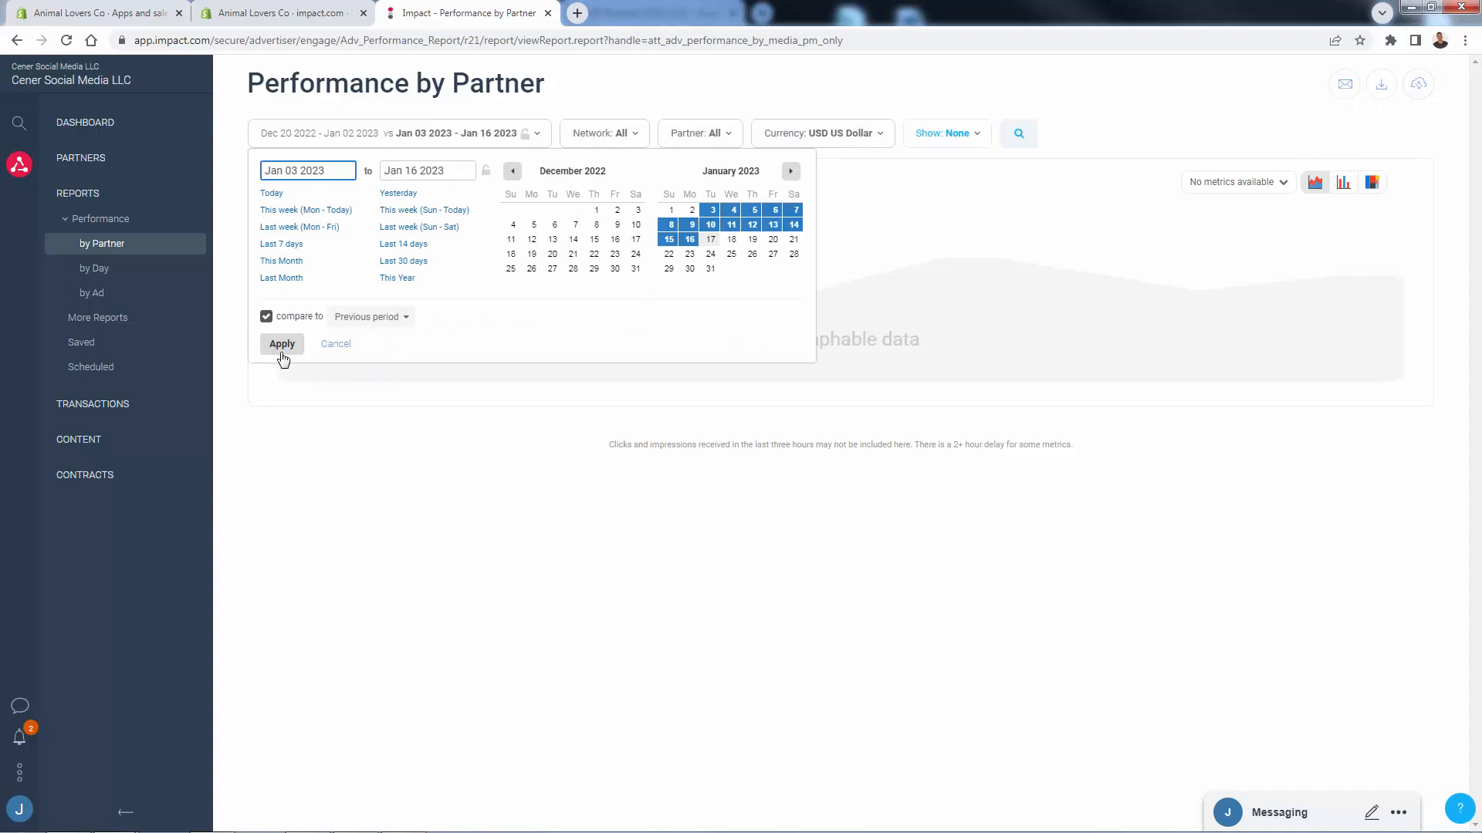
pyautogui.click(281, 343)
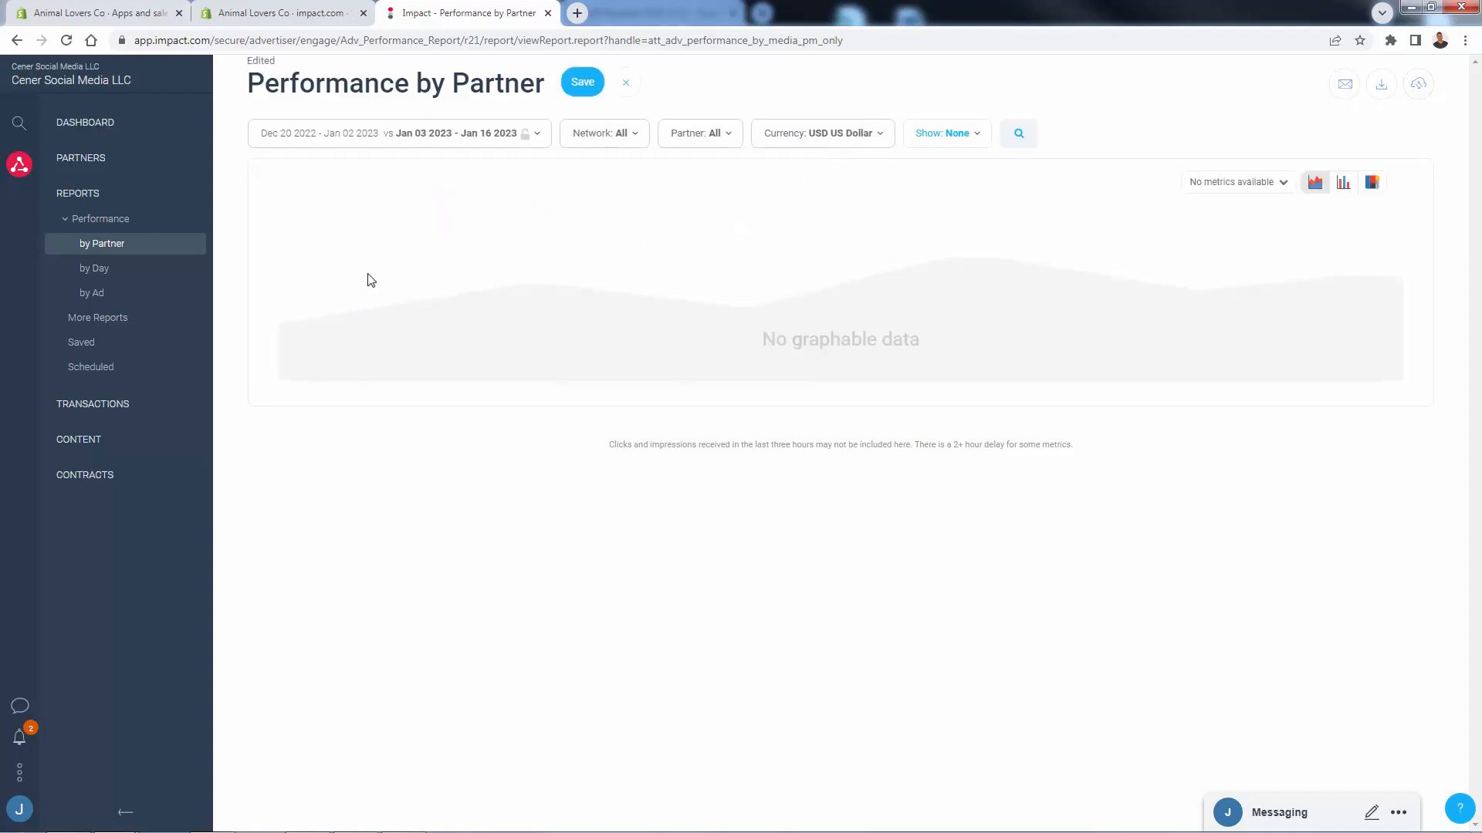
pyautogui.moveTo(407, 295)
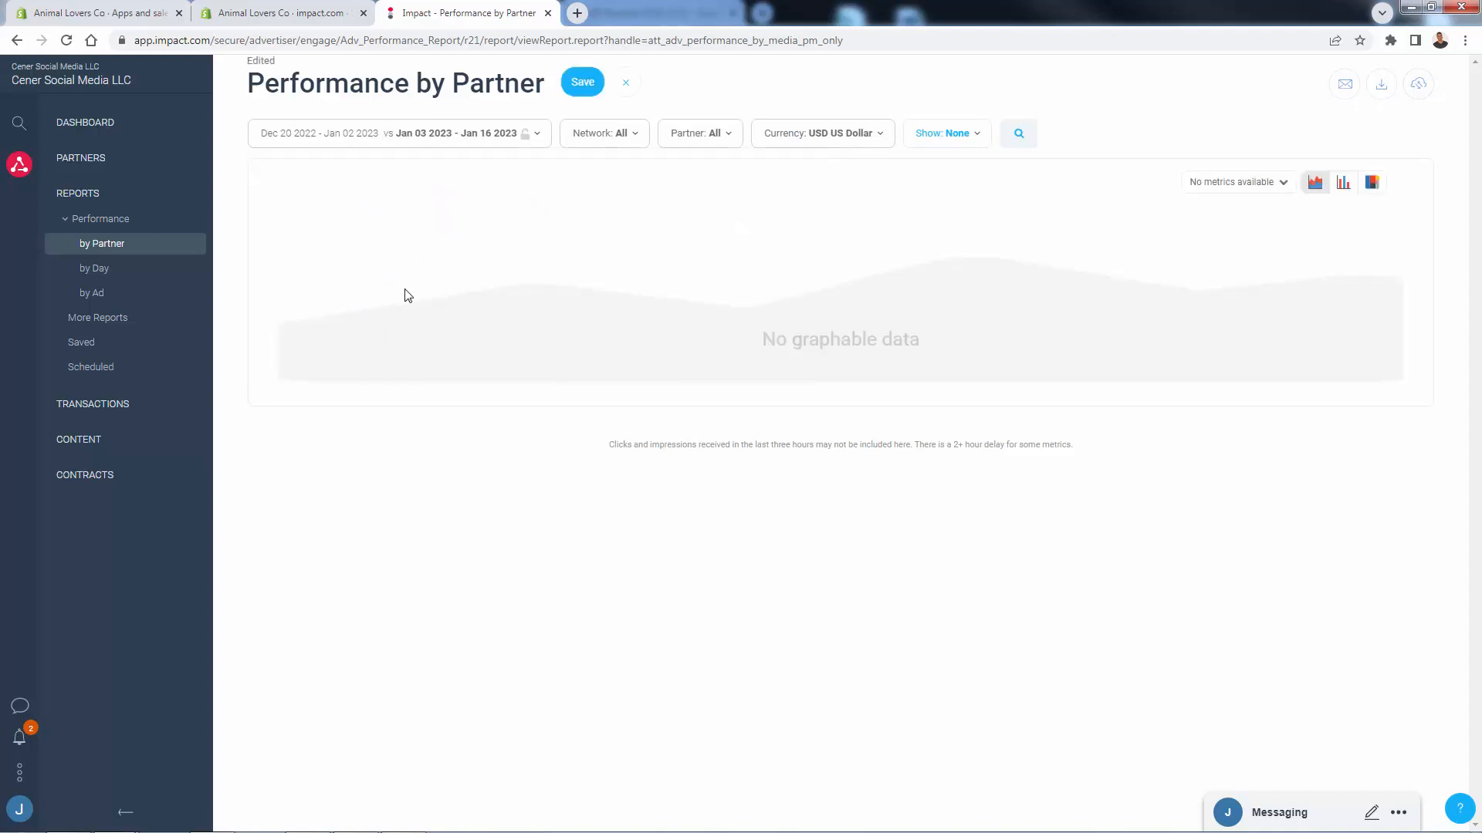
pyautogui.moveTo(559, 379)
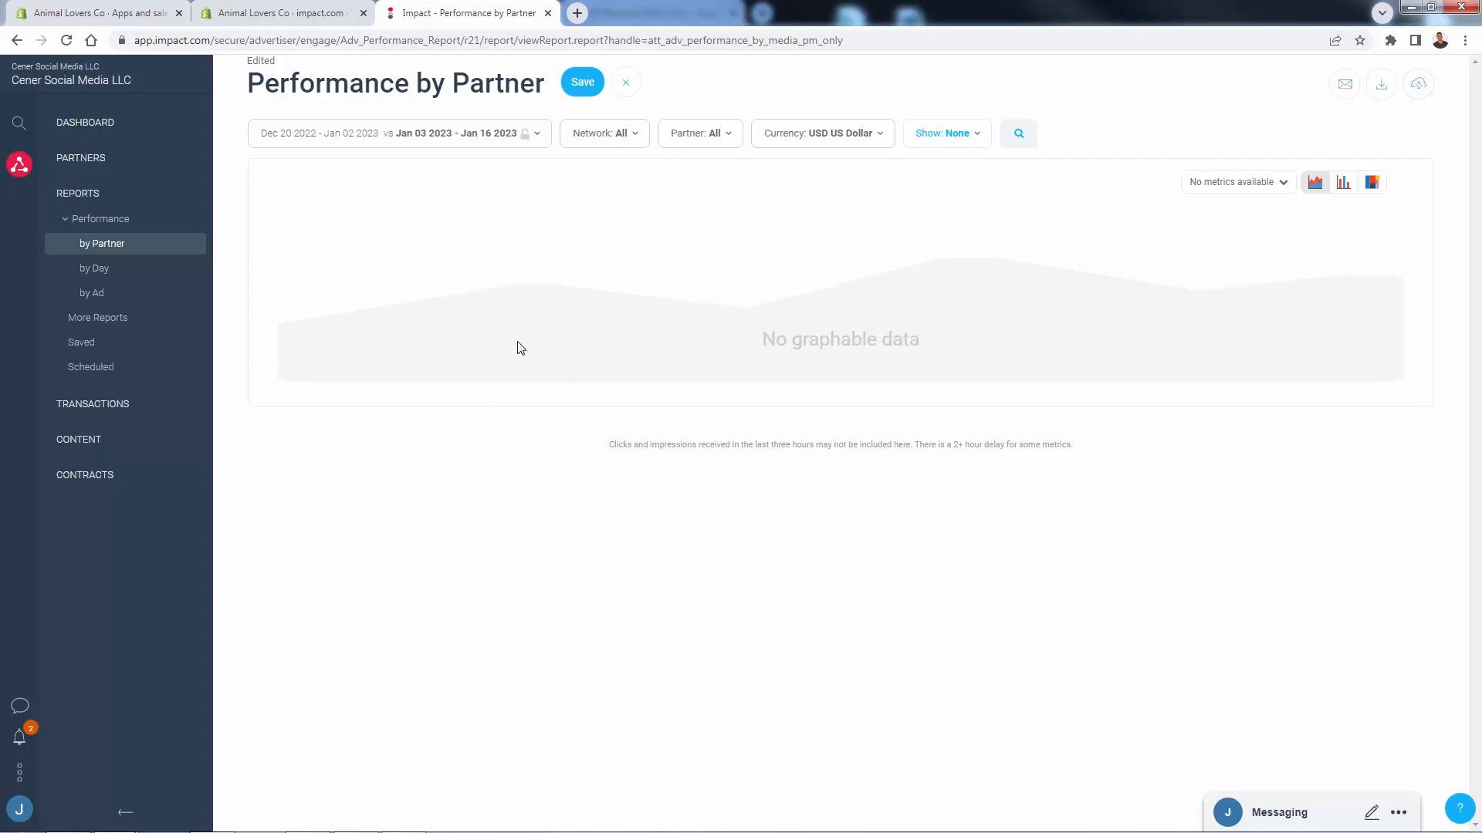
pyautogui.moveTo(492, 362)
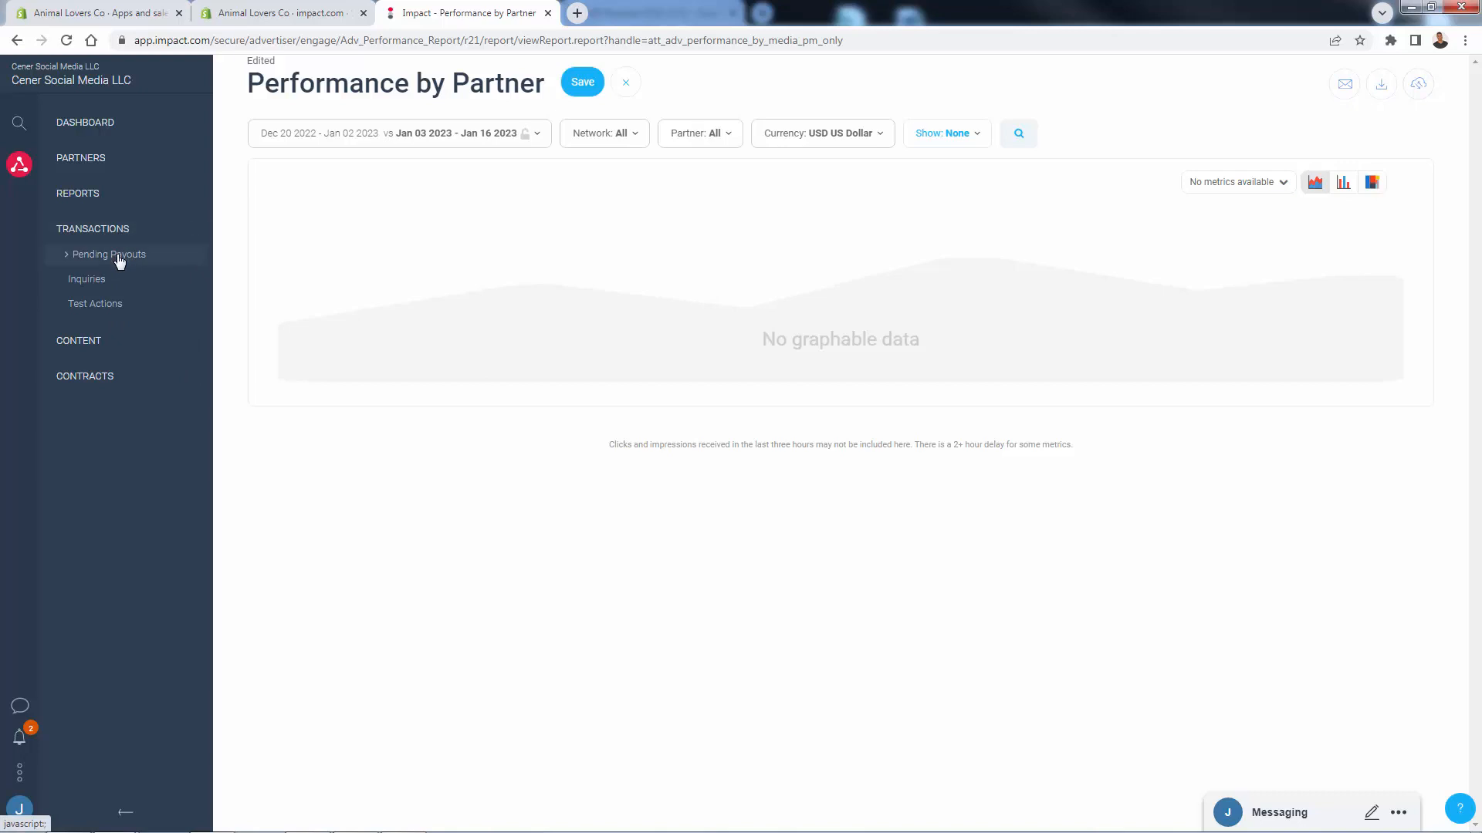
# View the empty Pending Payouts list and expand the Contracts section in the sidebar.
pyautogui.click(108, 254)
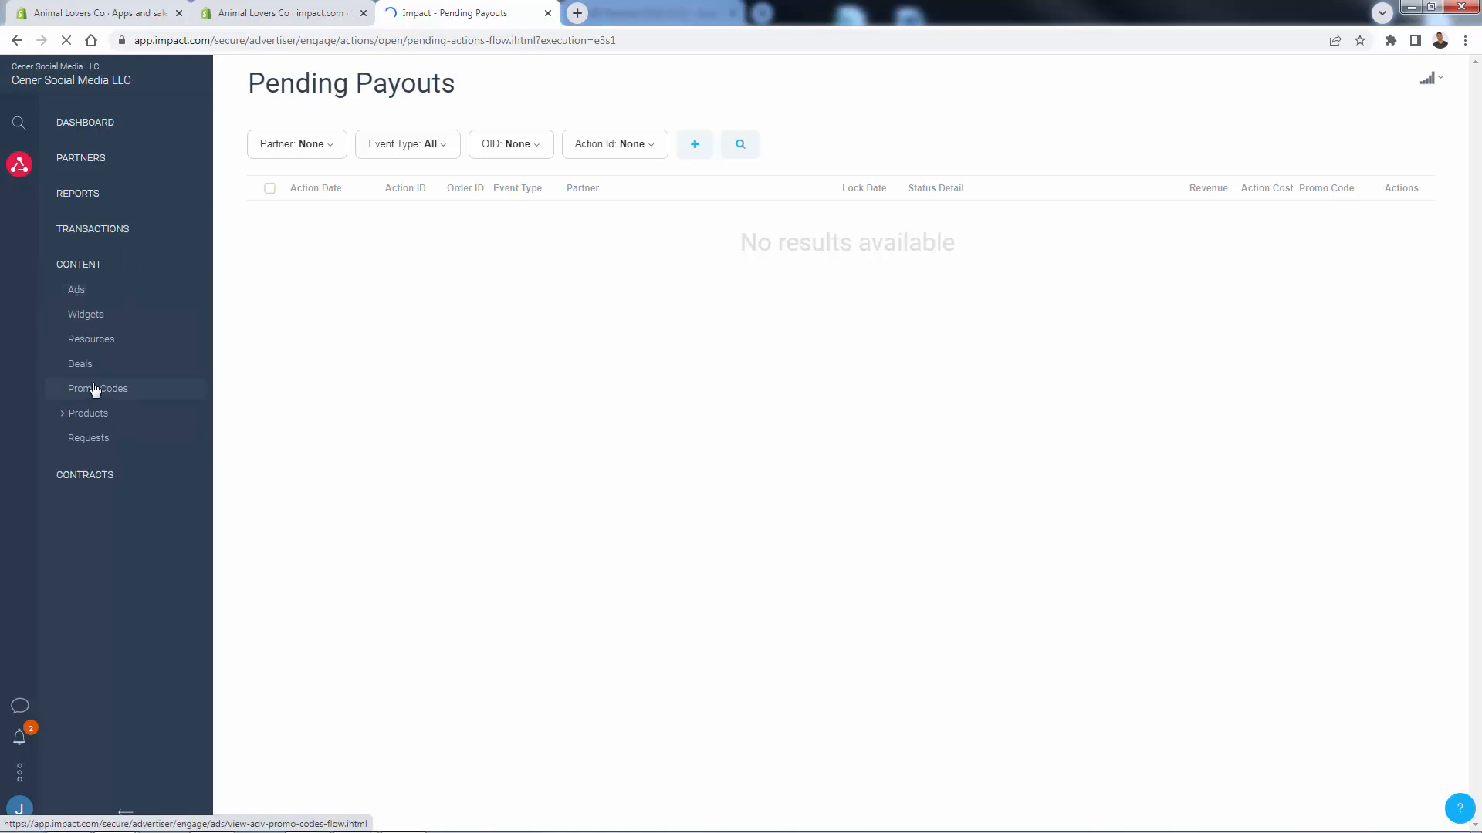
pyautogui.click(84, 300)
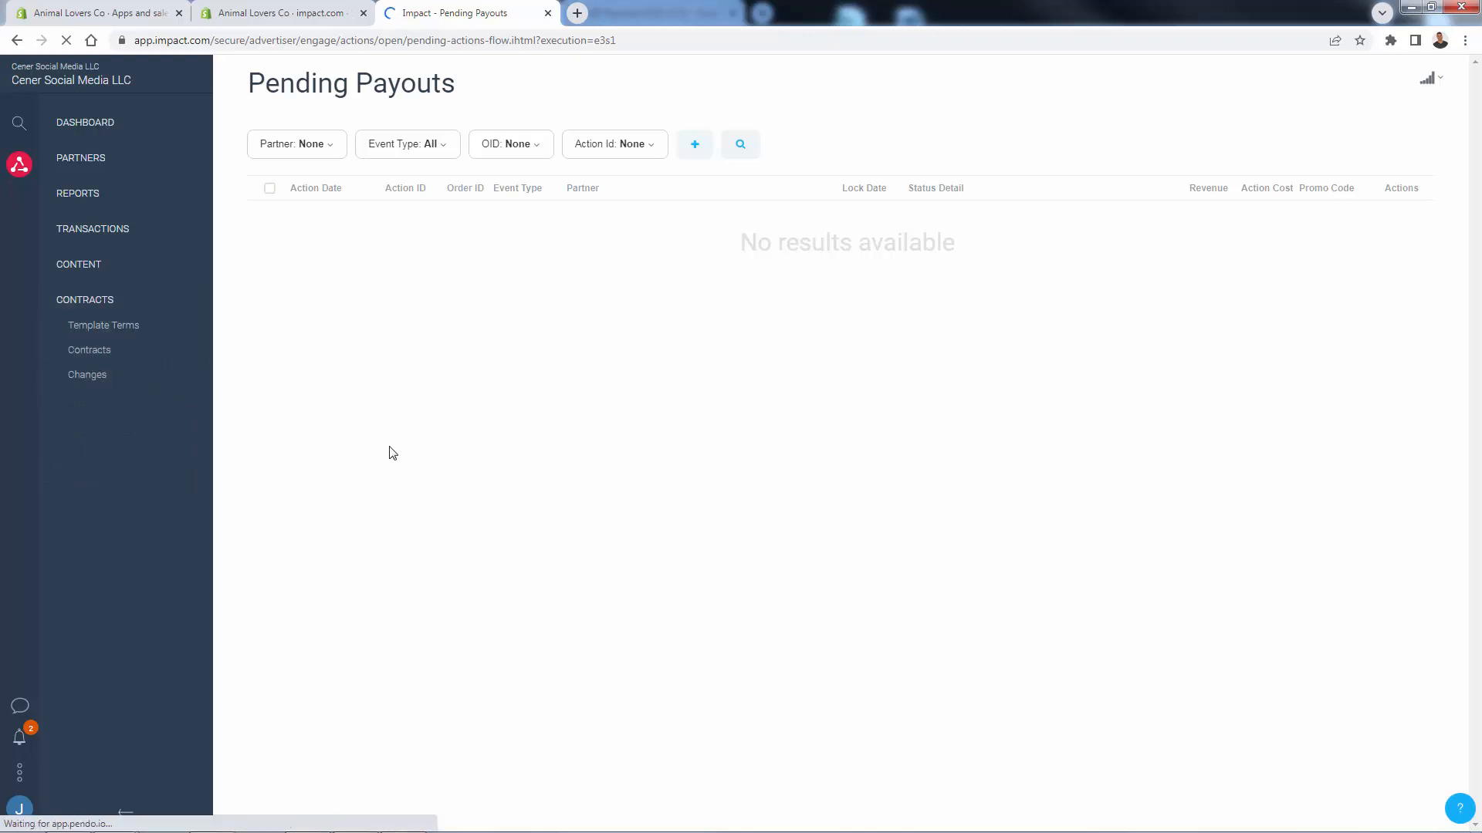
pyautogui.click(85, 122)
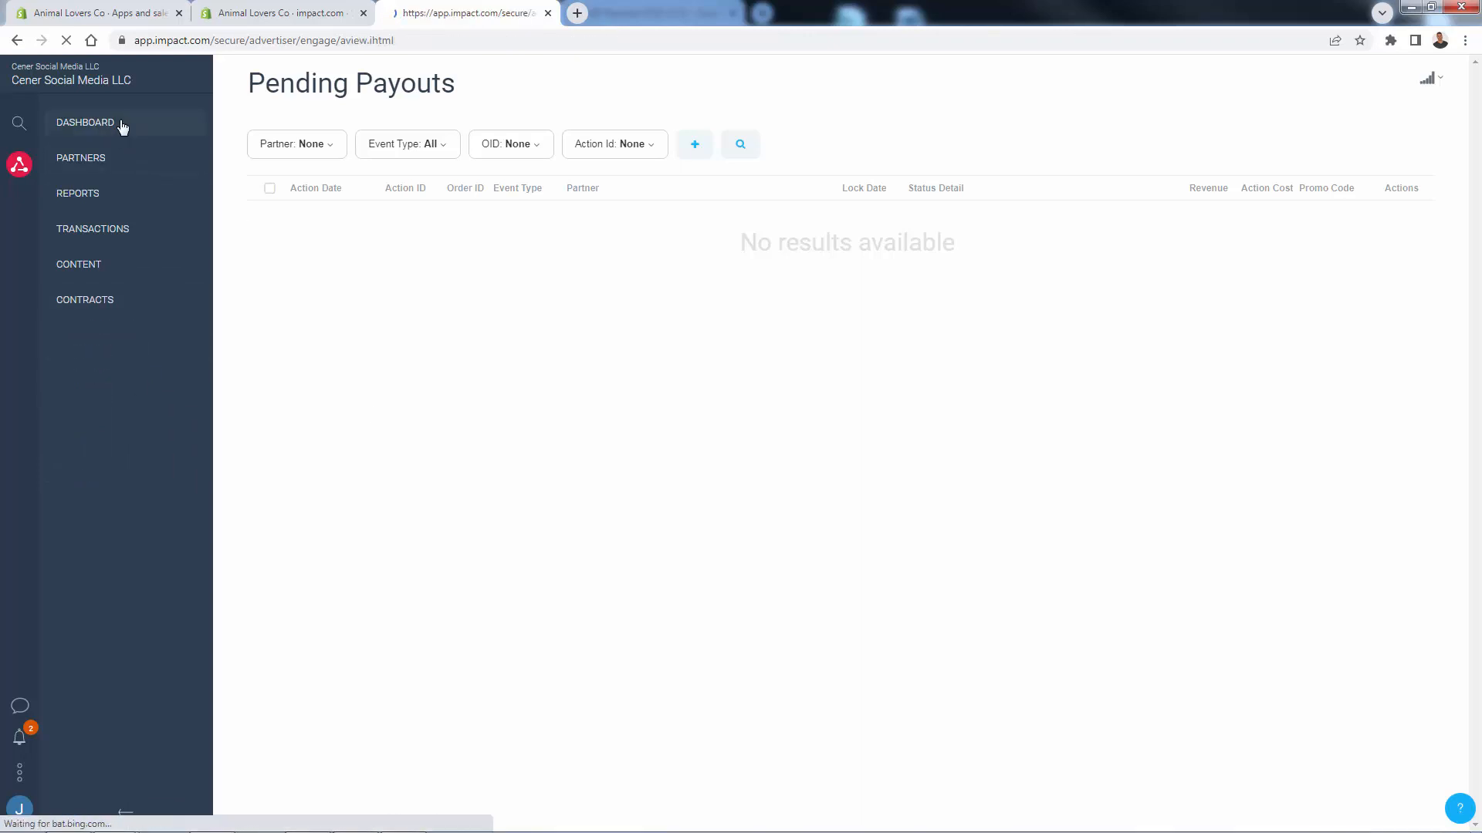
# Return to the advertiser dashboard showing zero clicks, actions and a $0.00 balance.
pyautogui.click(85, 122)
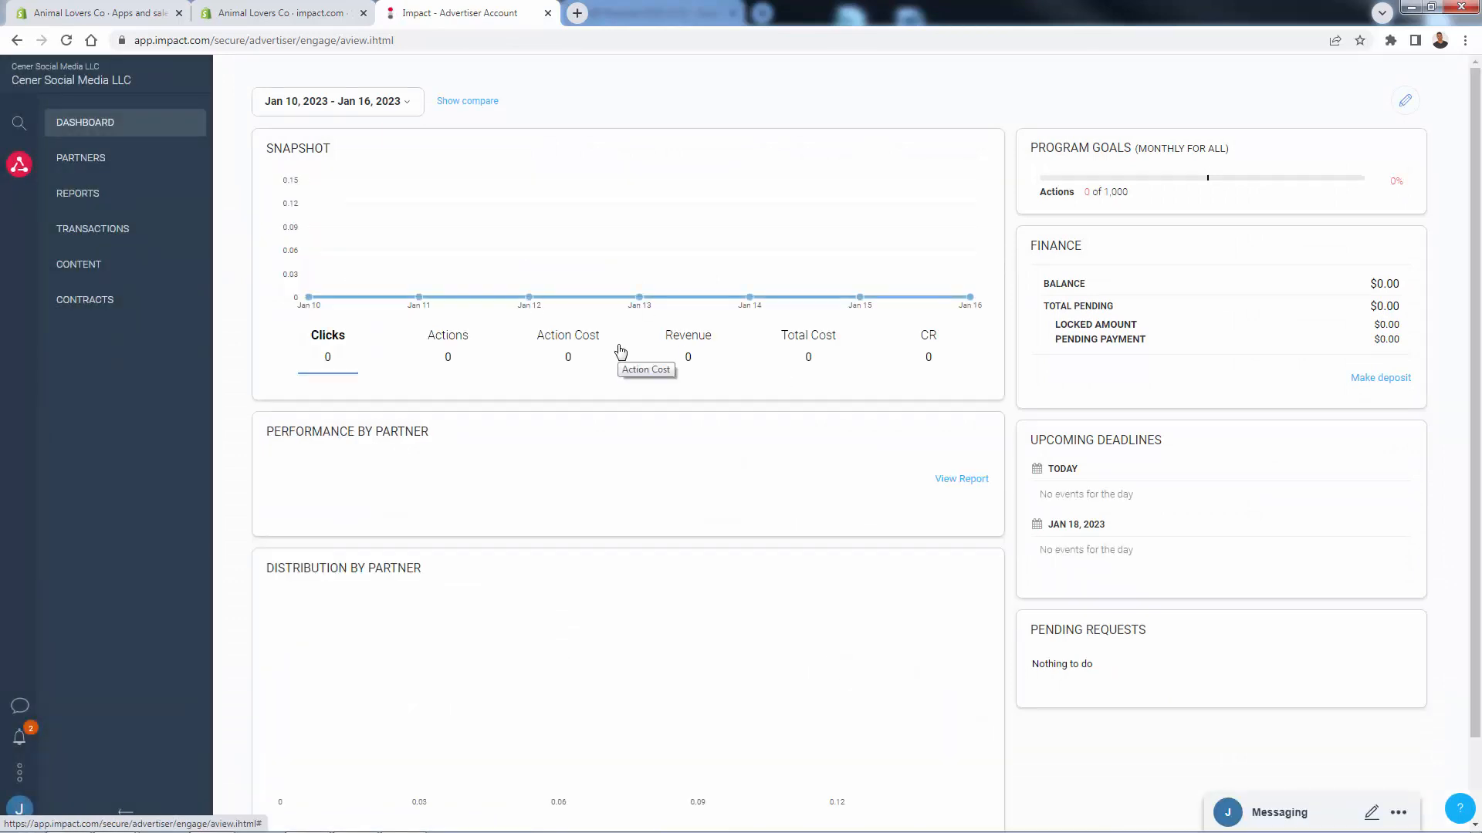
pyautogui.moveTo(500, 304)
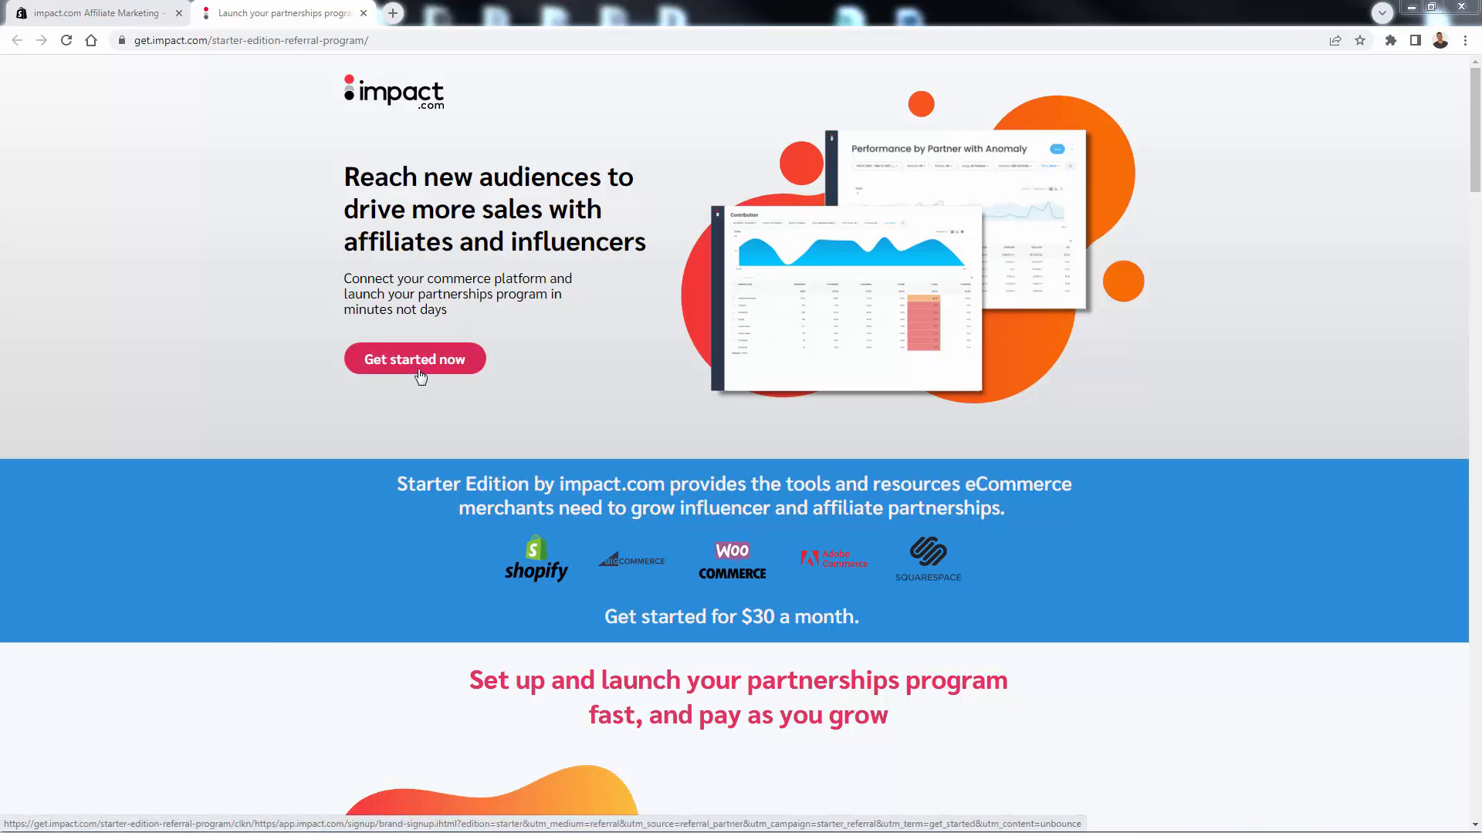
pyautogui.moveTo(423, 406)
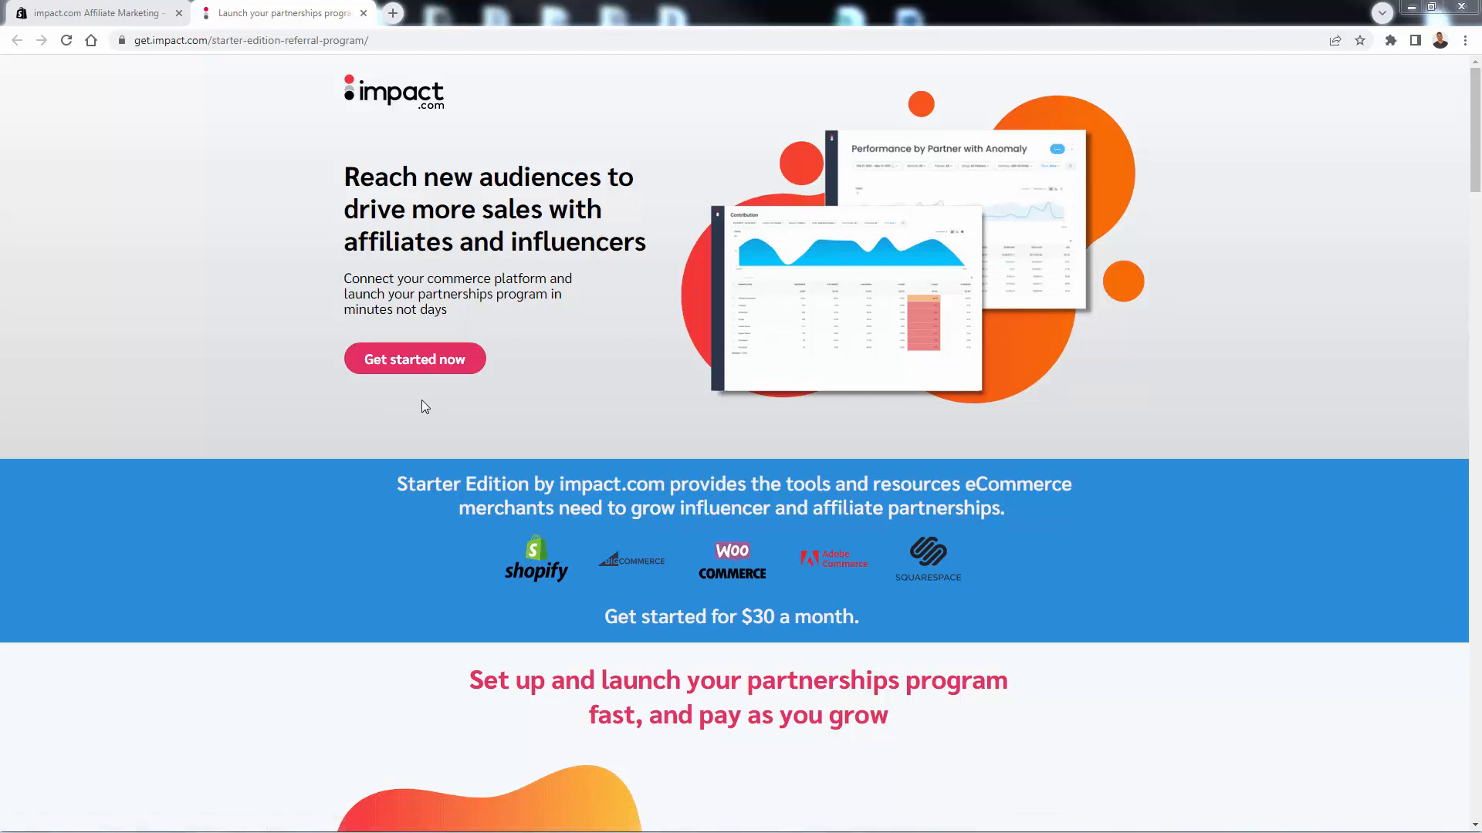
pyautogui.moveTo(460, 382)
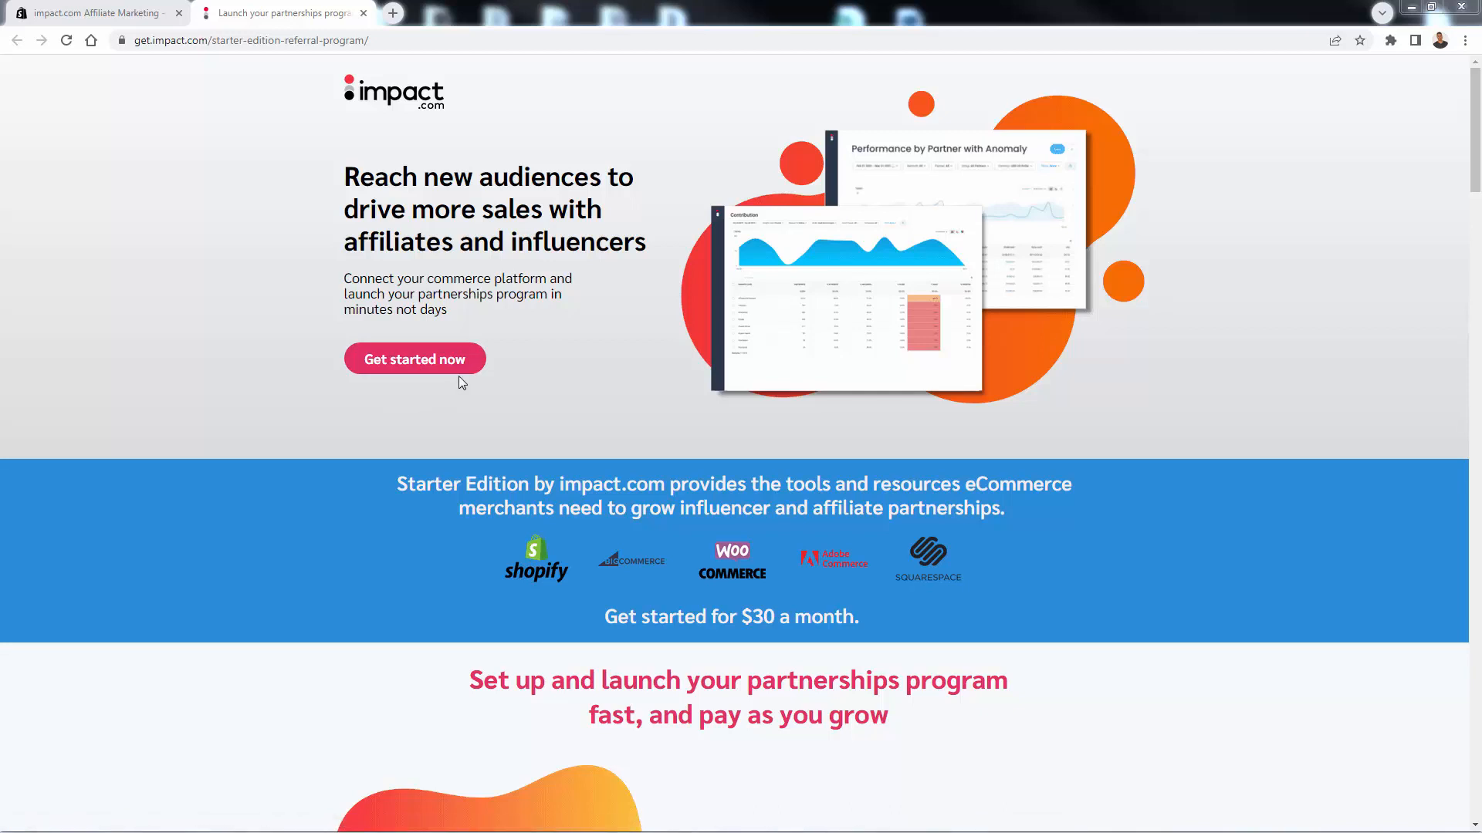